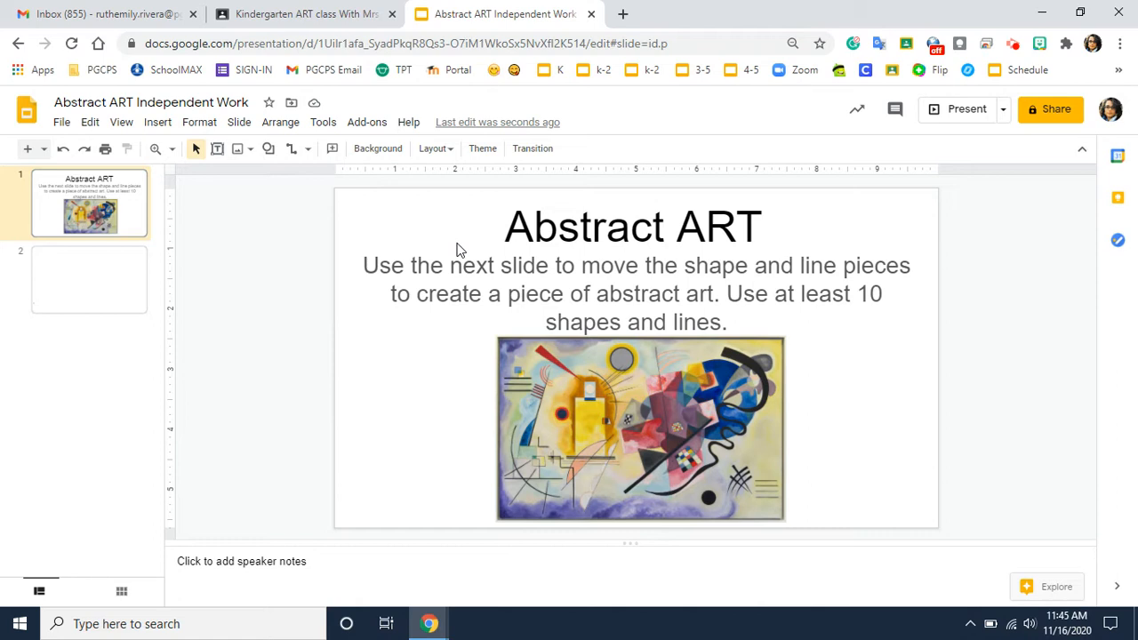
mouse_move(757, 181)
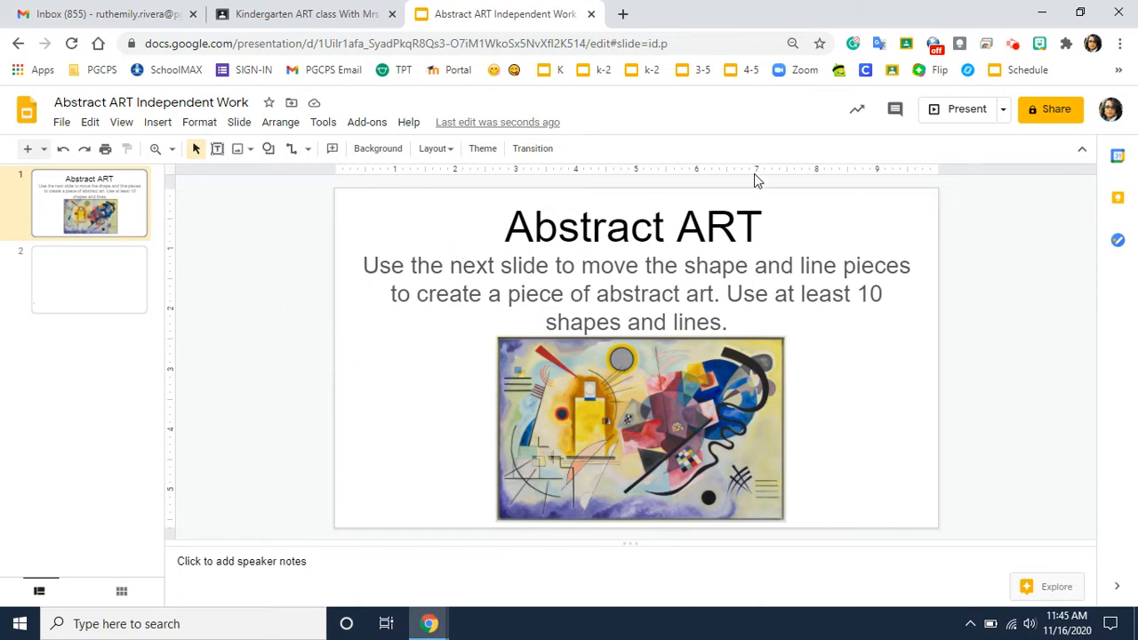
mouse_move(605, 292)
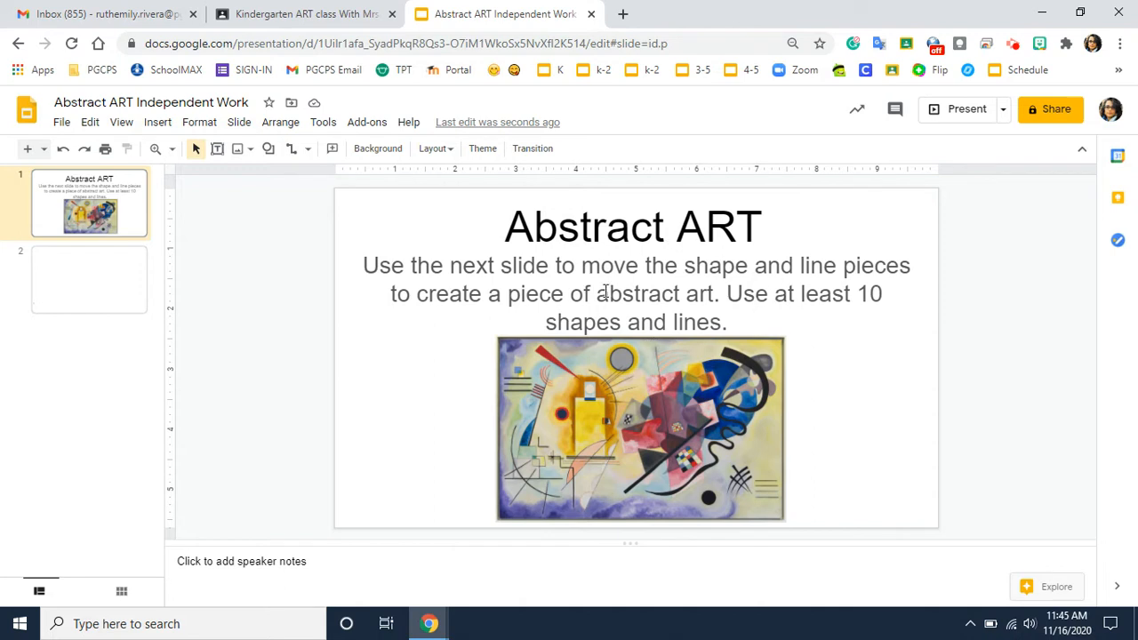
mouse_move(466, 256)
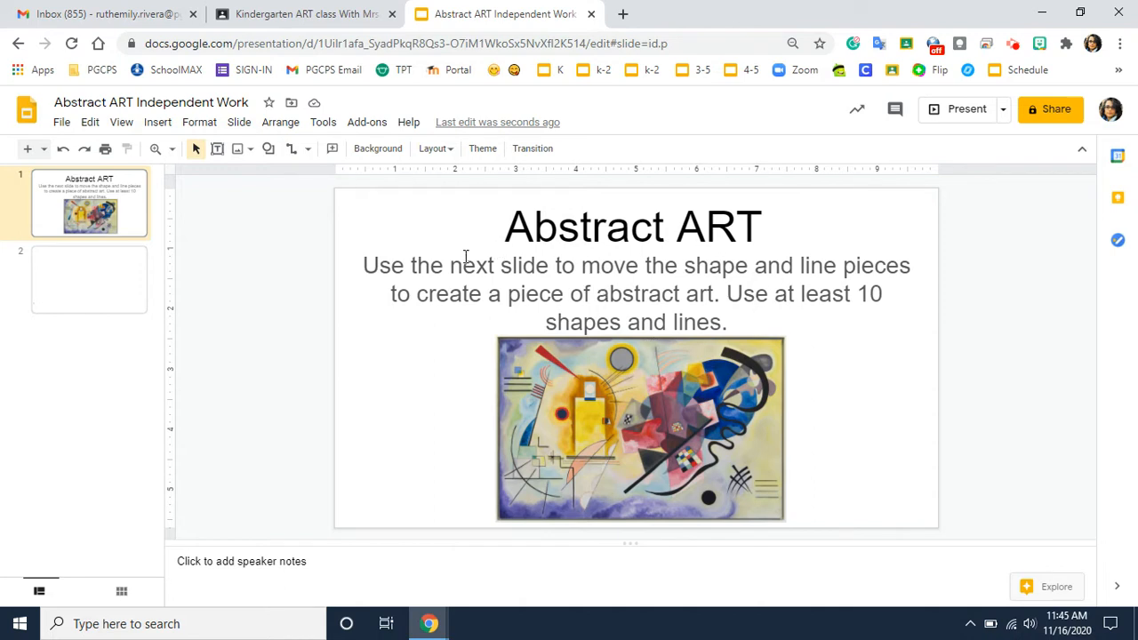
mouse_move(736, 283)
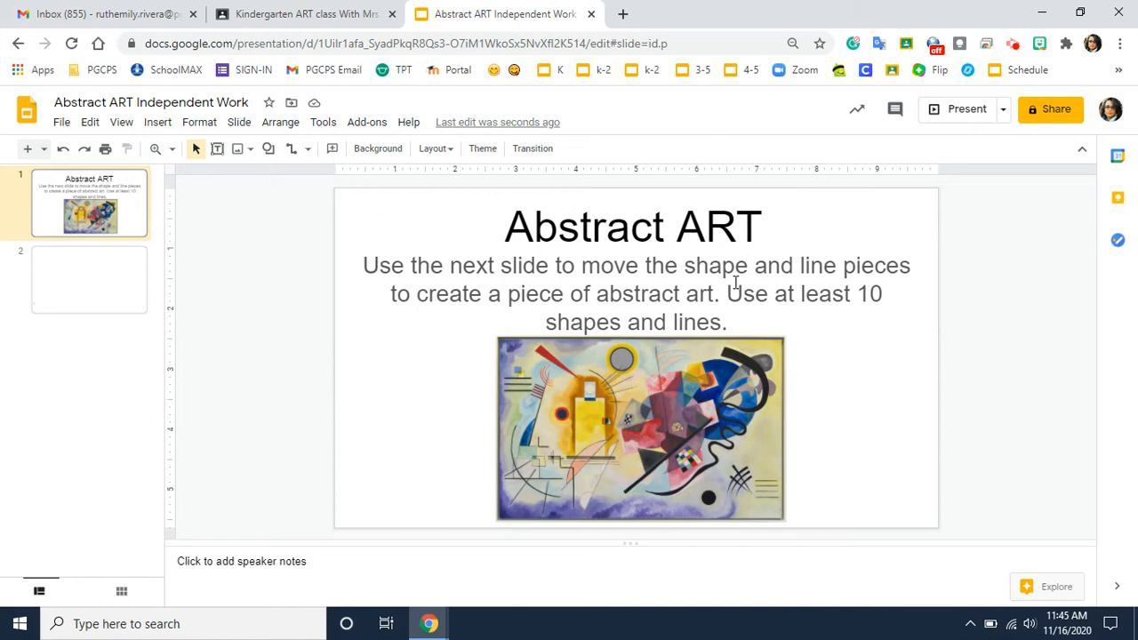
mouse_move(569, 328)
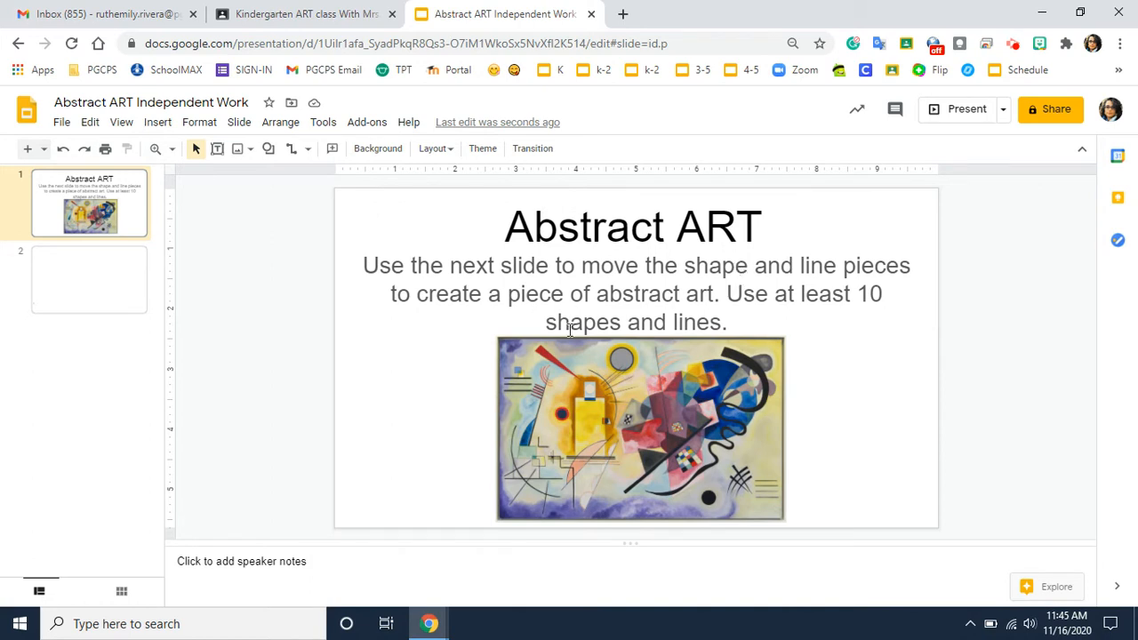
mouse_move(507, 347)
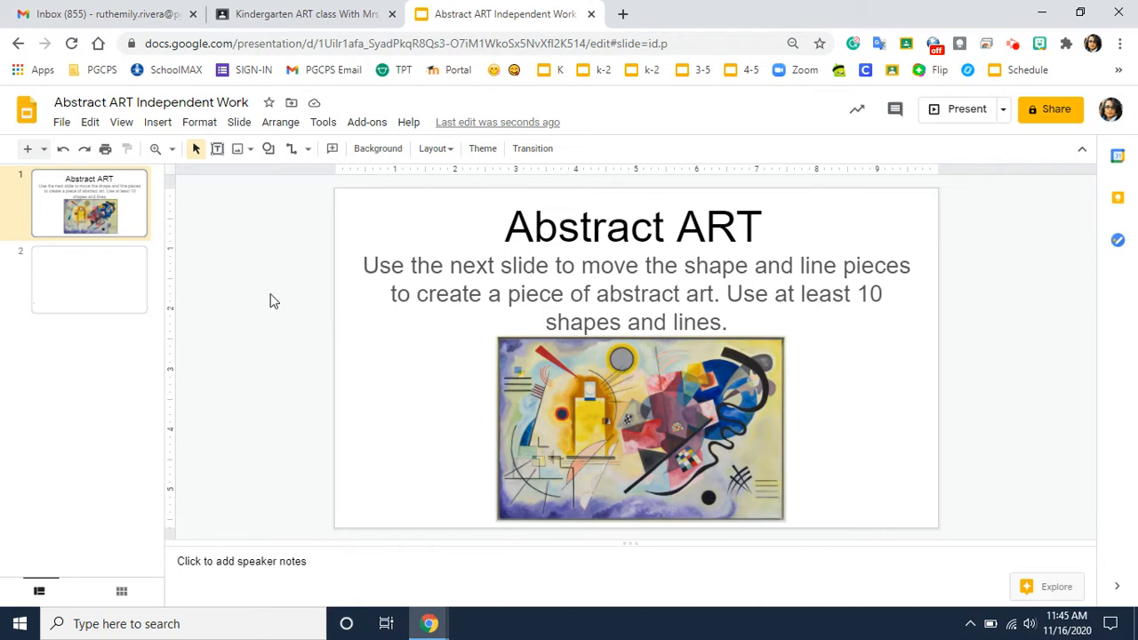
mouse_move(122, 274)
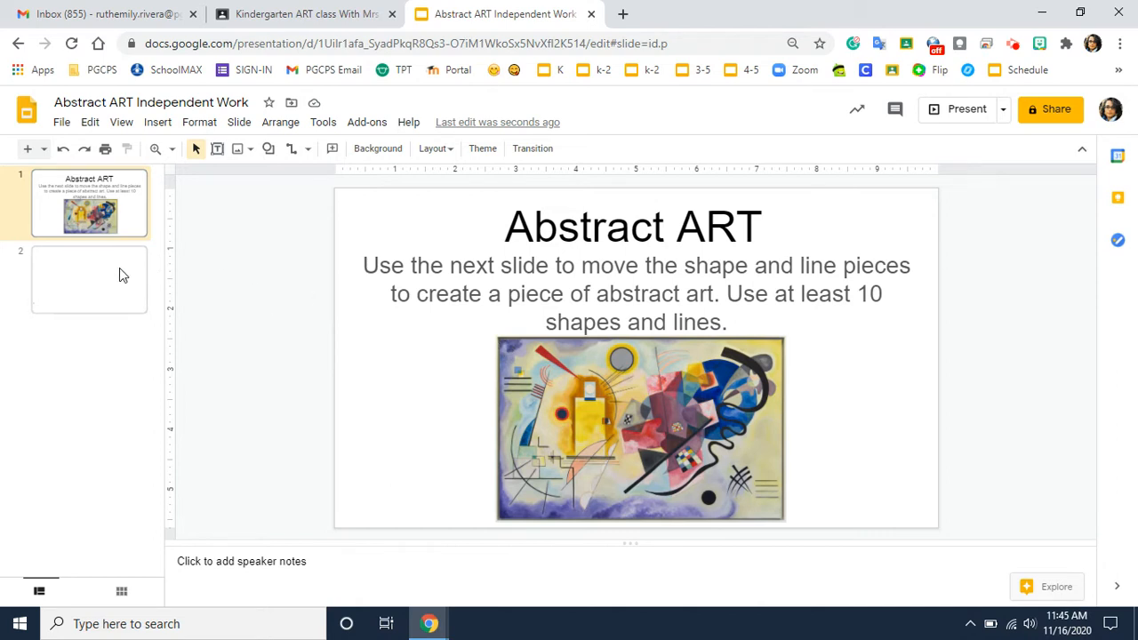
Switch between the instructions slide and slide 2, ending on slide 2 with its shape pieces
click(89, 279)
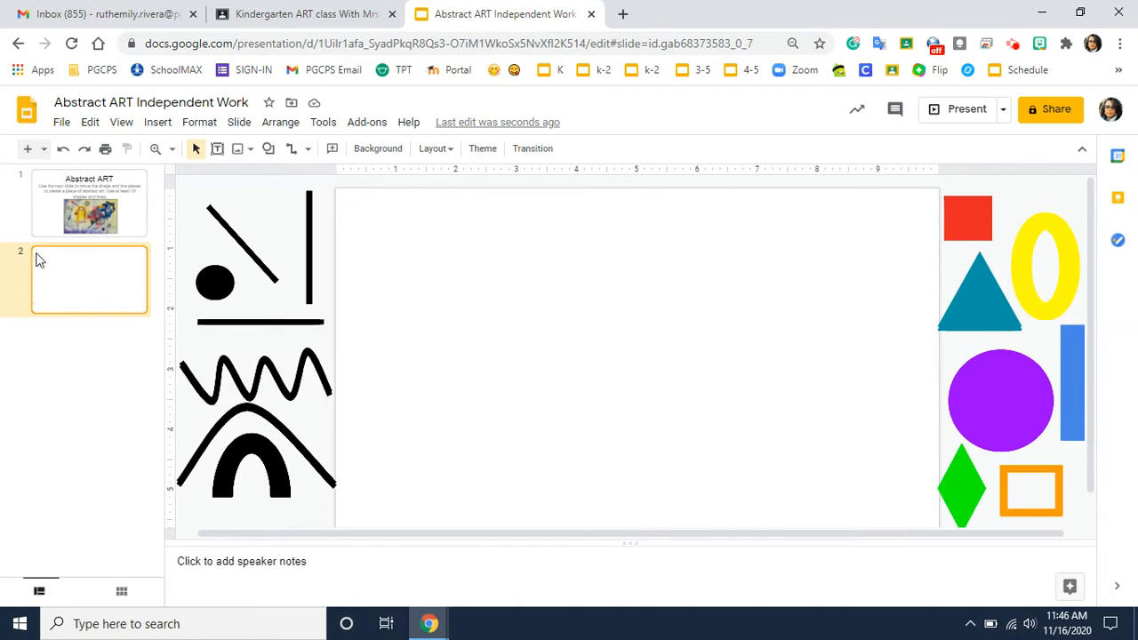
mouse_move(685, 327)
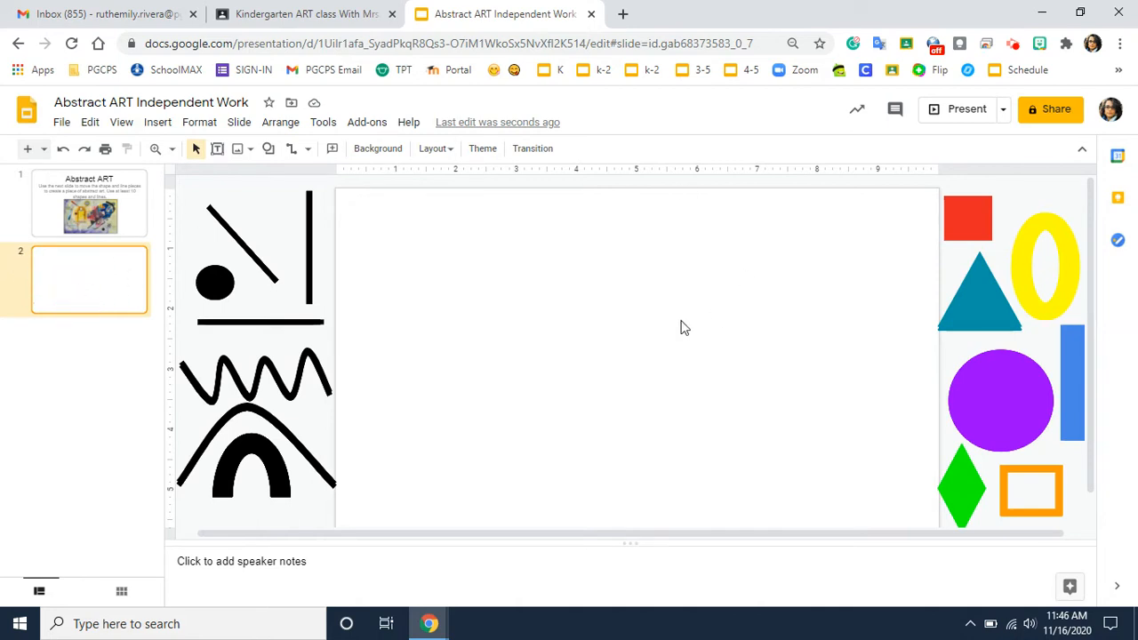
mouse_move(576, 273)
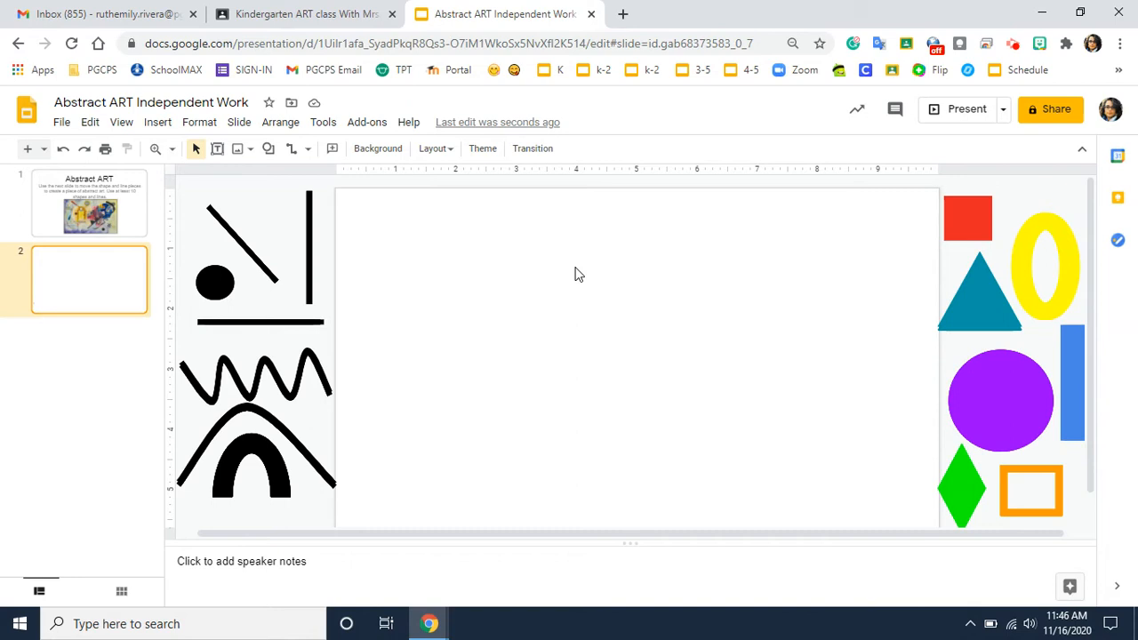
mouse_move(785, 424)
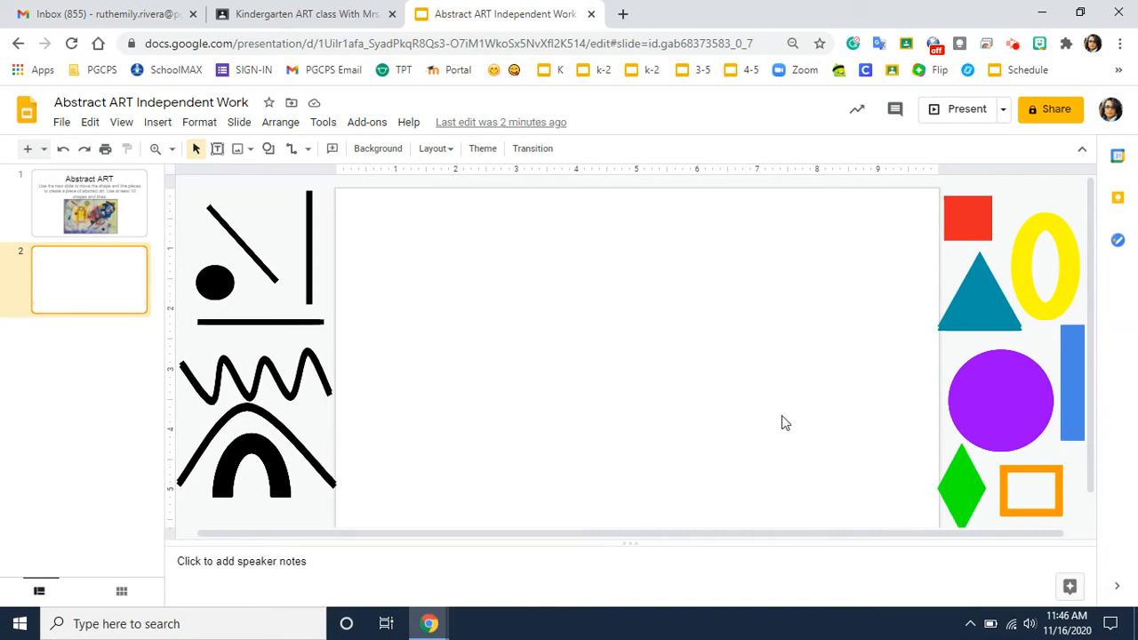
mouse_move(466, 401)
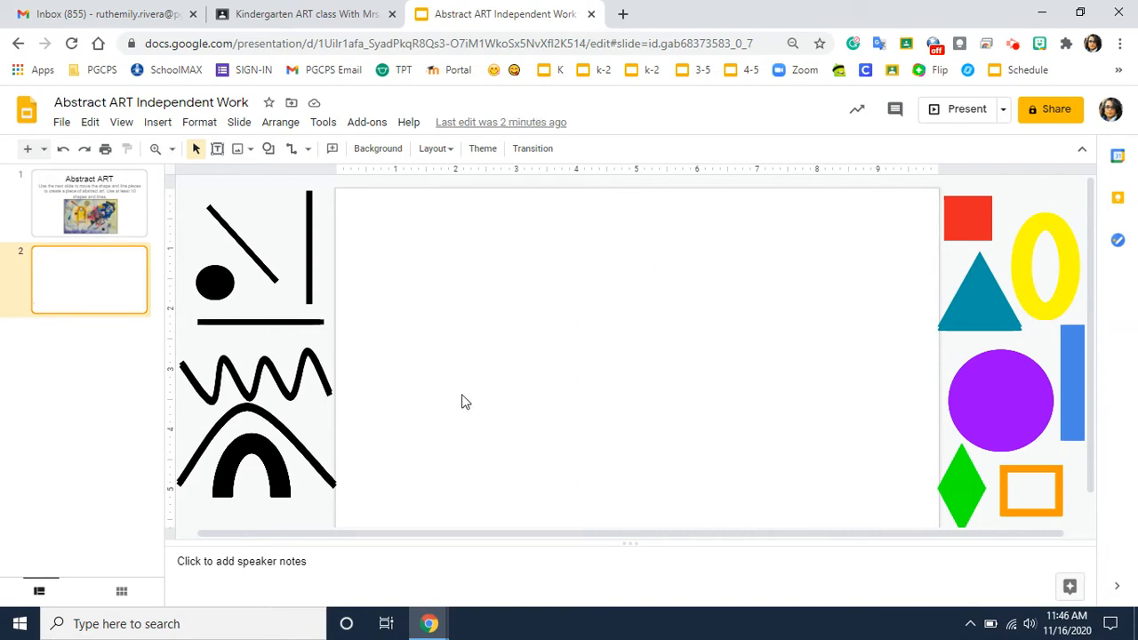
click(89, 202)
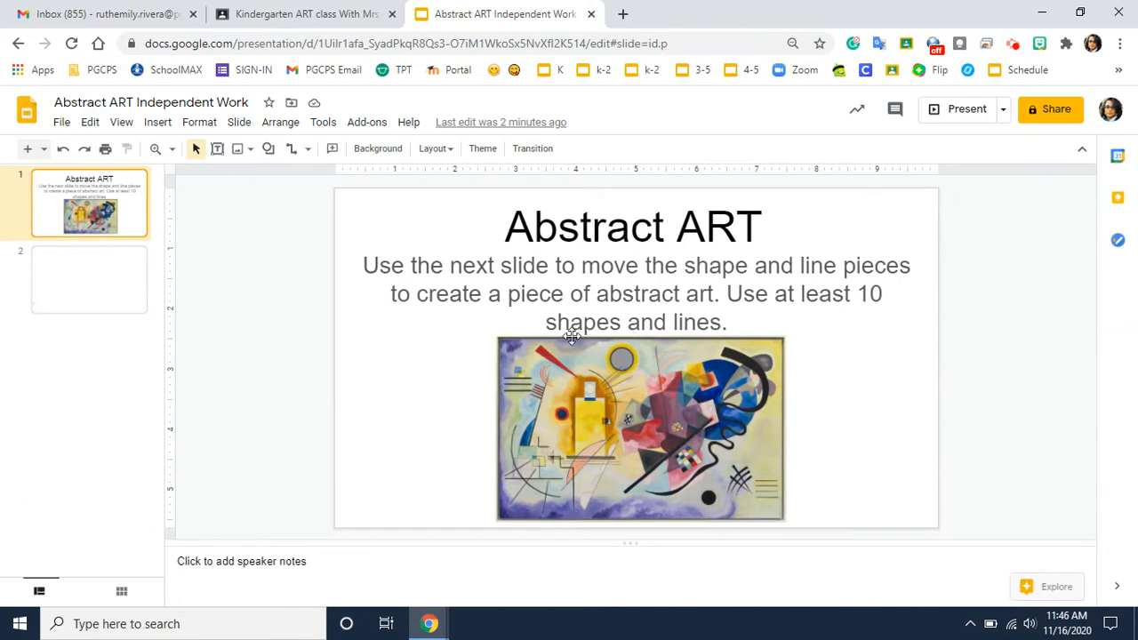
mouse_move(675, 532)
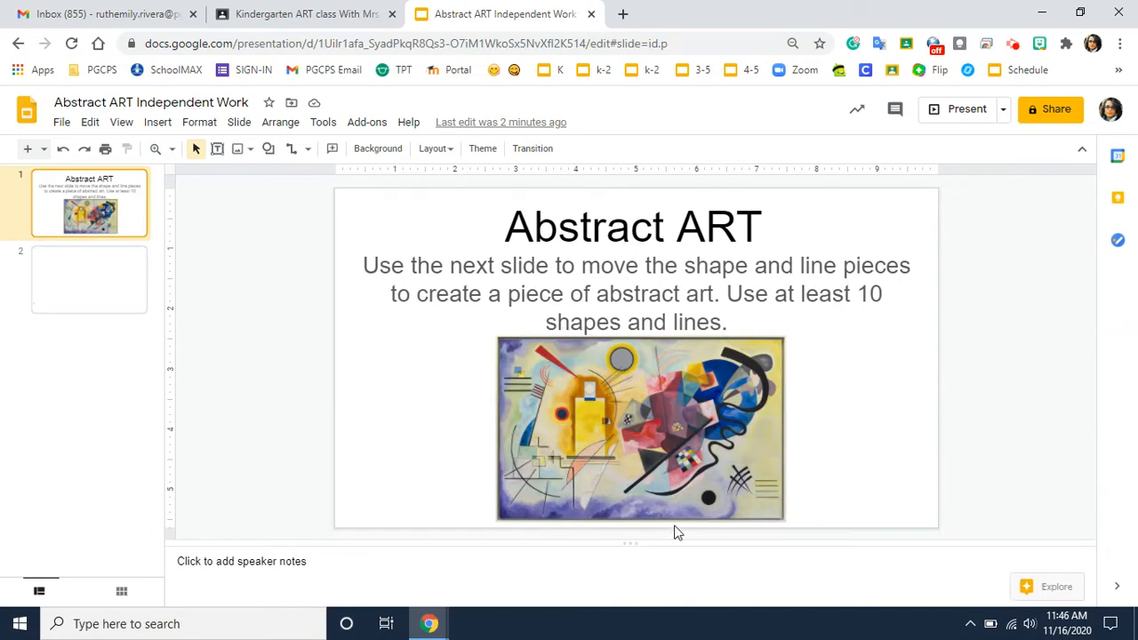
mouse_move(495, 432)
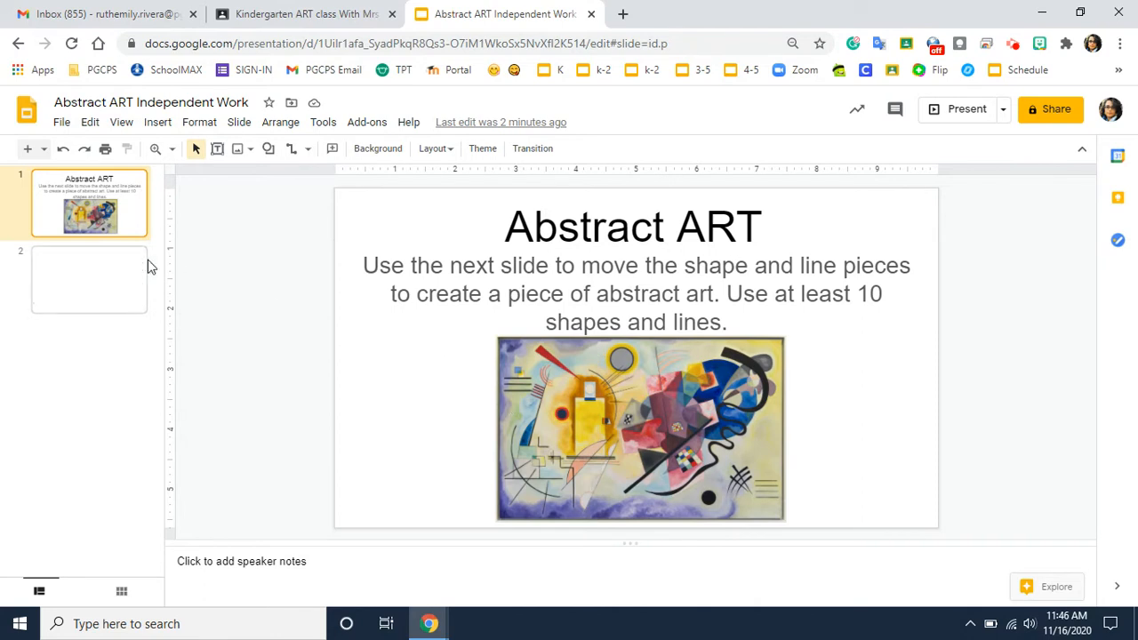
mouse_move(69, 306)
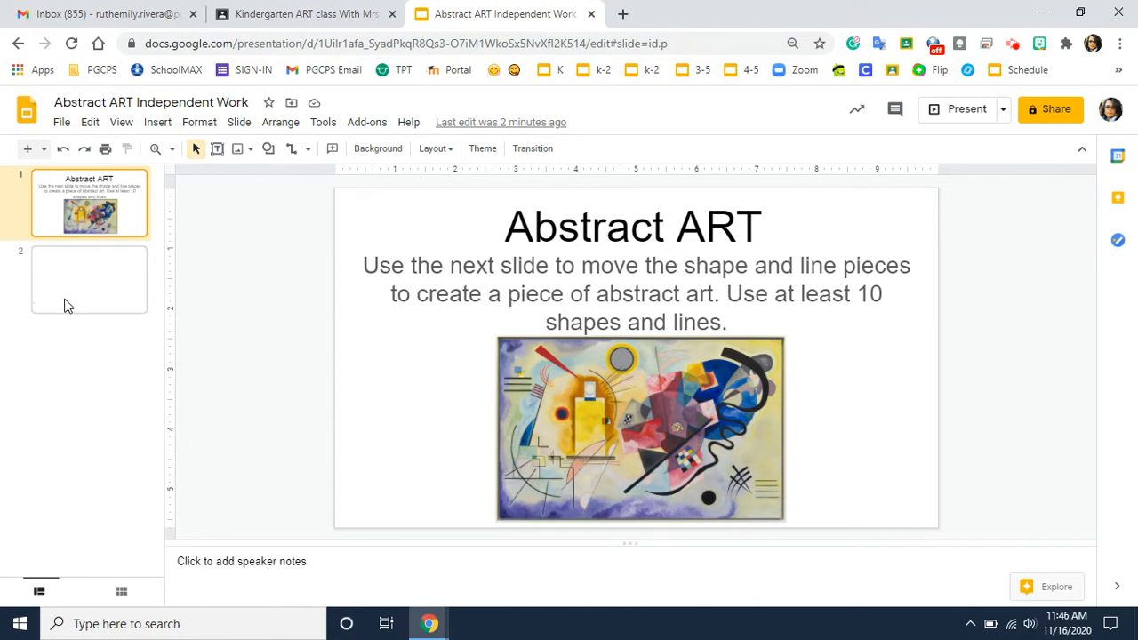
click(89, 277)
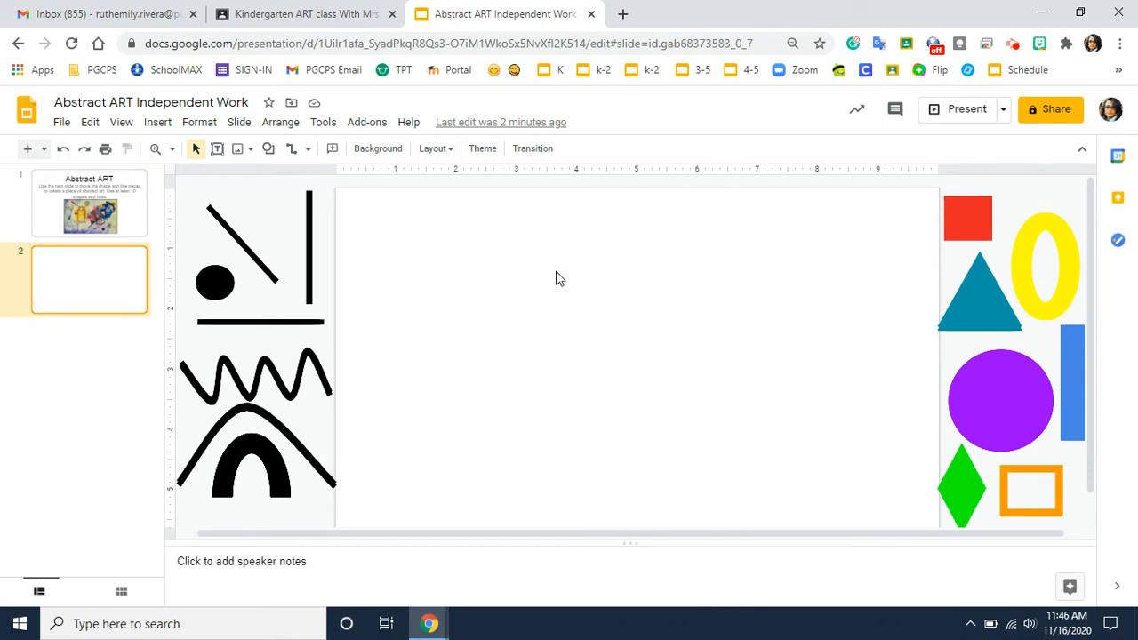
mouse_move(313, 260)
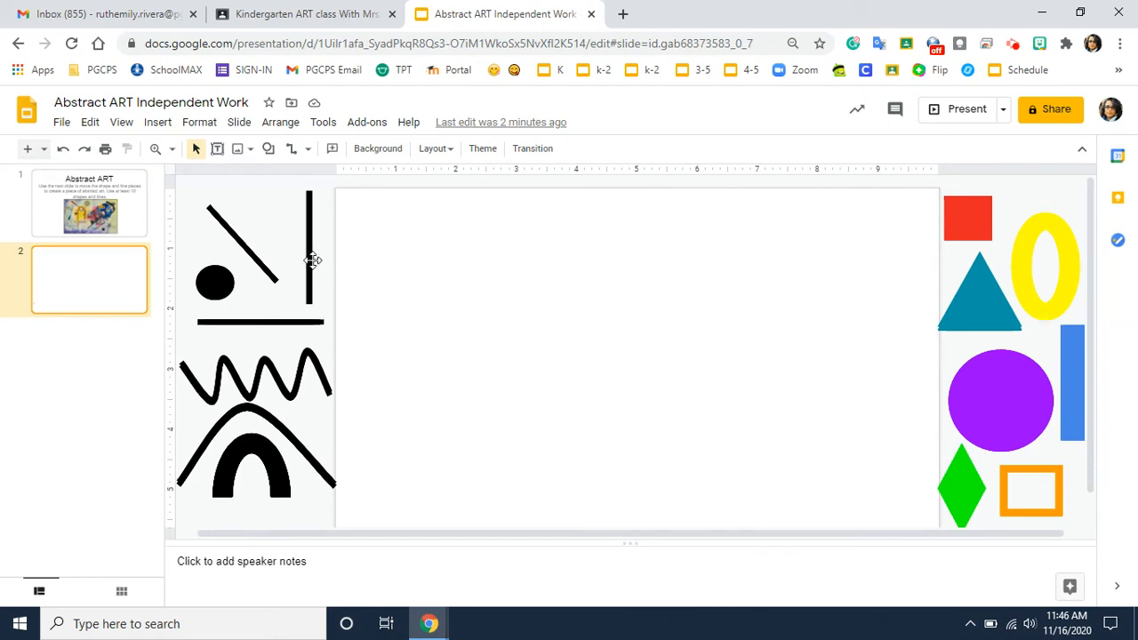
mouse_move(354, 269)
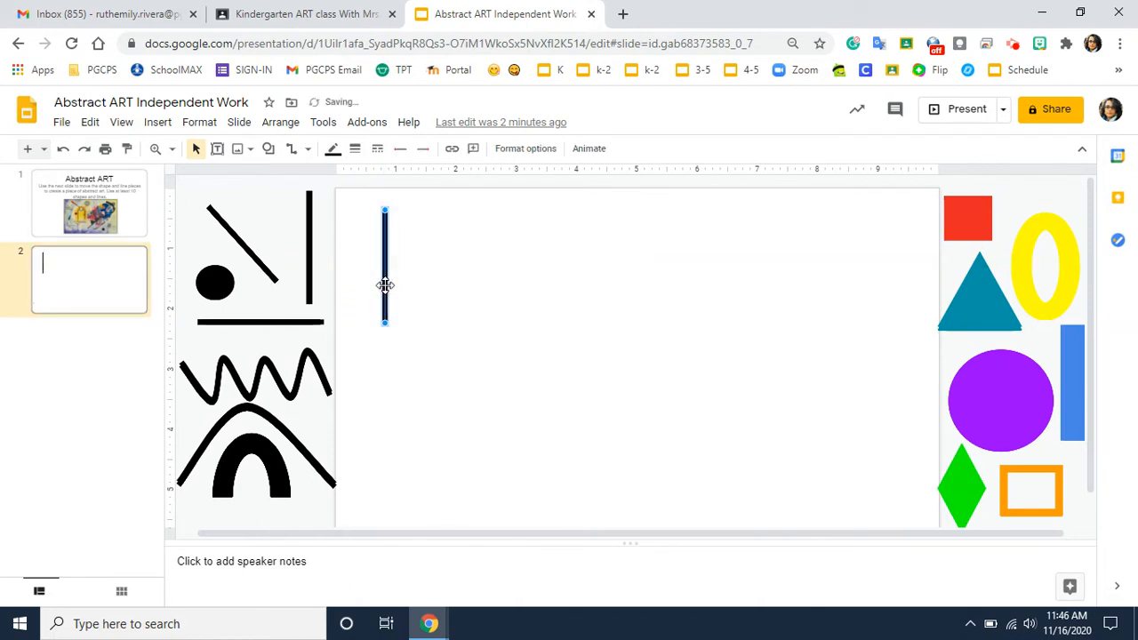
Lengthen the vertical black line on slide 2 to nearly the slide's full height
click(622, 400)
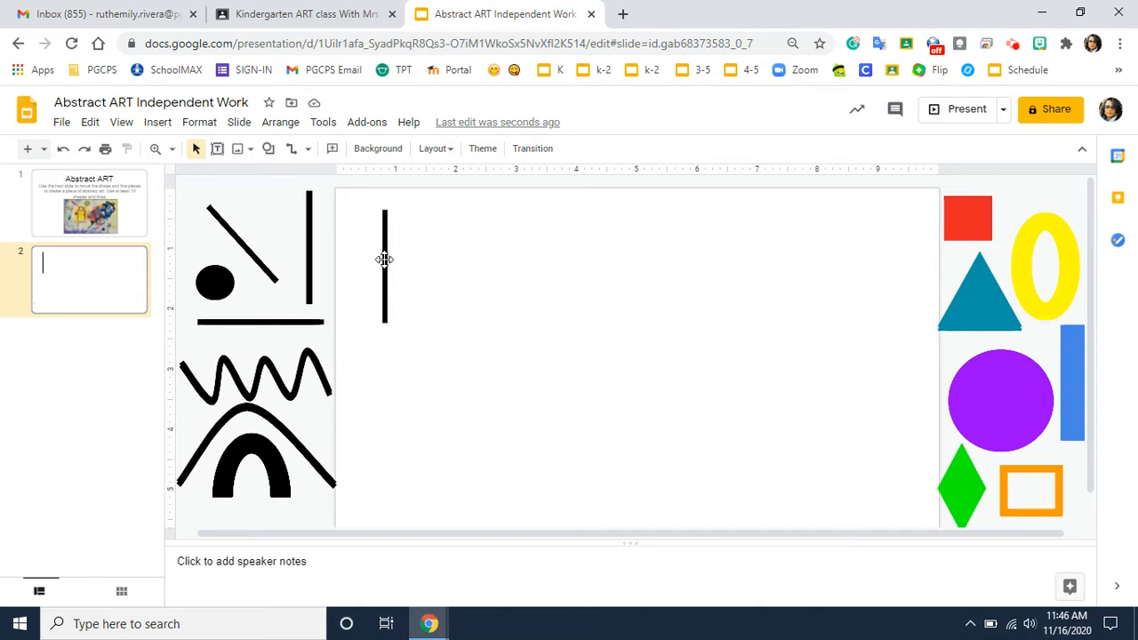
click(384, 267)
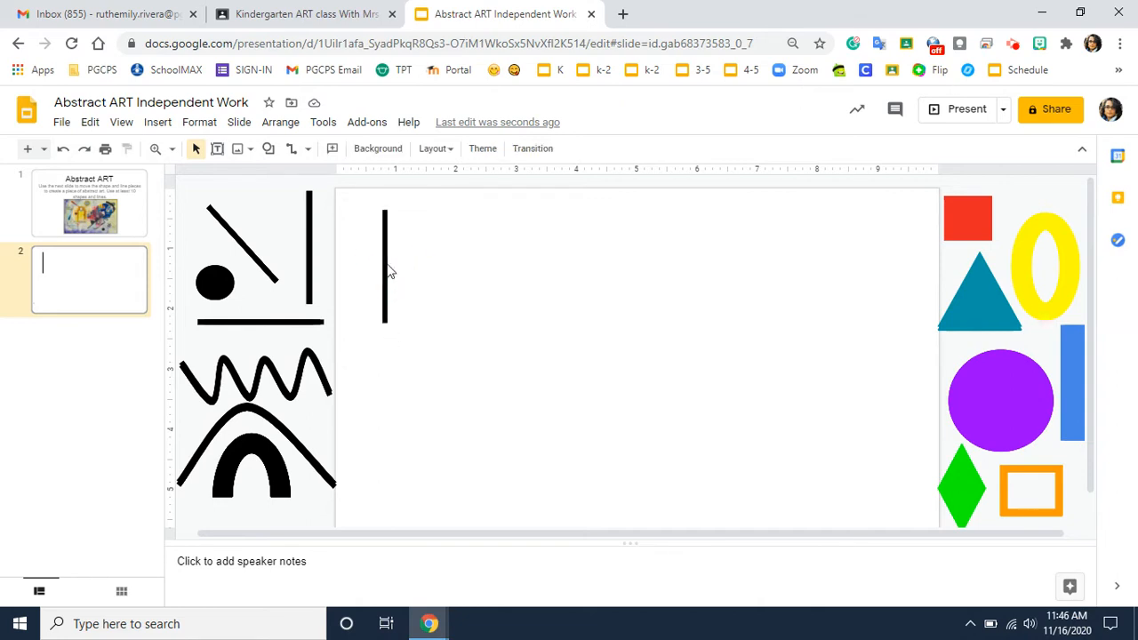
click(384, 266)
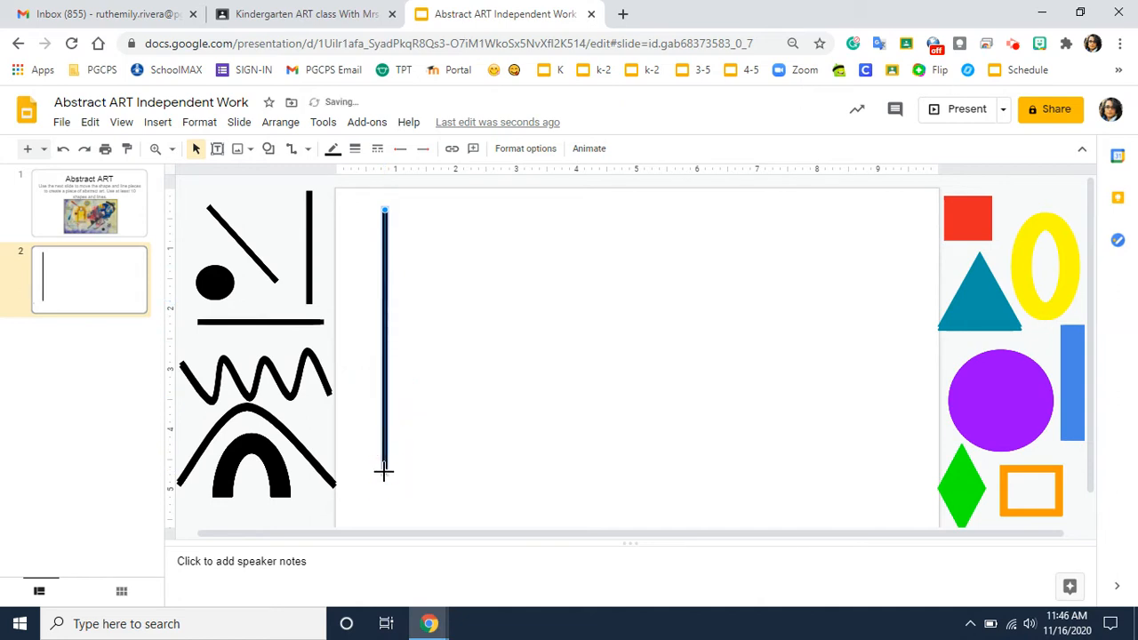
click(534, 434)
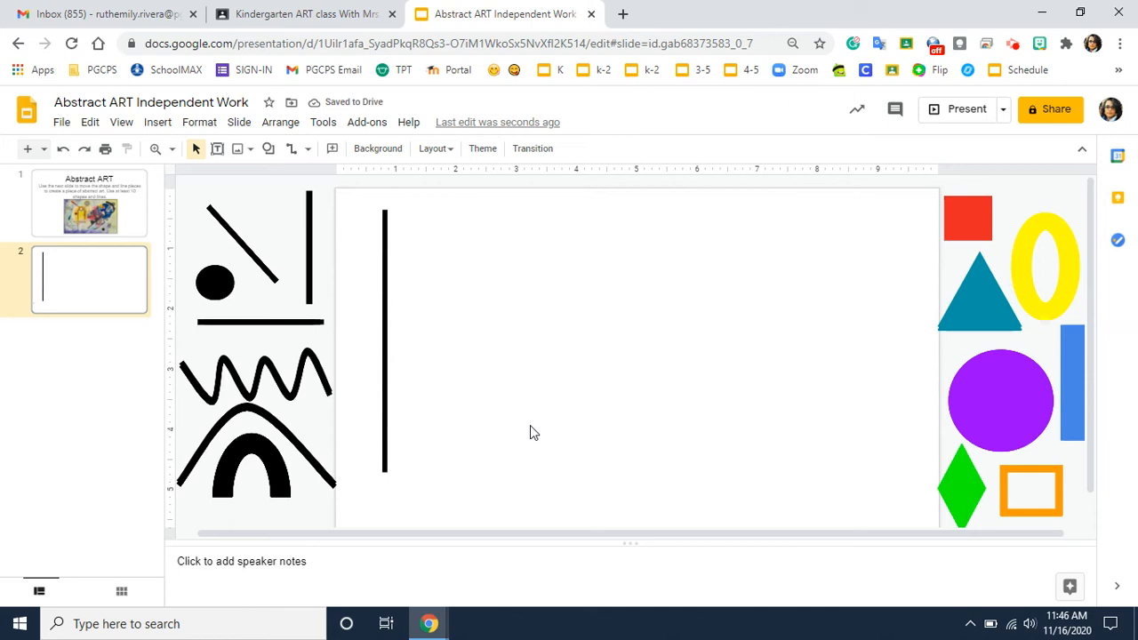
mouse_move(394, 429)
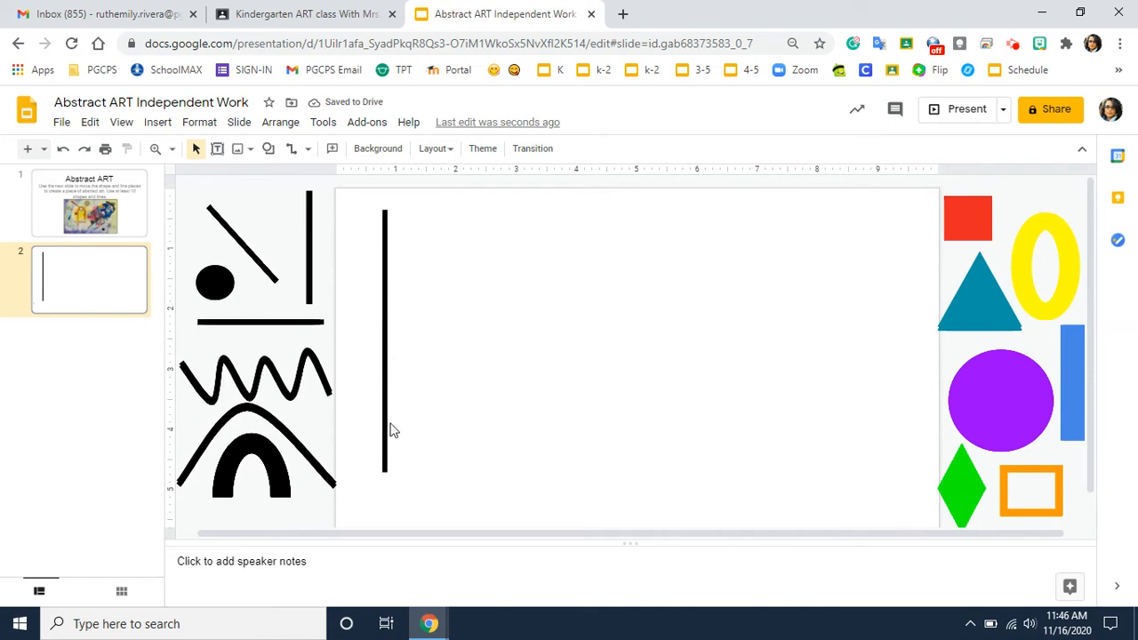
mouse_move(384, 420)
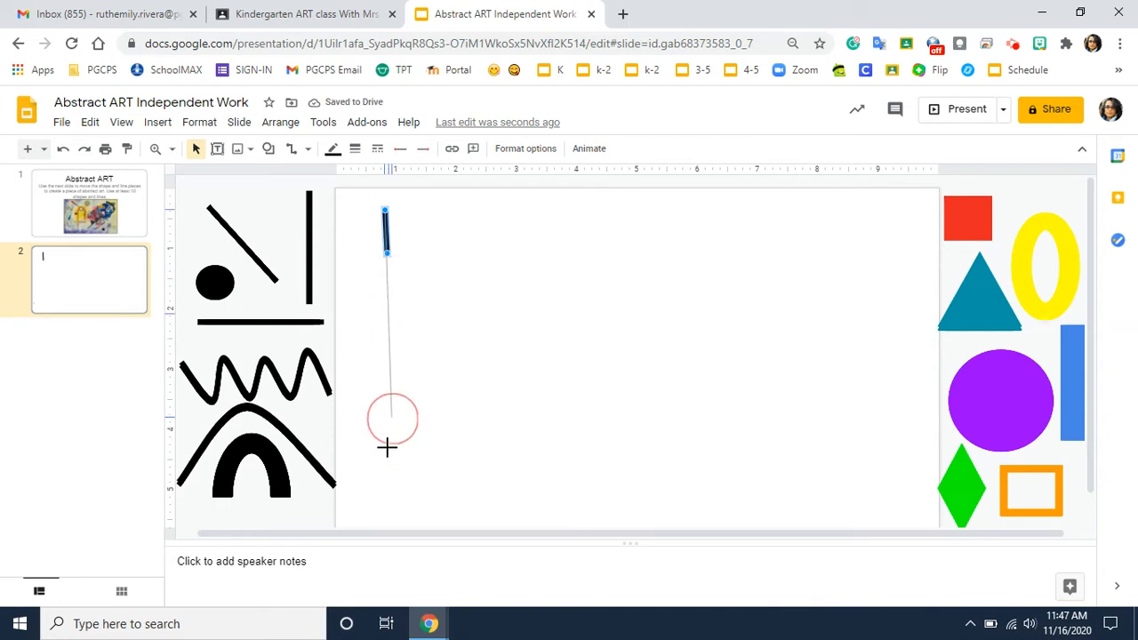
mouse_move(379, 480)
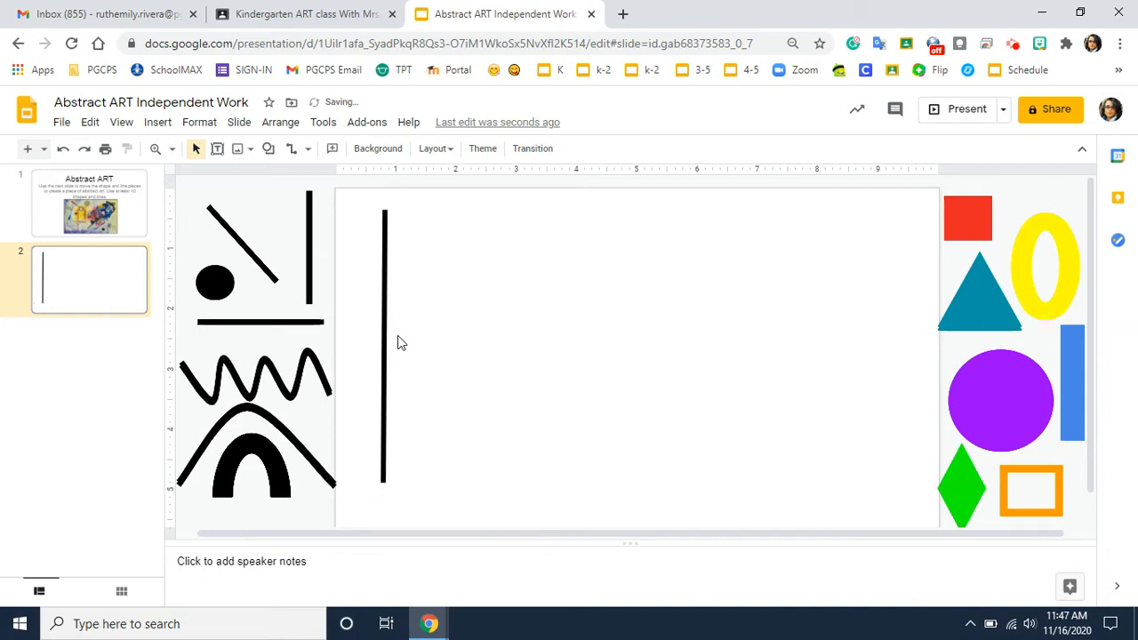
Swing the long line toward the centre, lay it flat along the bottom, then return it upright
click(384, 342)
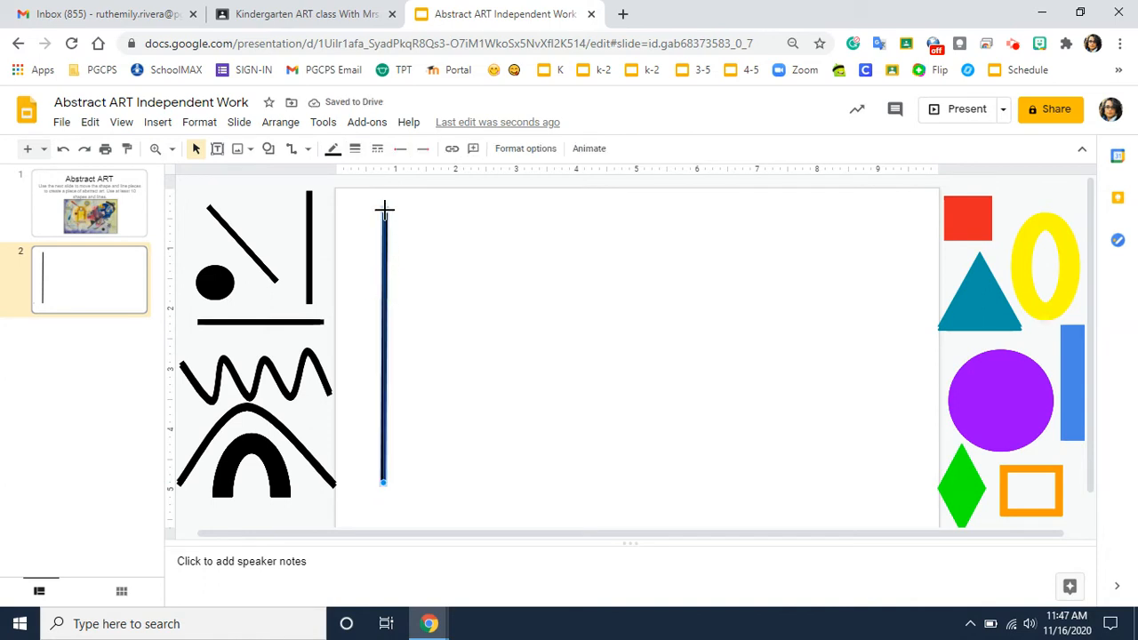
drag(382, 480, 580, 281)
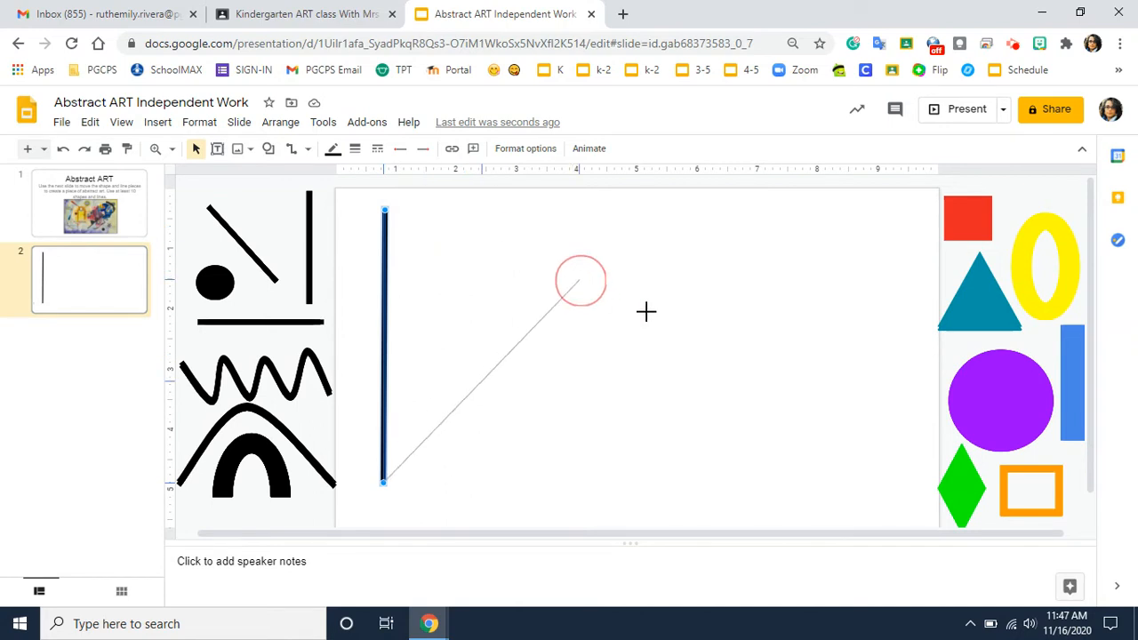
drag(580, 281, 798, 497)
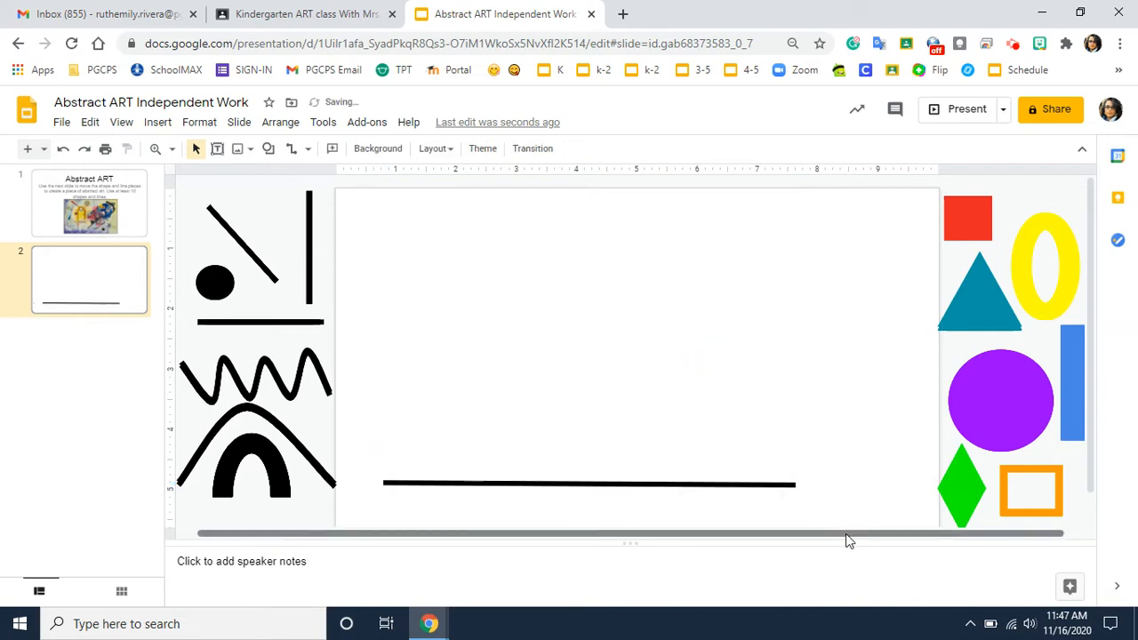
click(587, 484)
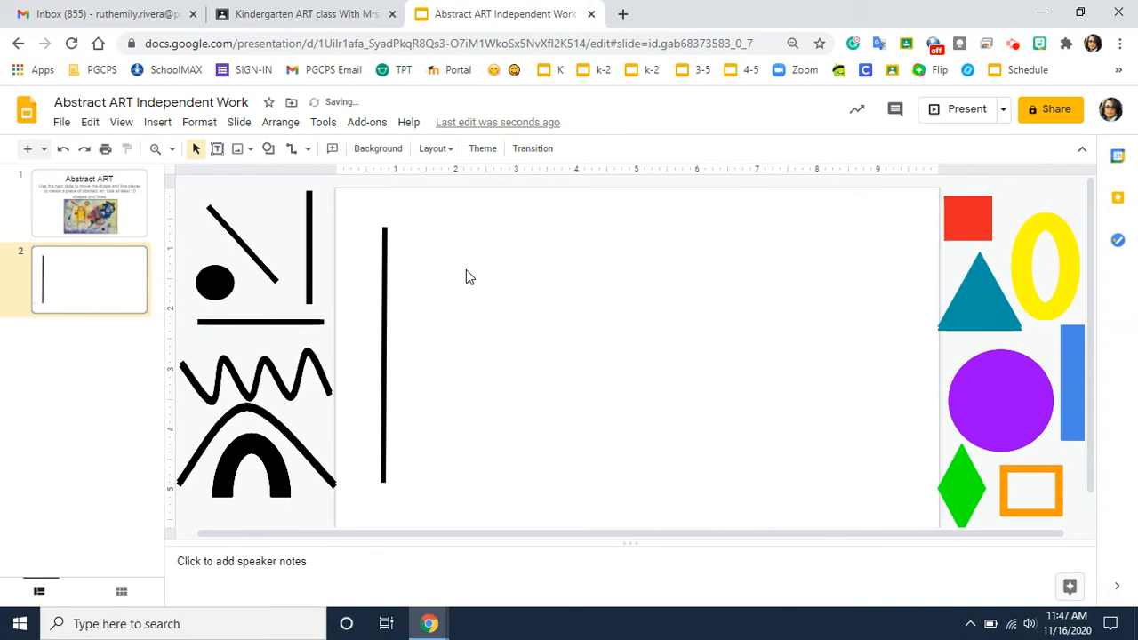
mouse_move(288, 291)
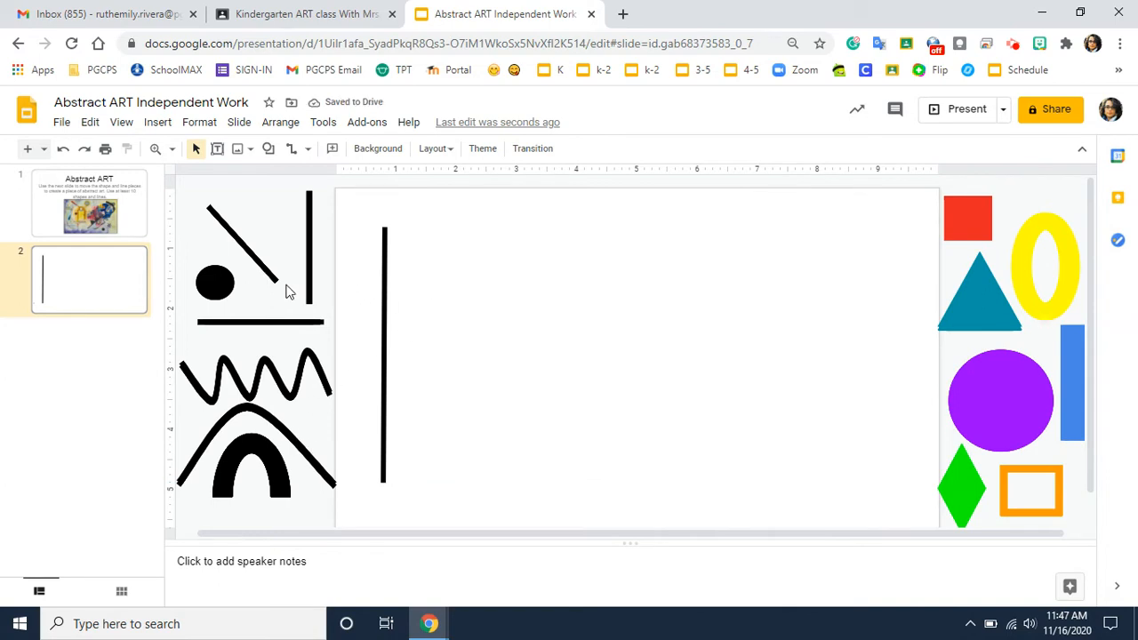
mouse_move(292, 316)
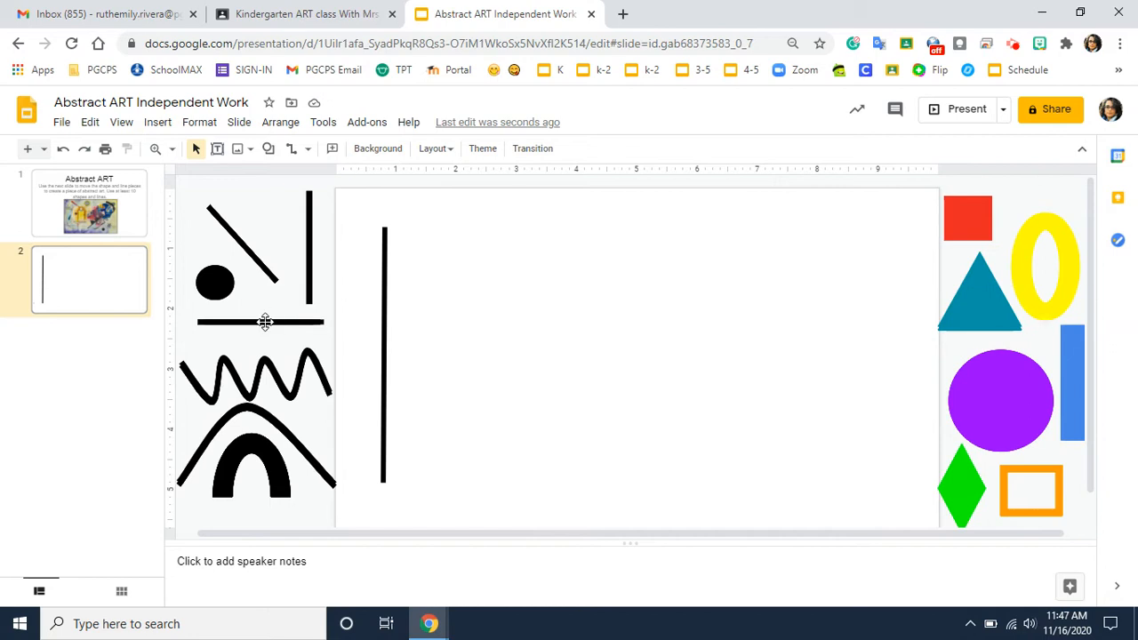
Grab the short horizontal line piece to lay across the top of the vertical line
click(265, 322)
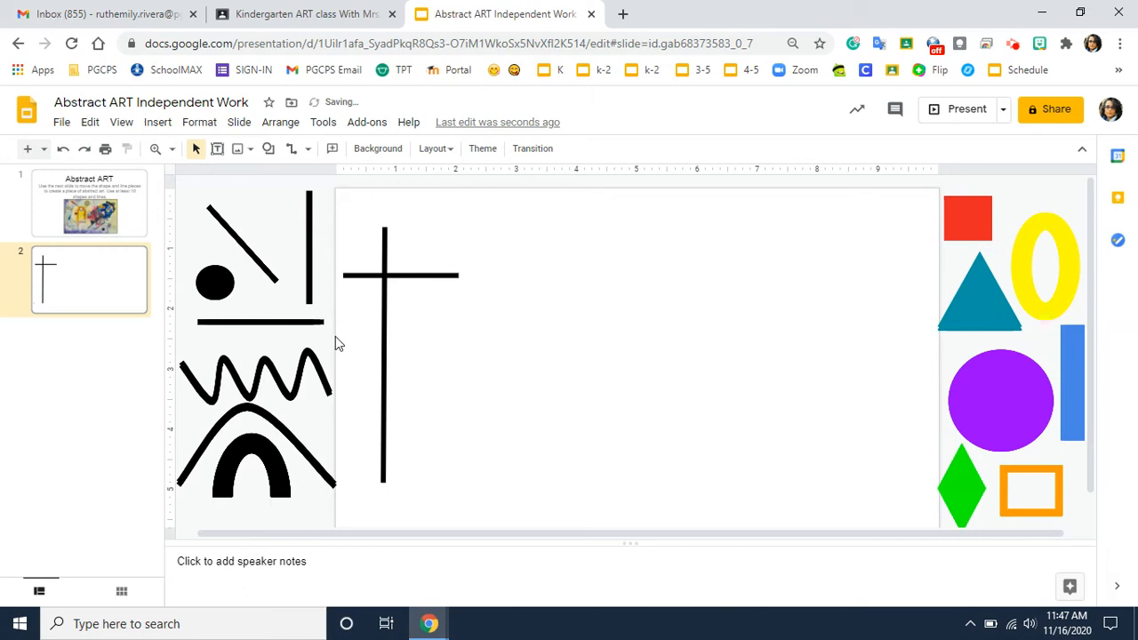
mouse_move(478, 283)
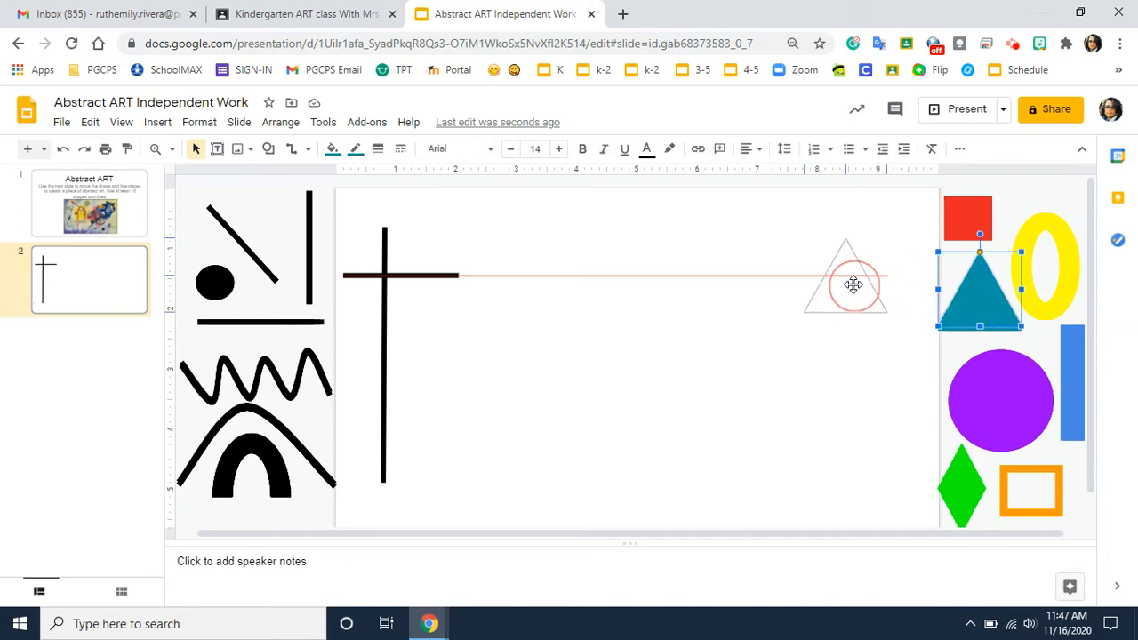
Bring a teal triangle onto the slide and set it against the end of the crossbar
drag(844, 284, 448, 270)
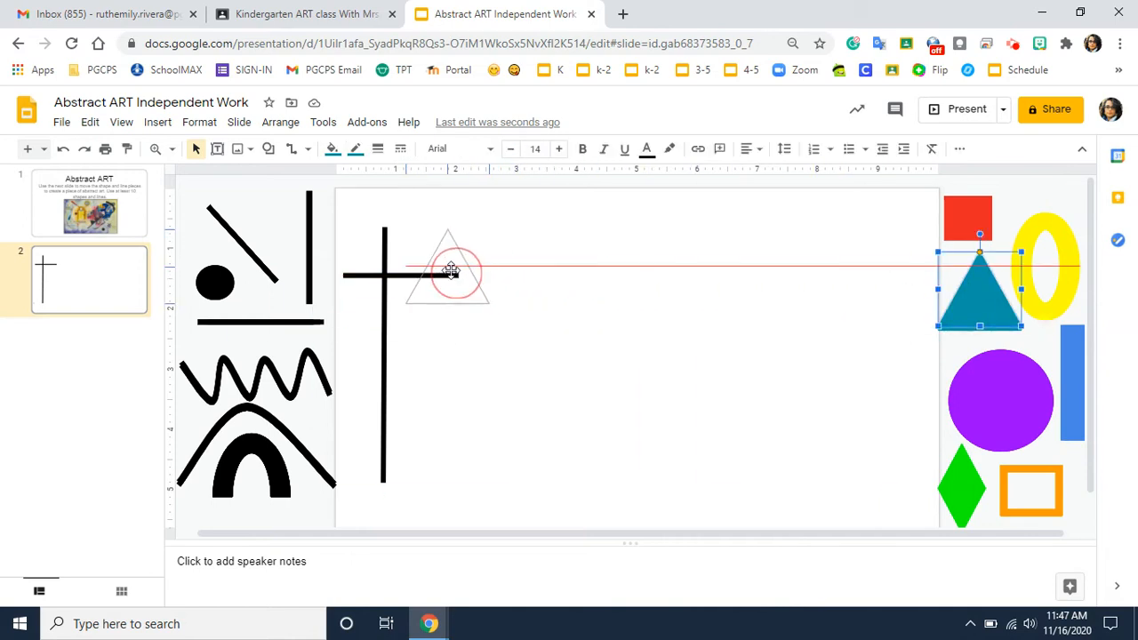
drag(448, 270, 407, 407)
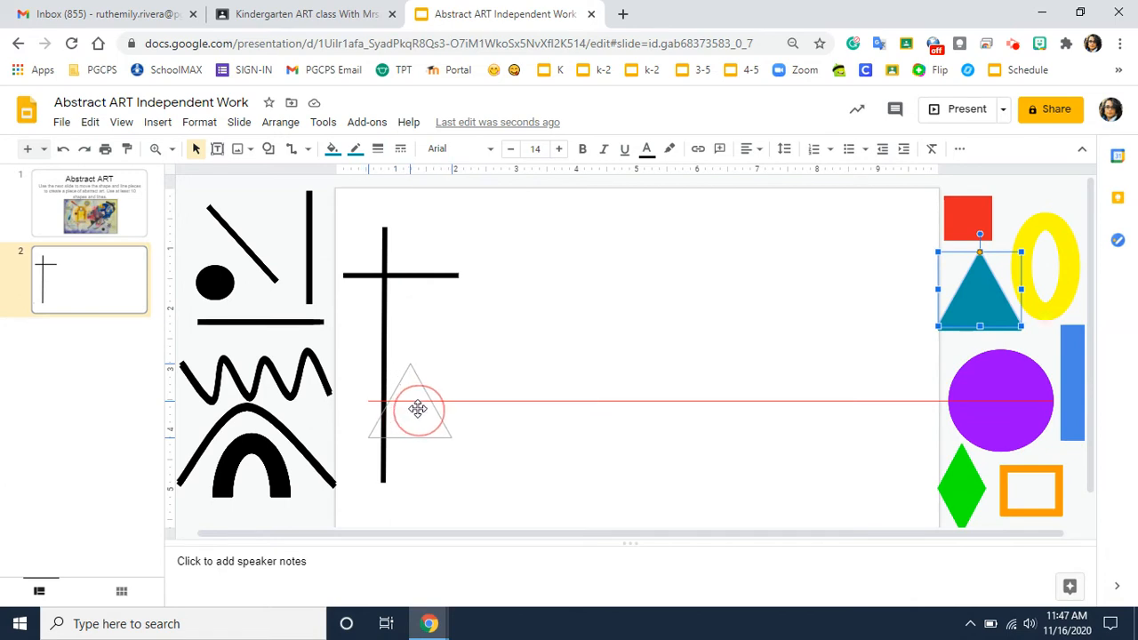
drag(416, 409, 569, 402)
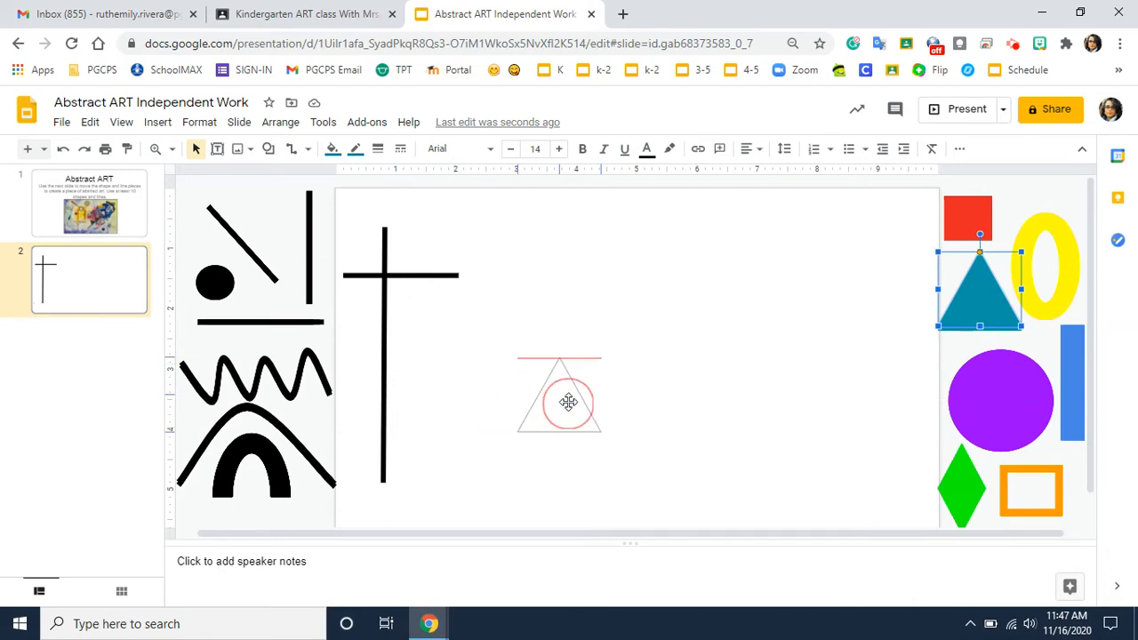
drag(558, 398, 874, 480)
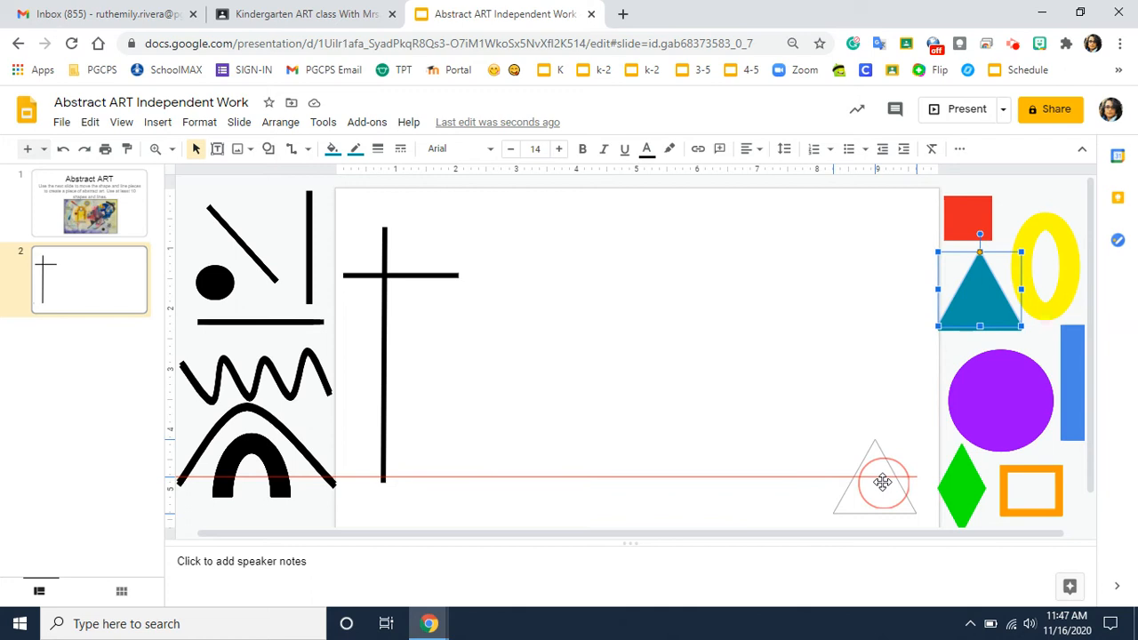
drag(874, 480, 436, 355)
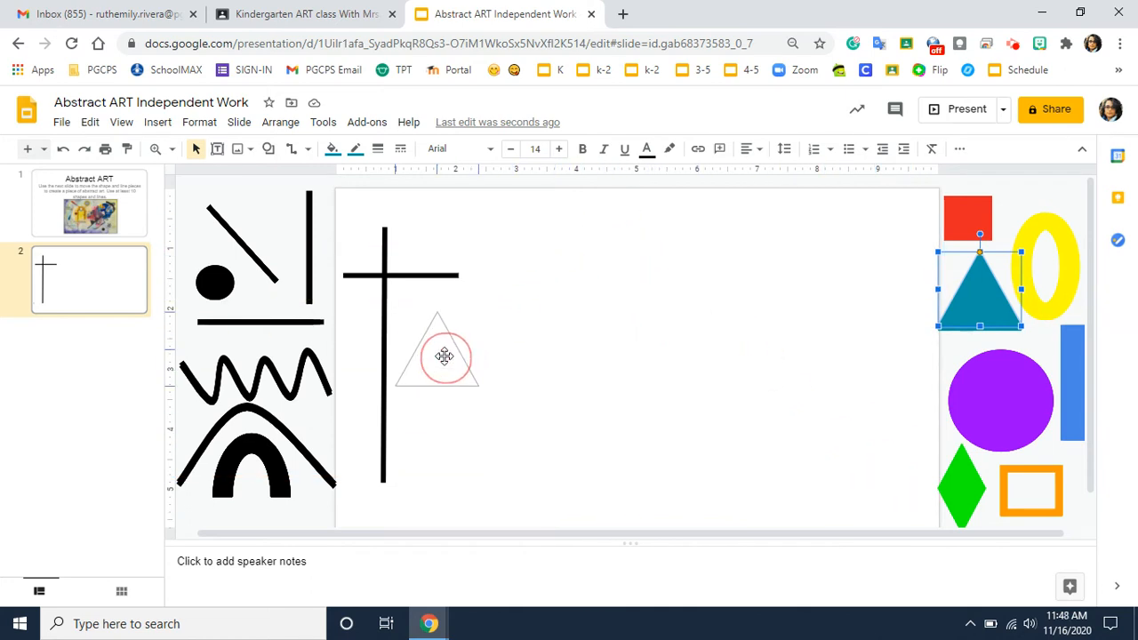
drag(438, 355, 416, 434)
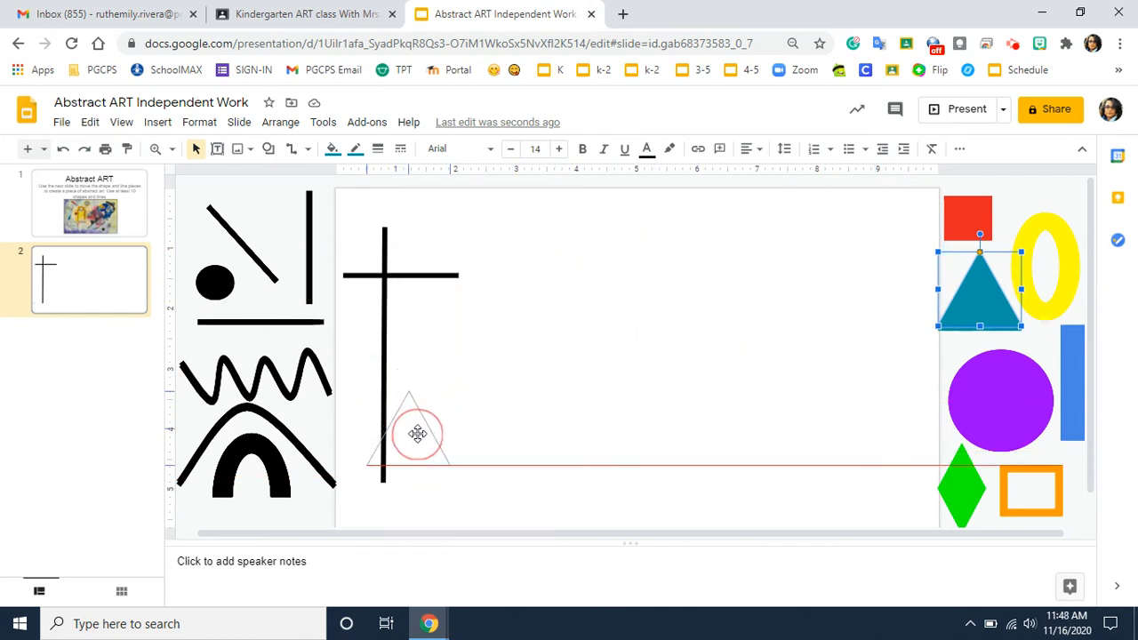
drag(978, 288, 418, 412)
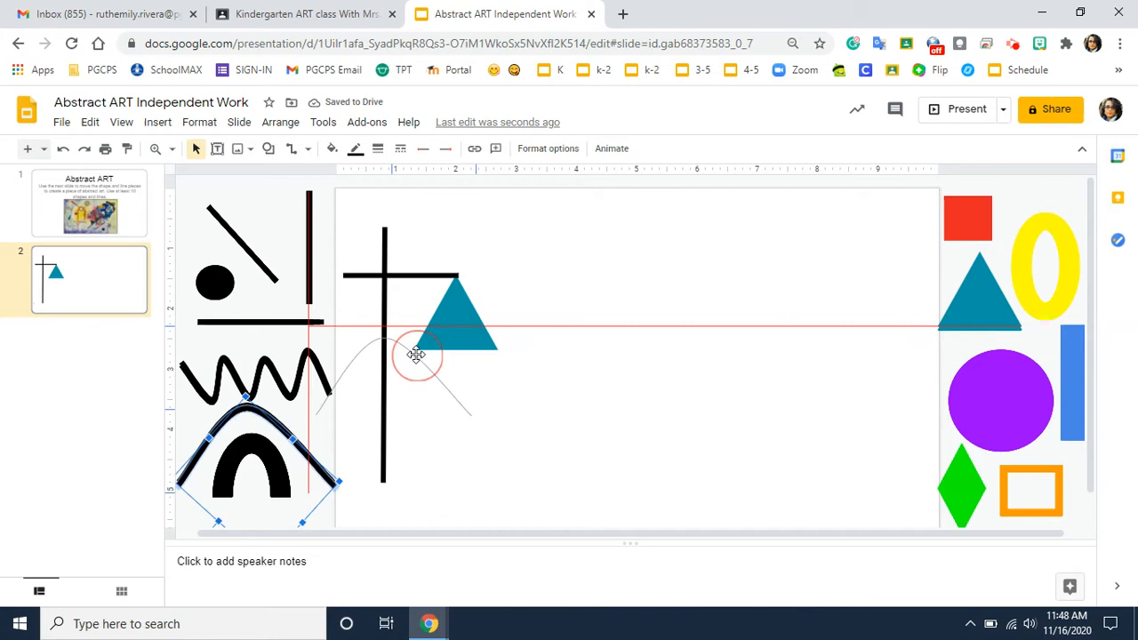
Place a black arch at the upper right with a yellow oval beneath it
drag(418, 356, 636, 288)
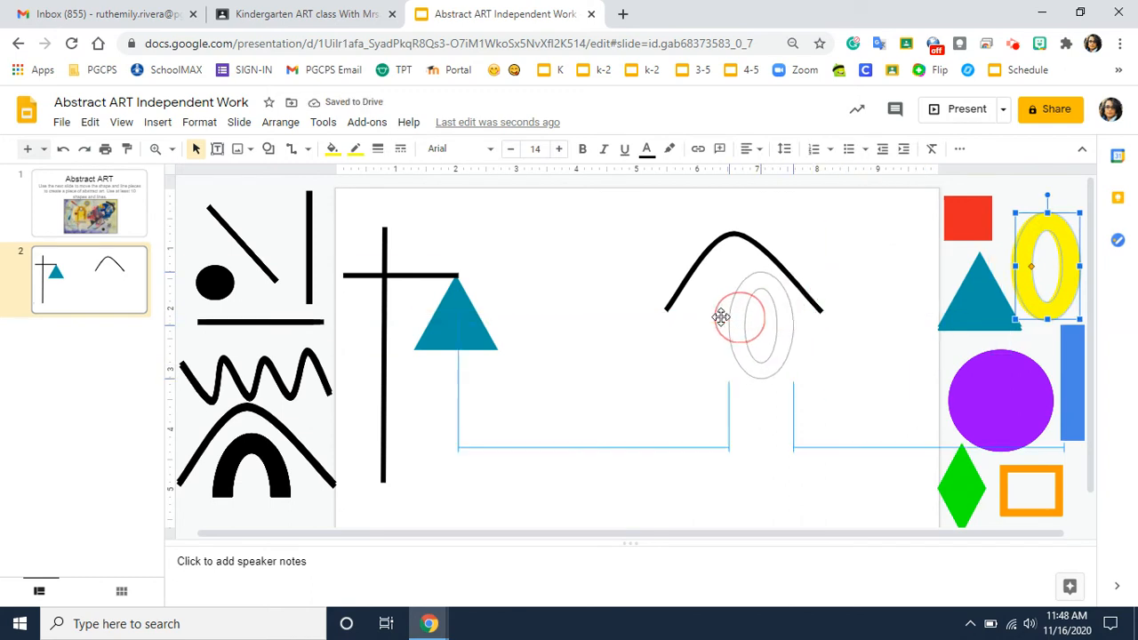
drag(1047, 267, 744, 306)
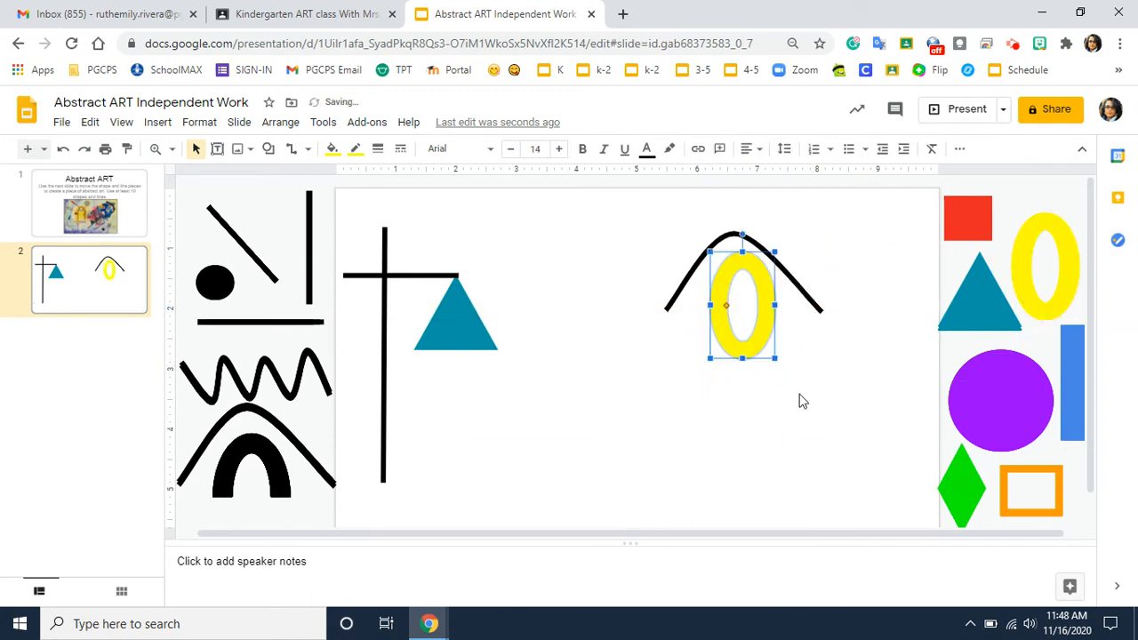
click(363, 352)
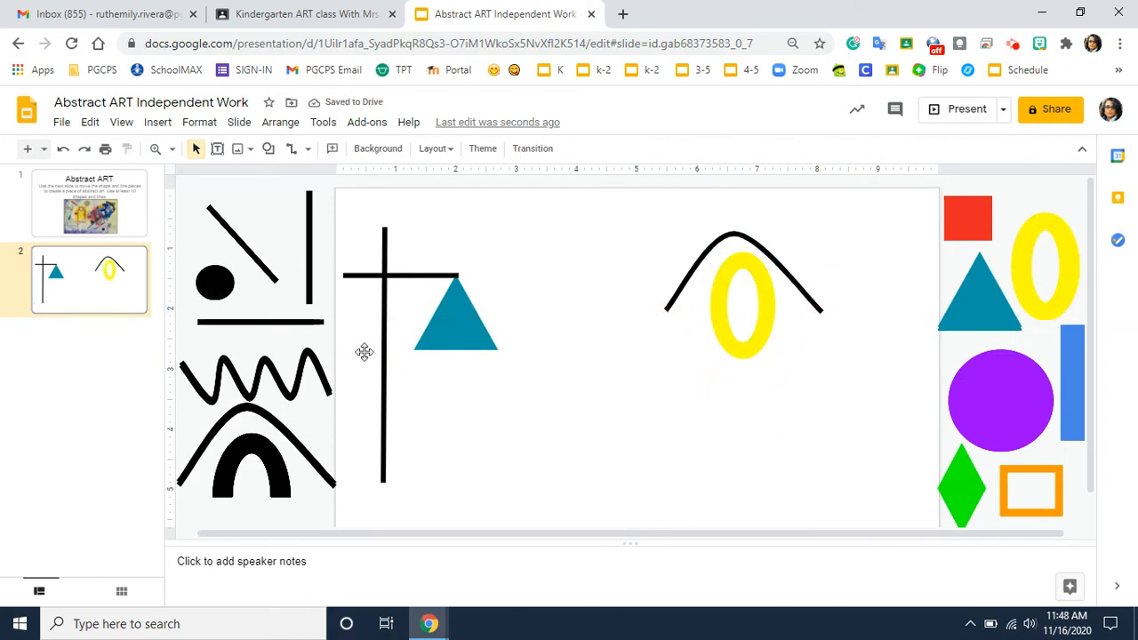
click(215, 283)
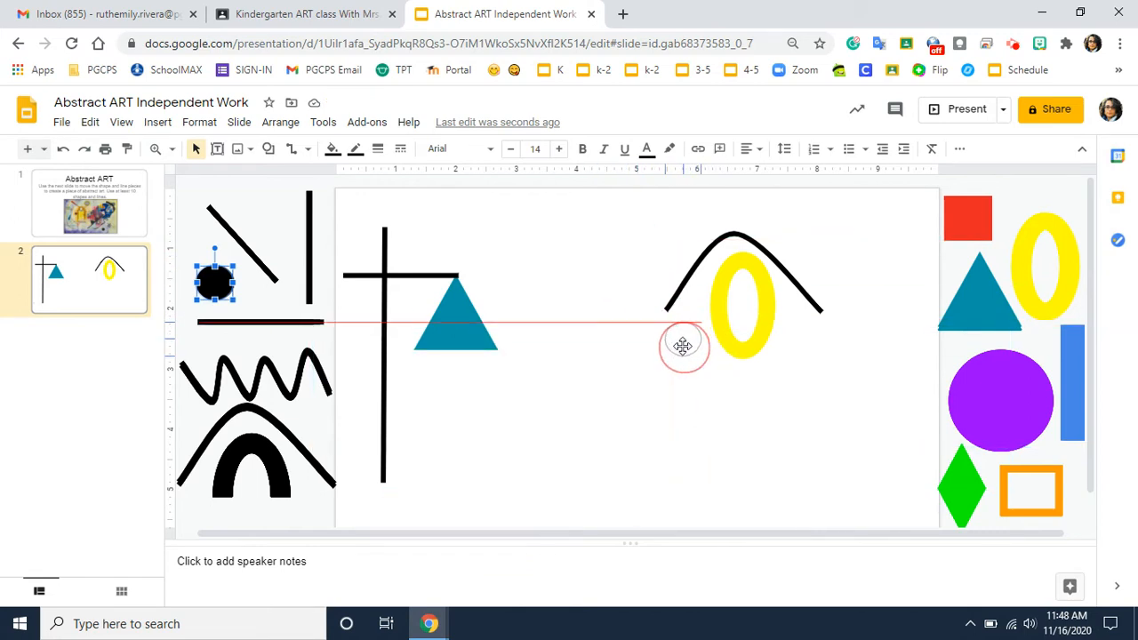
Place a black dot beside the yellow oval and enlarge it
drag(213, 281, 683, 338)
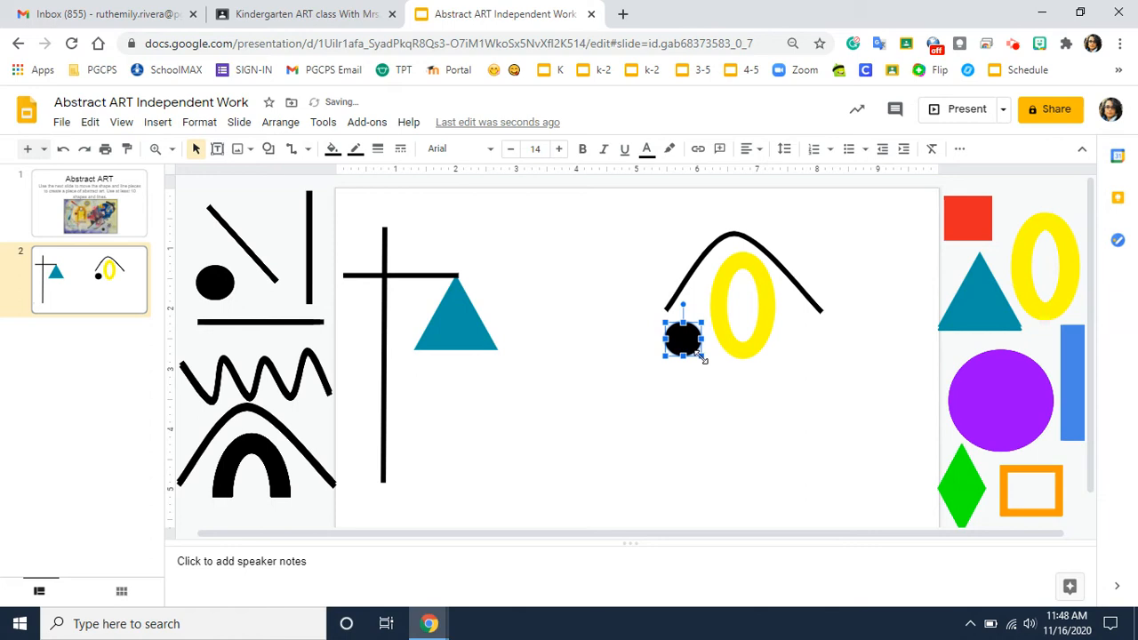
click(678, 375)
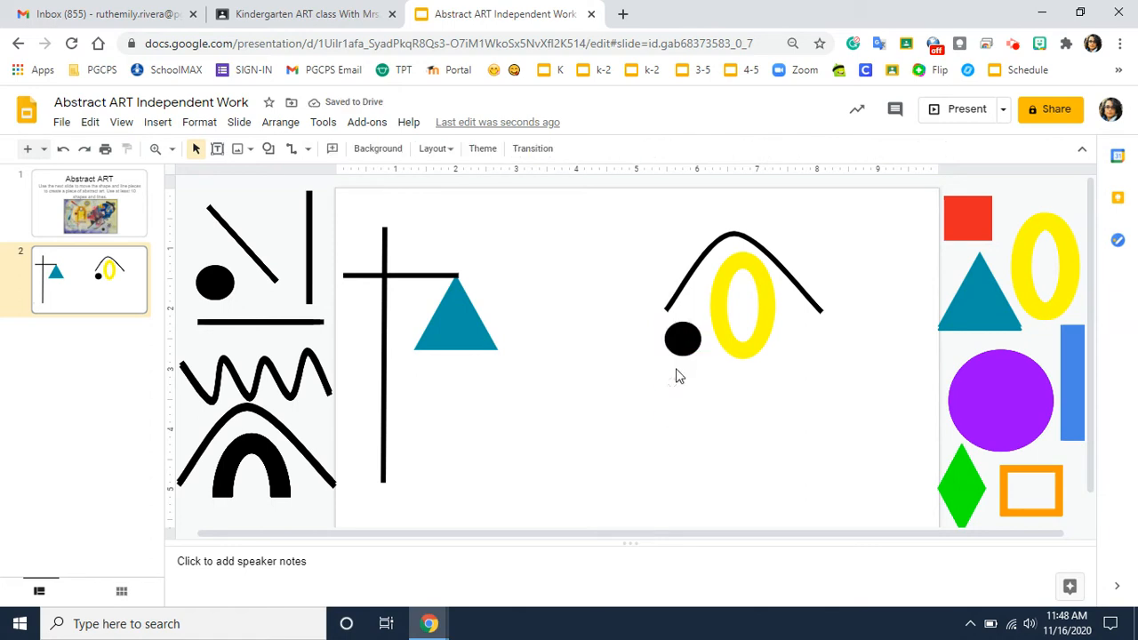
click(683, 338)
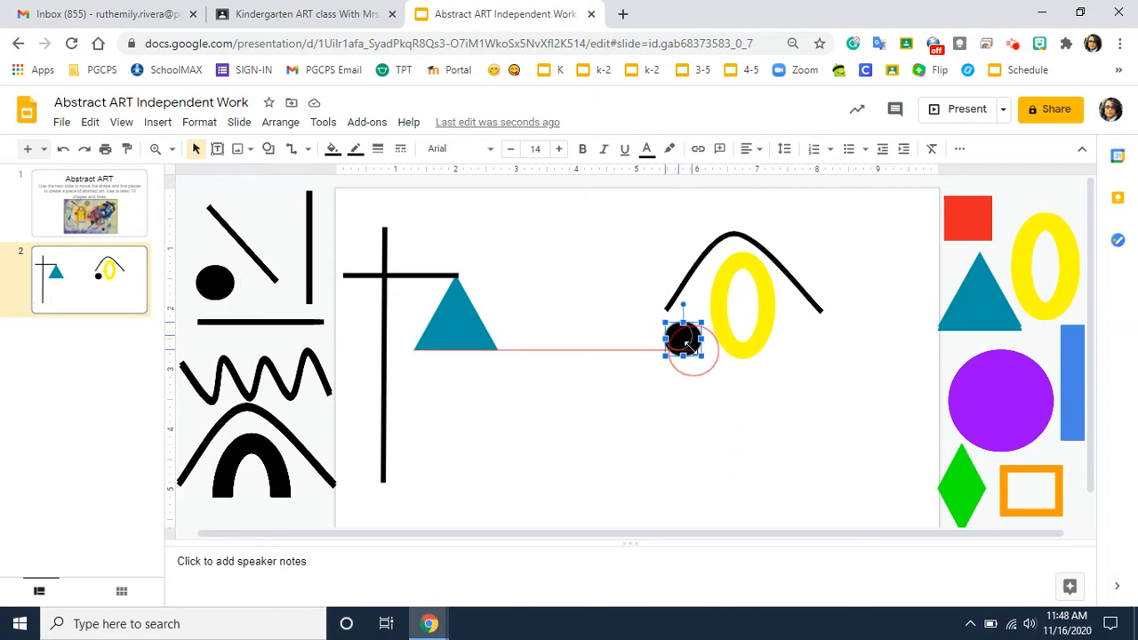
drag(684, 341, 675, 335)
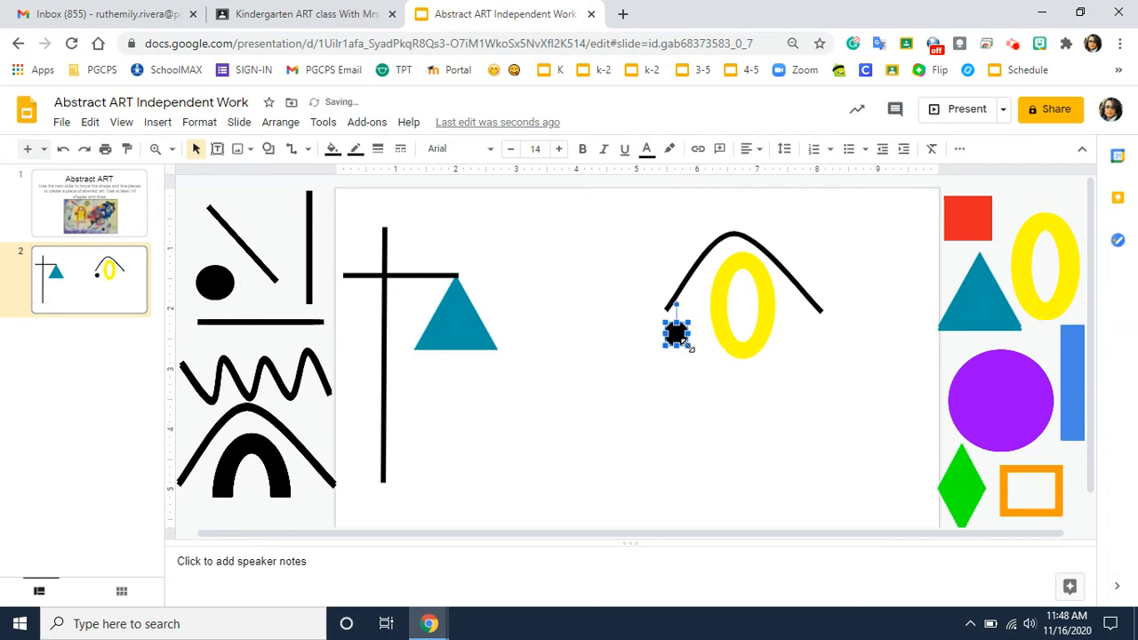
drag(676, 334, 799, 459)
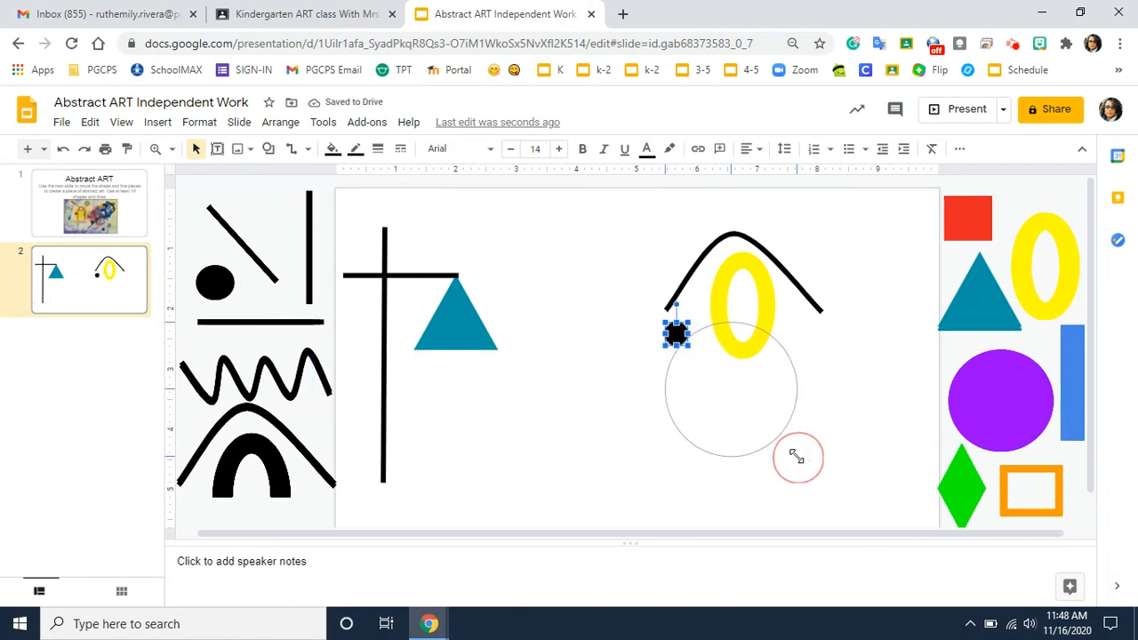
drag(797, 455, 844, 498)
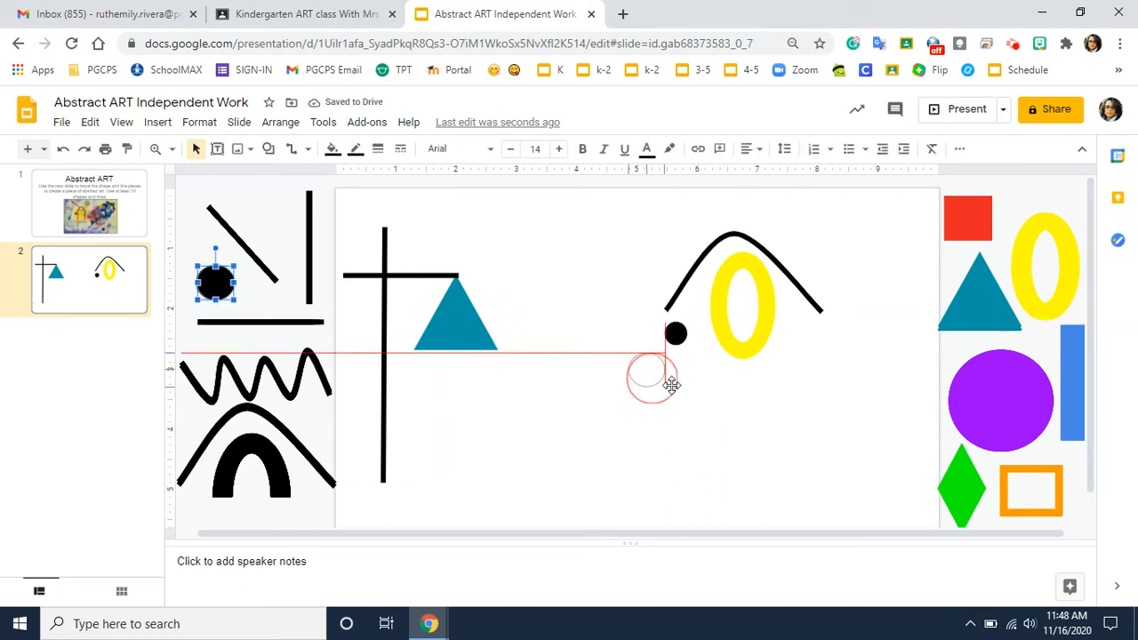
Add a larger dot to its left and a third dot near the top of the arch
drag(672, 382, 633, 306)
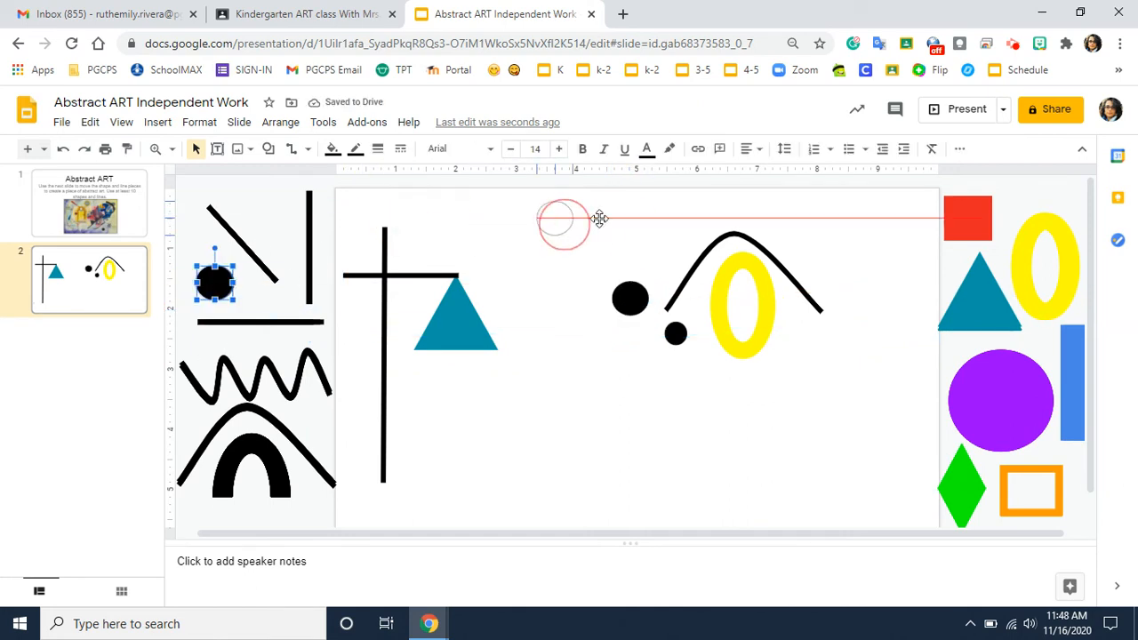
drag(213, 283, 654, 247)
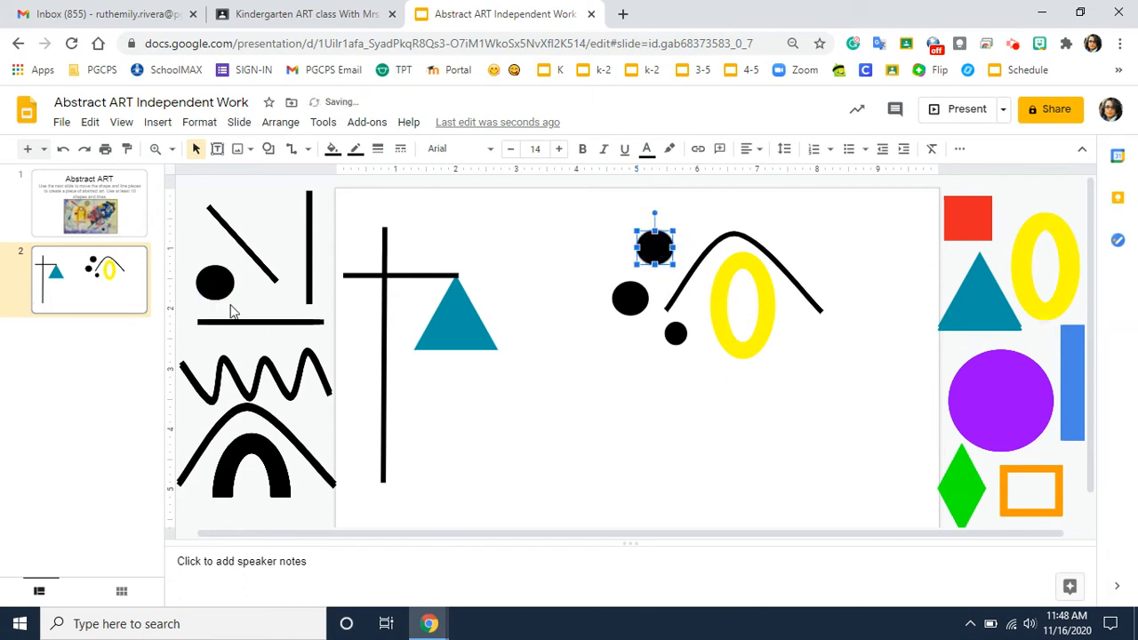
click(689, 278)
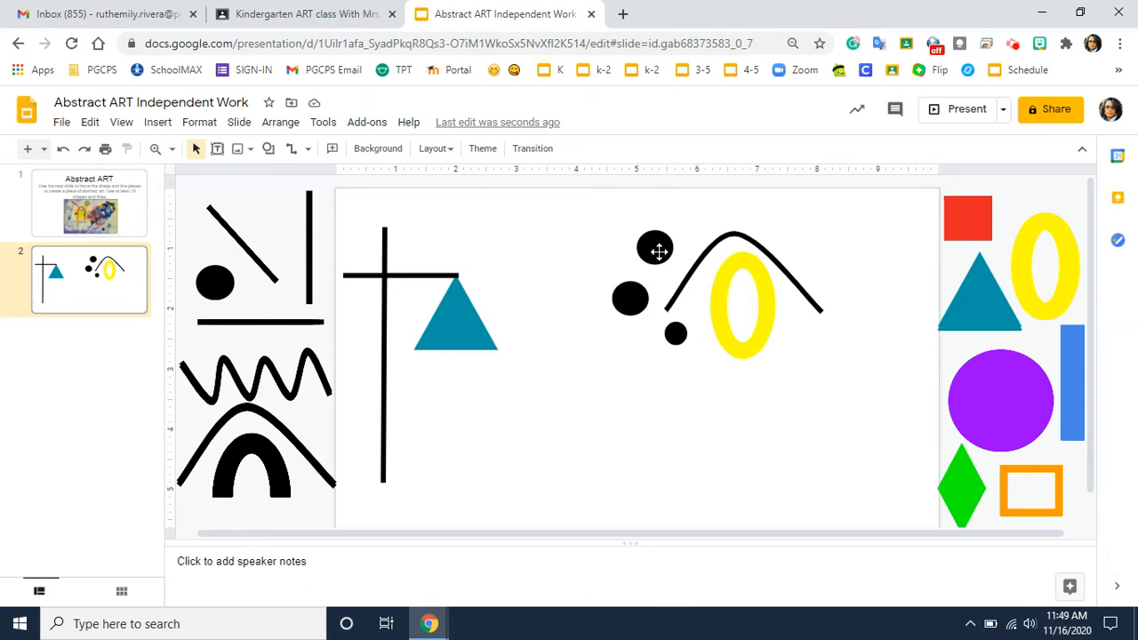
click(656, 249)
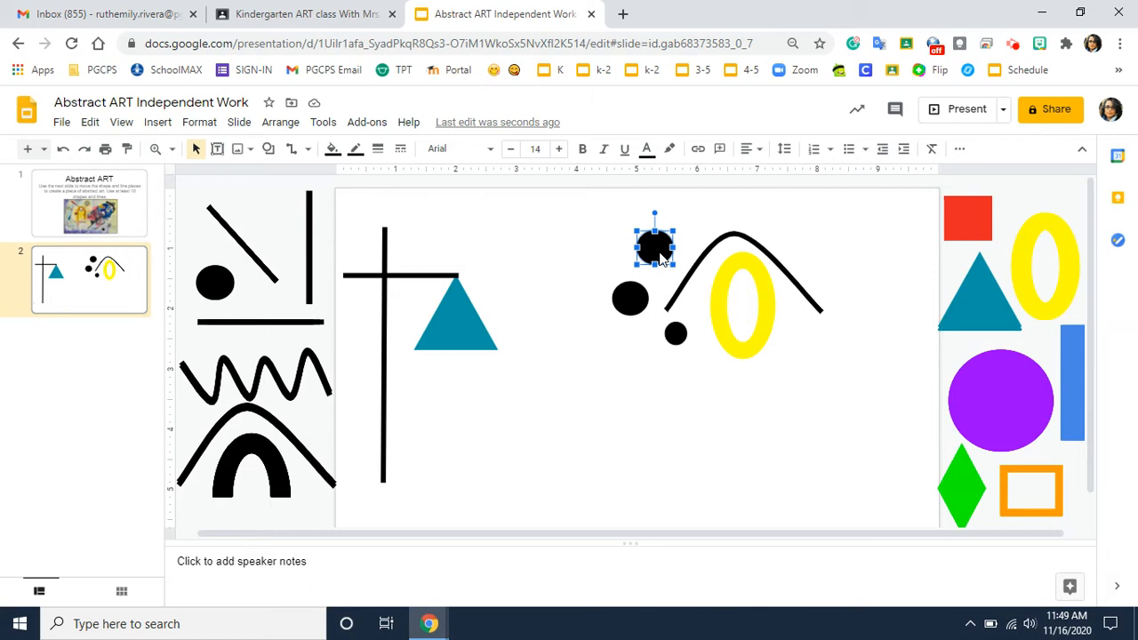
Copy the top black dot, paste it, and move the new dot farther left near the top
right_click(654, 245)
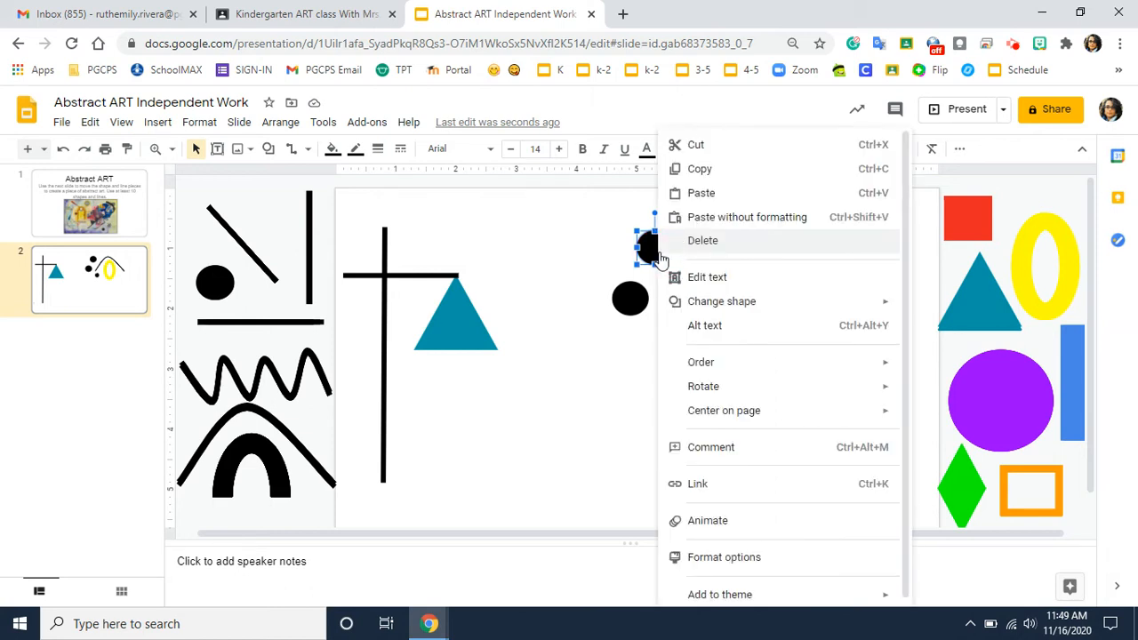
mouse_move(699, 169)
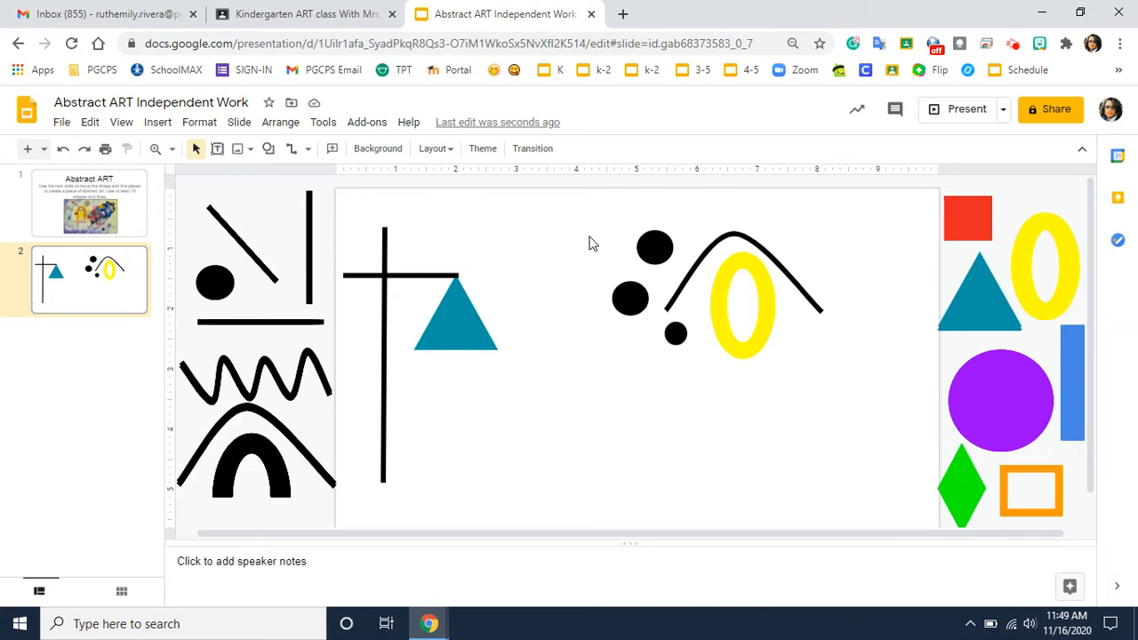
right_click(594, 243)
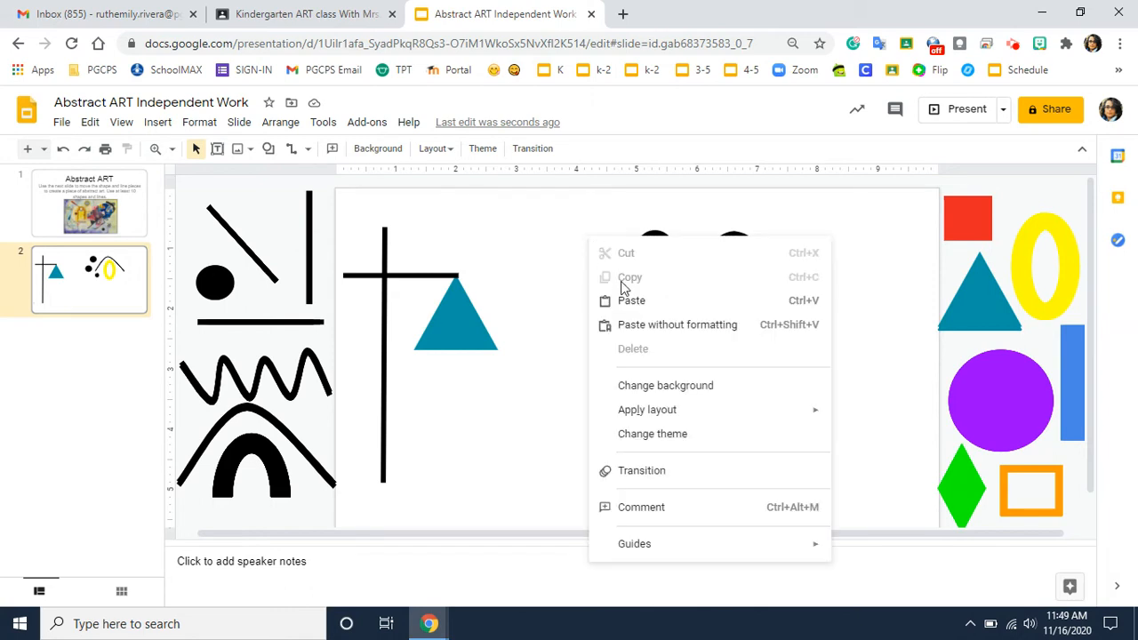
mouse_move(631, 301)
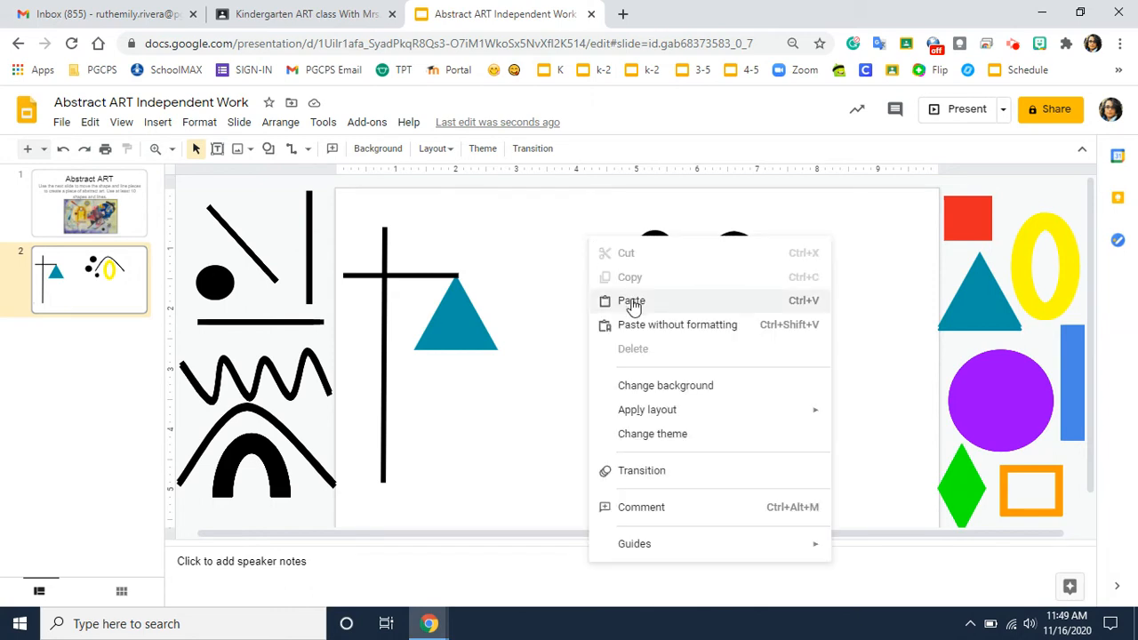
click(631, 301)
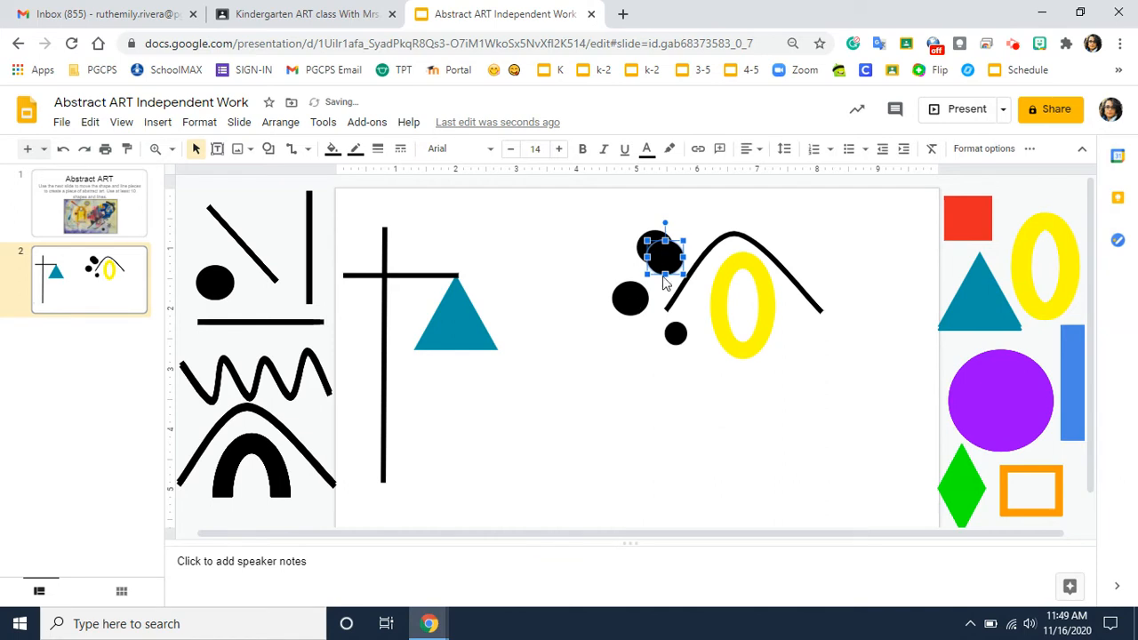
drag(665, 258, 561, 227)
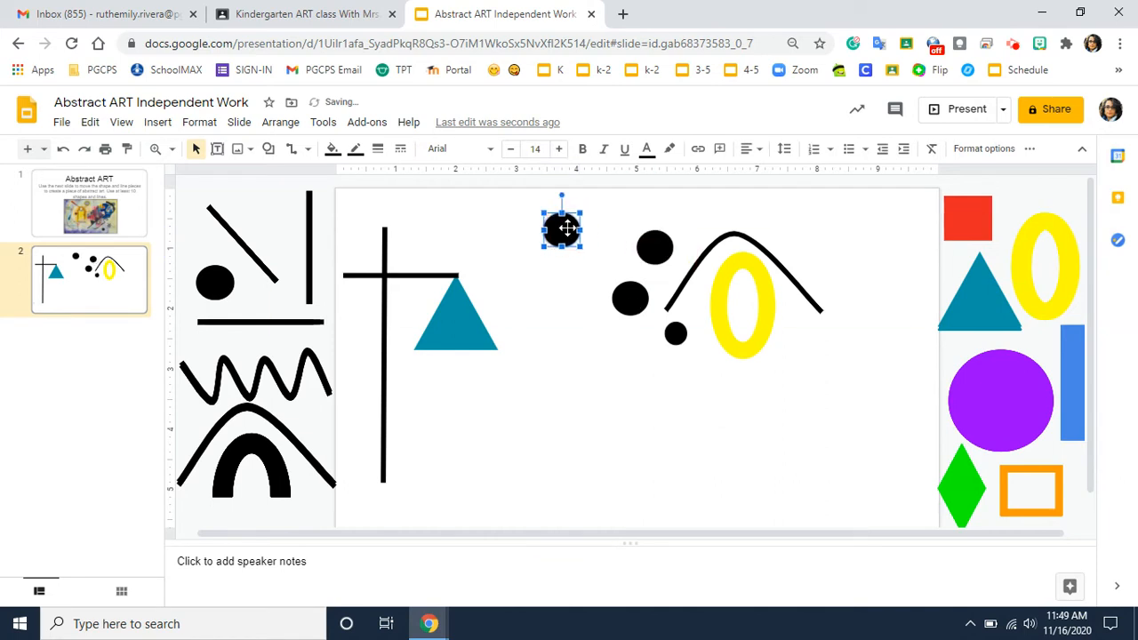
mouse_move(704, 256)
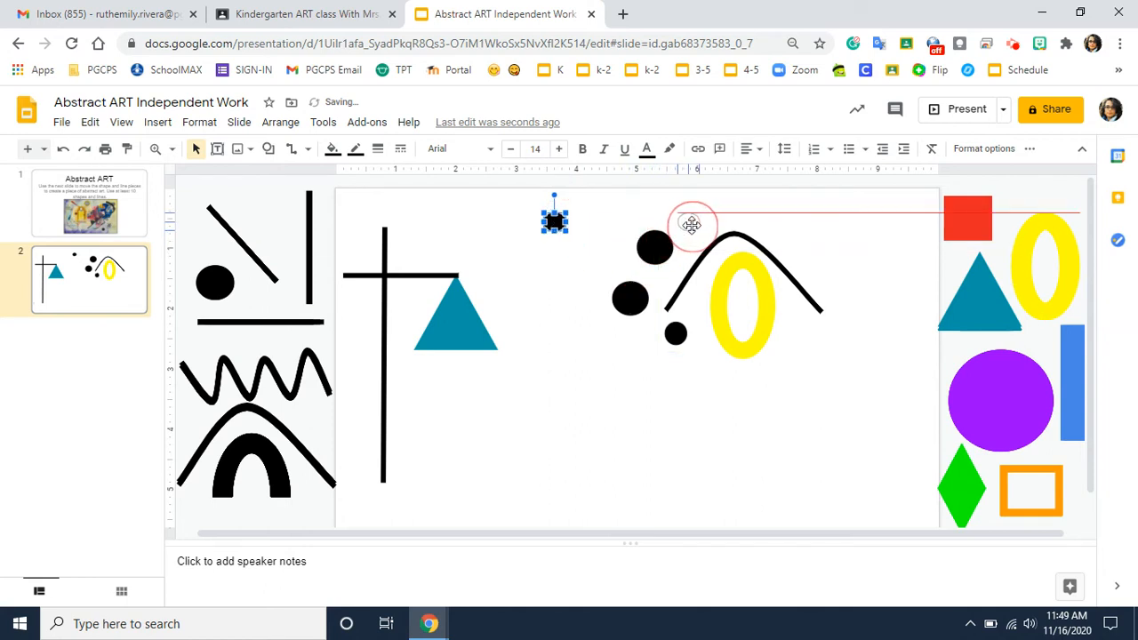
Move one dot to the top of the arch and nudge another into the curved row
drag(555, 221, 675, 333)
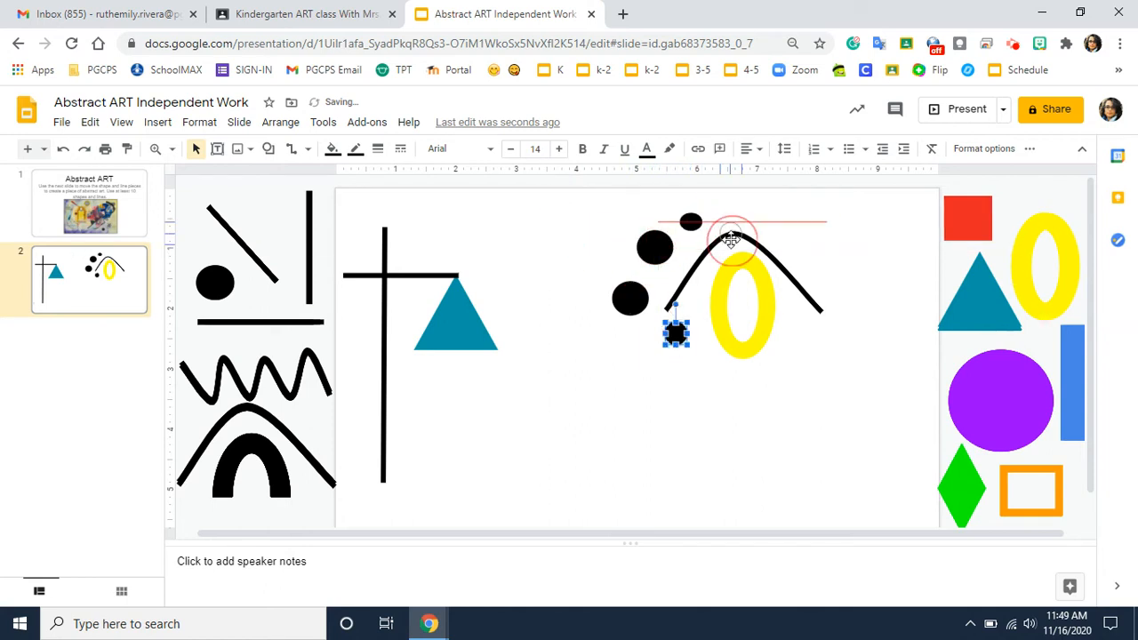
drag(676, 334, 729, 210)
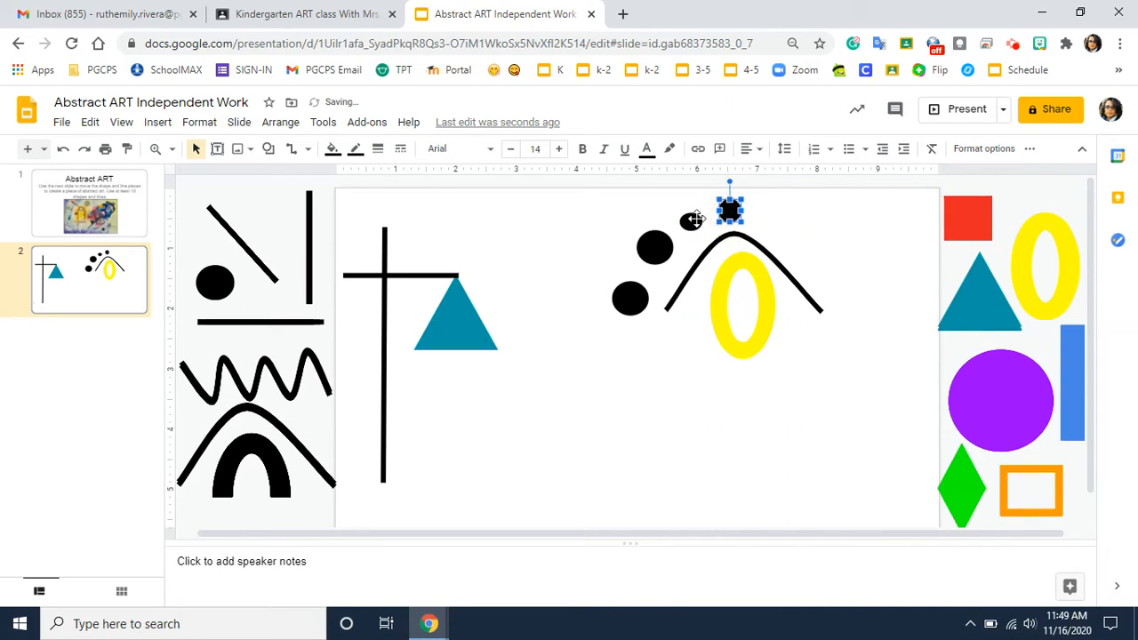
click(718, 407)
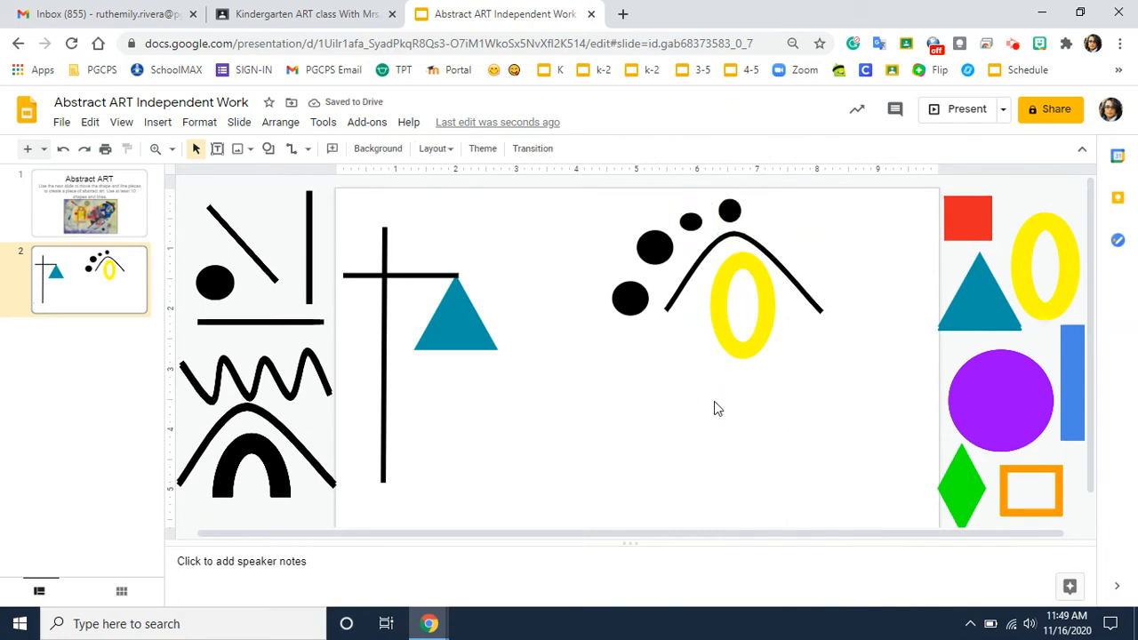
mouse_move(640, 253)
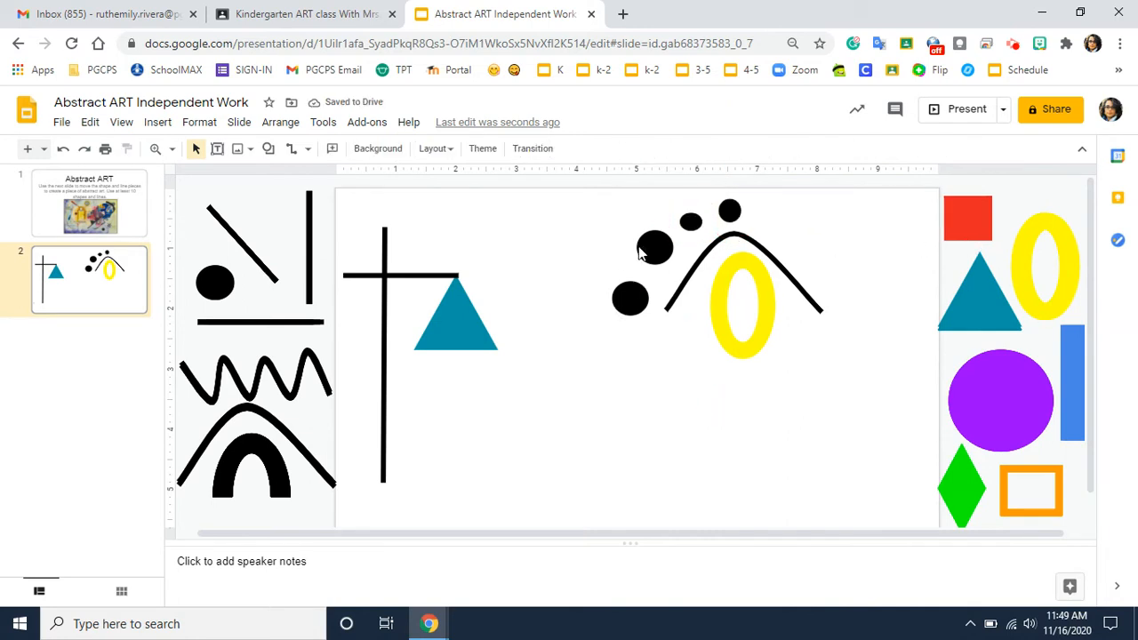
click(629, 298)
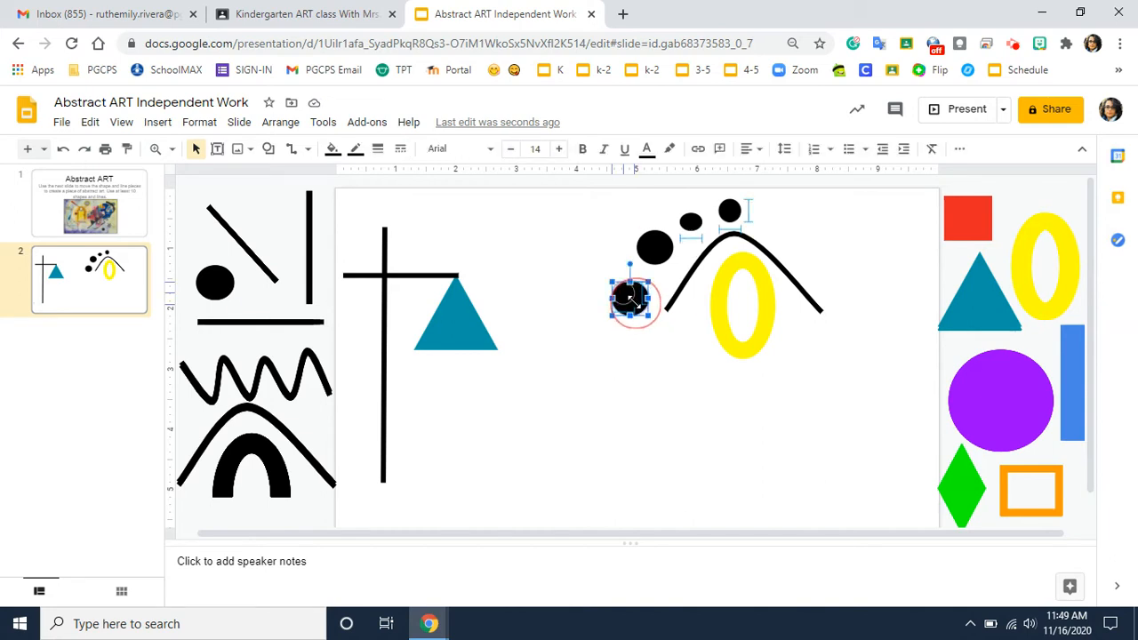
drag(633, 299, 631, 288)
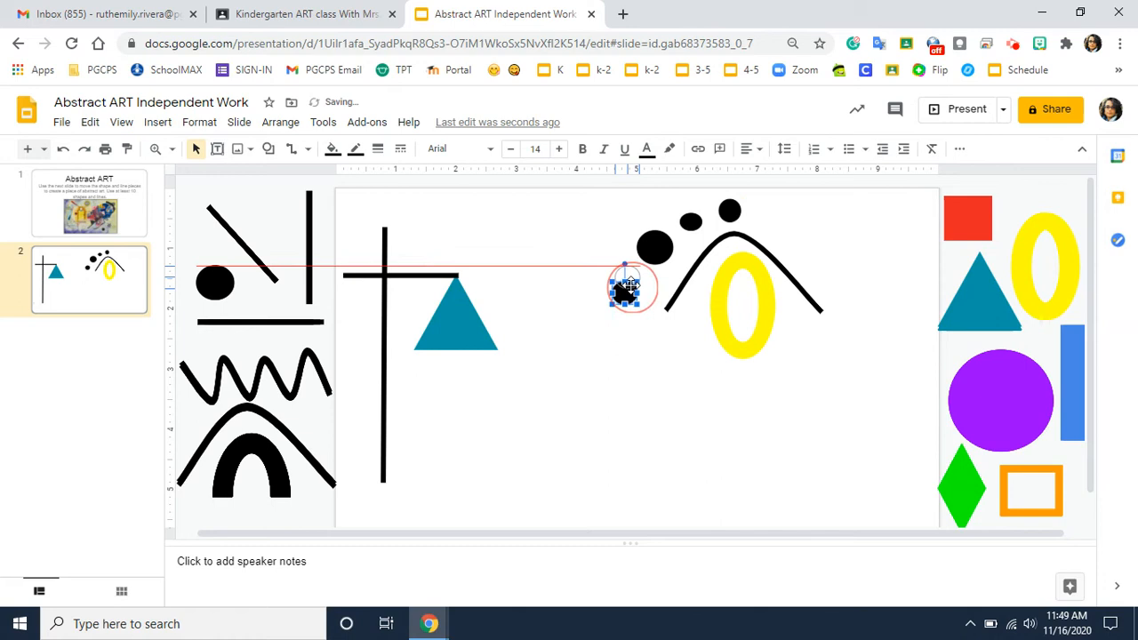
click(845, 273)
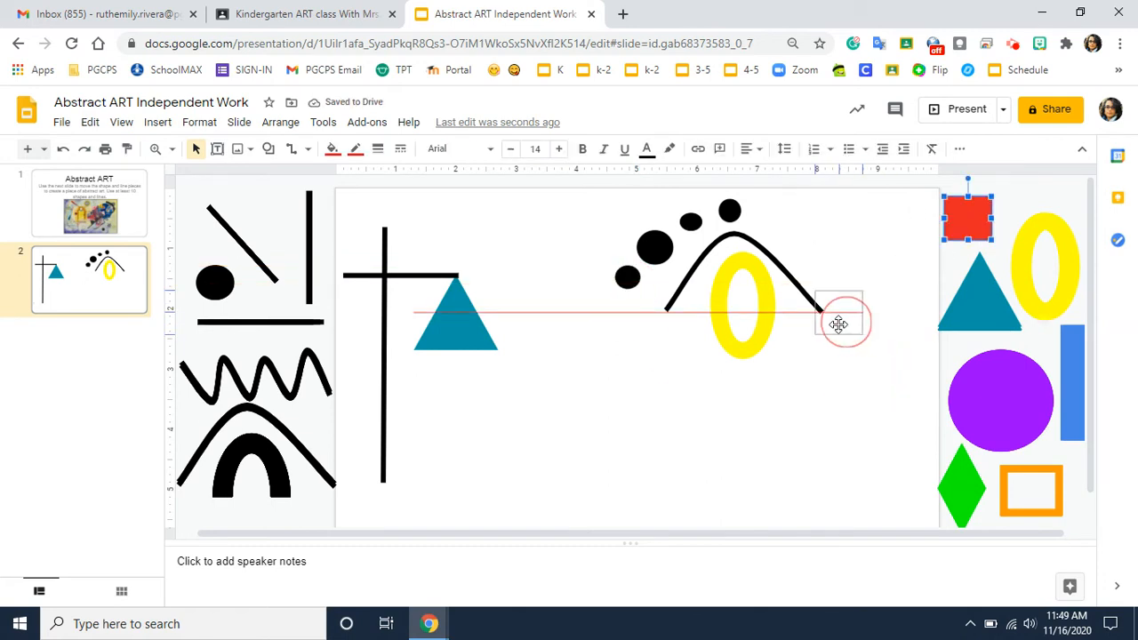
Place the red square and teal triangle by the oval, purple circle centre, zigzag lower left, arch lower right
drag(967, 217, 821, 313)
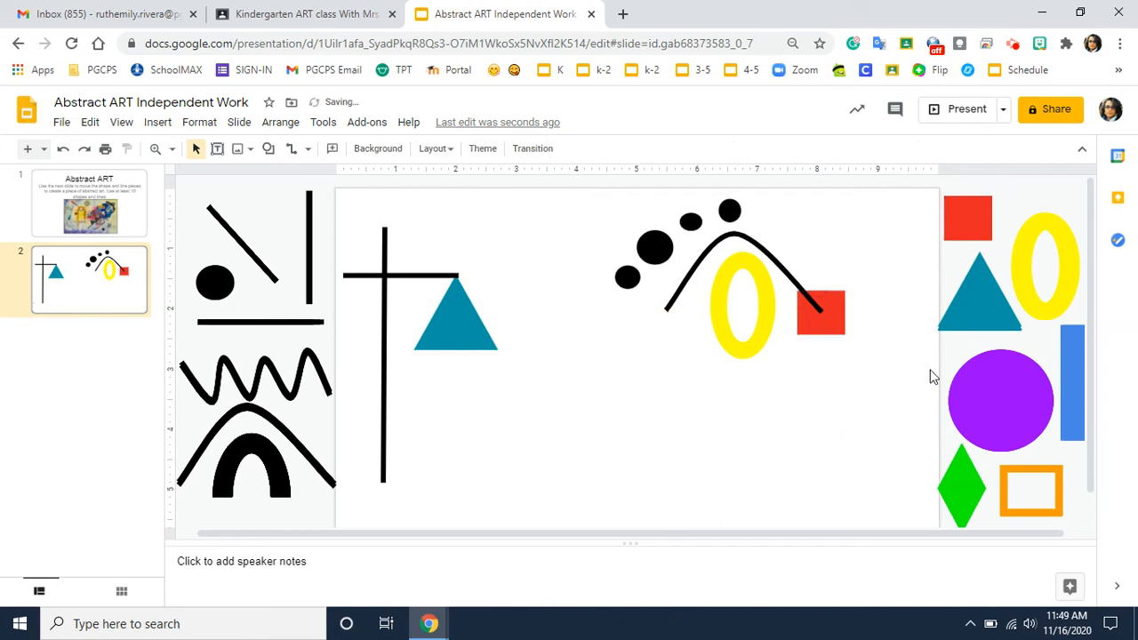
click(978, 288)
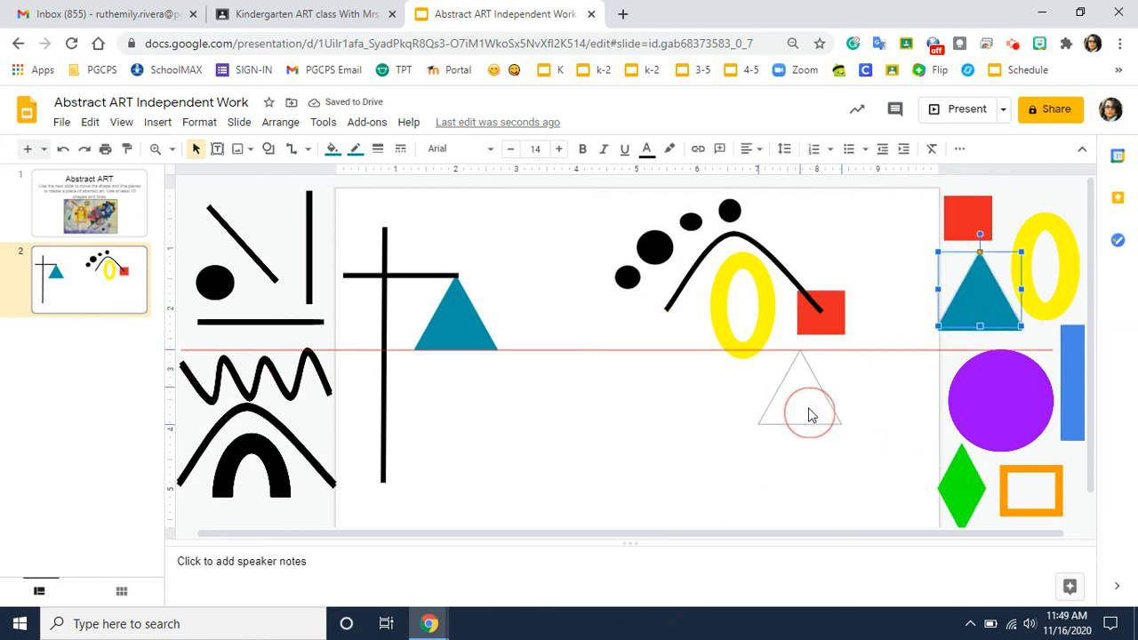
drag(978, 288, 818, 368)
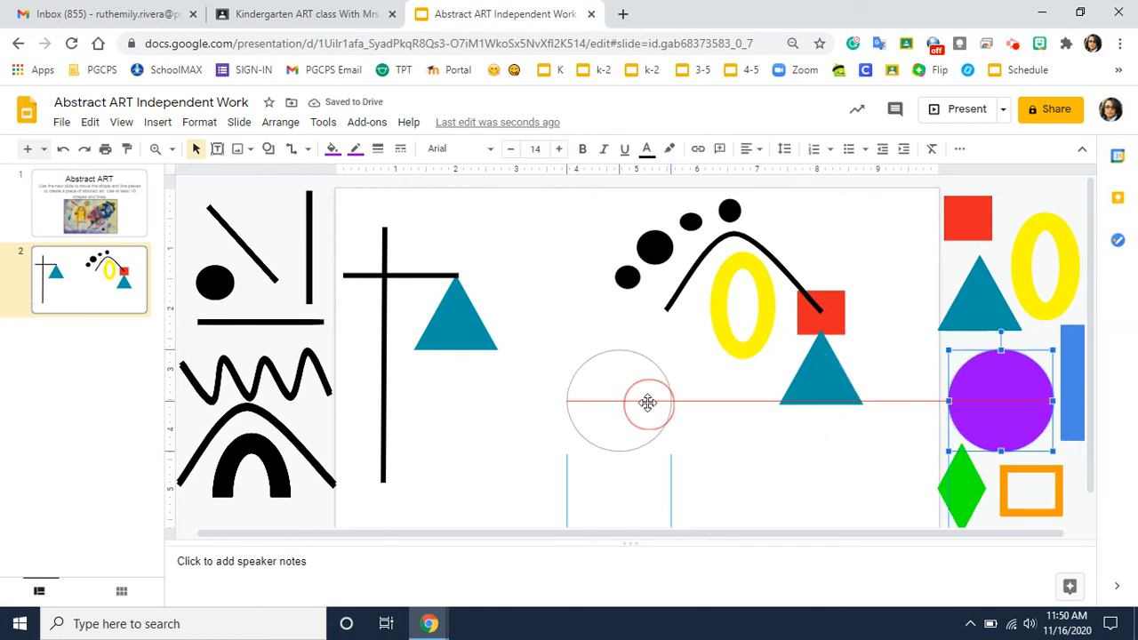
drag(999, 400, 619, 400)
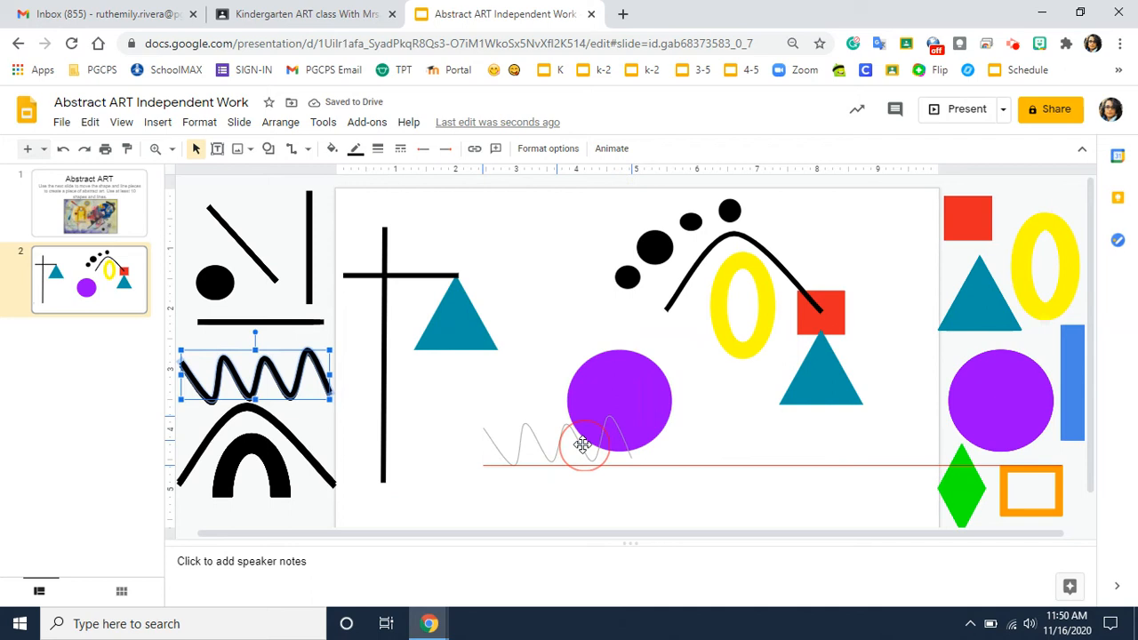
drag(256, 373, 572, 445)
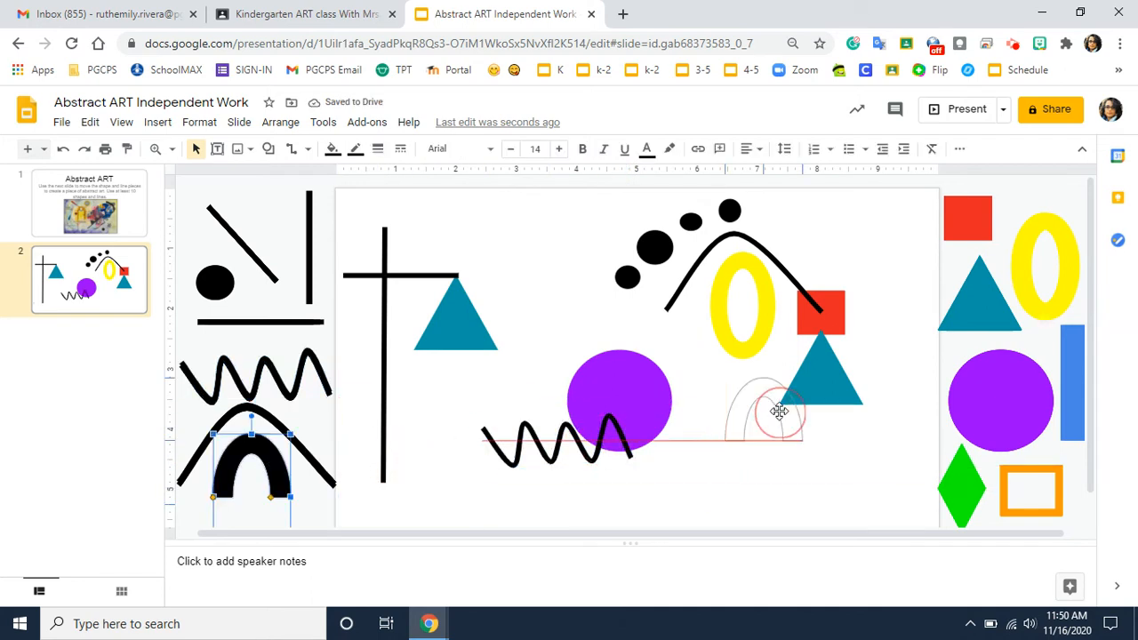
drag(779, 413, 874, 416)
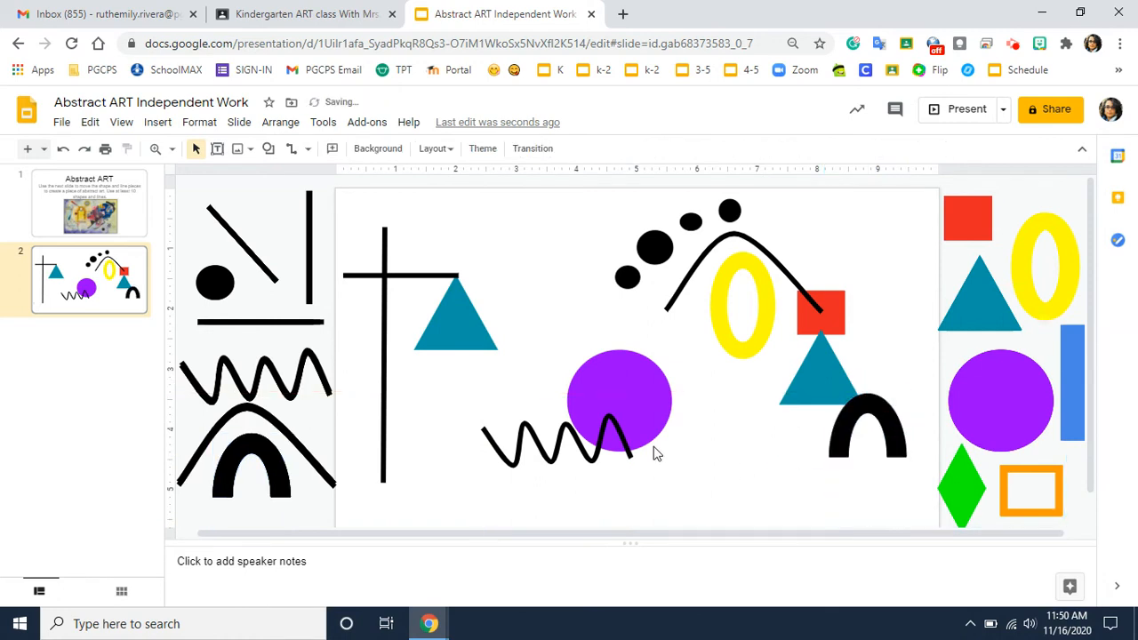
mouse_move(263, 267)
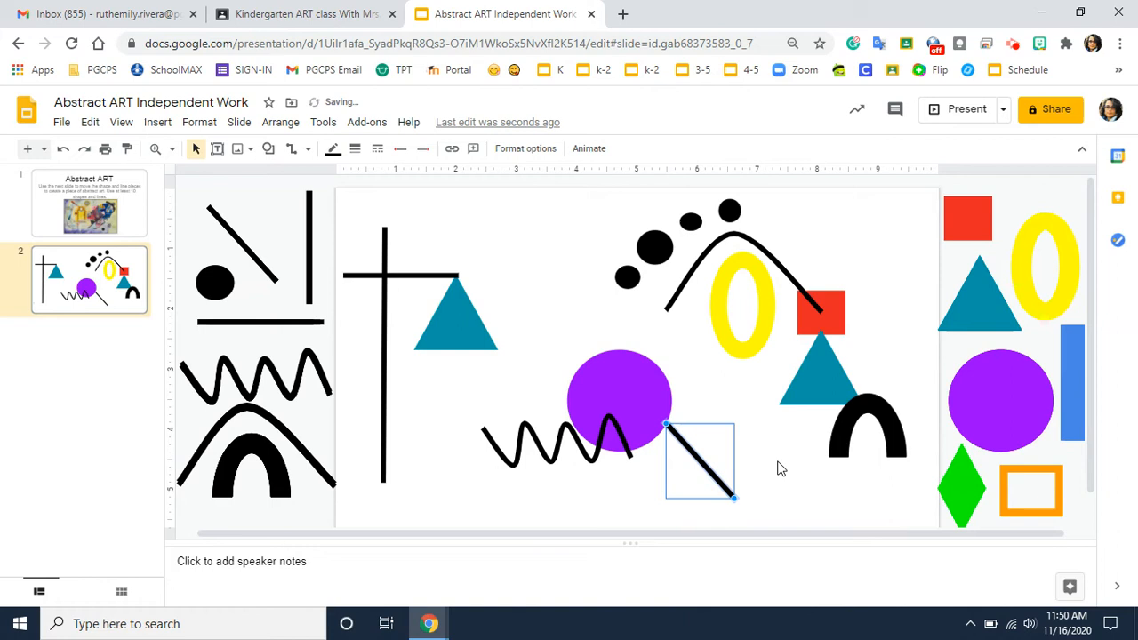
Arrange three straight lines radiating from the purple circle
drag(700, 462, 240, 249)
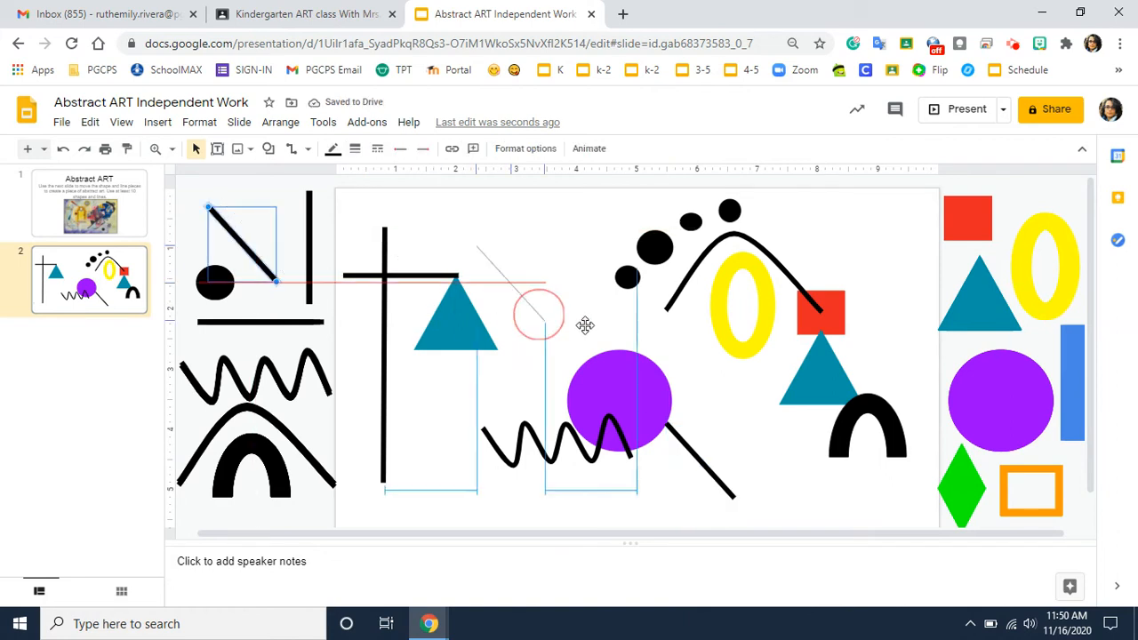
drag(537, 317, 732, 471)
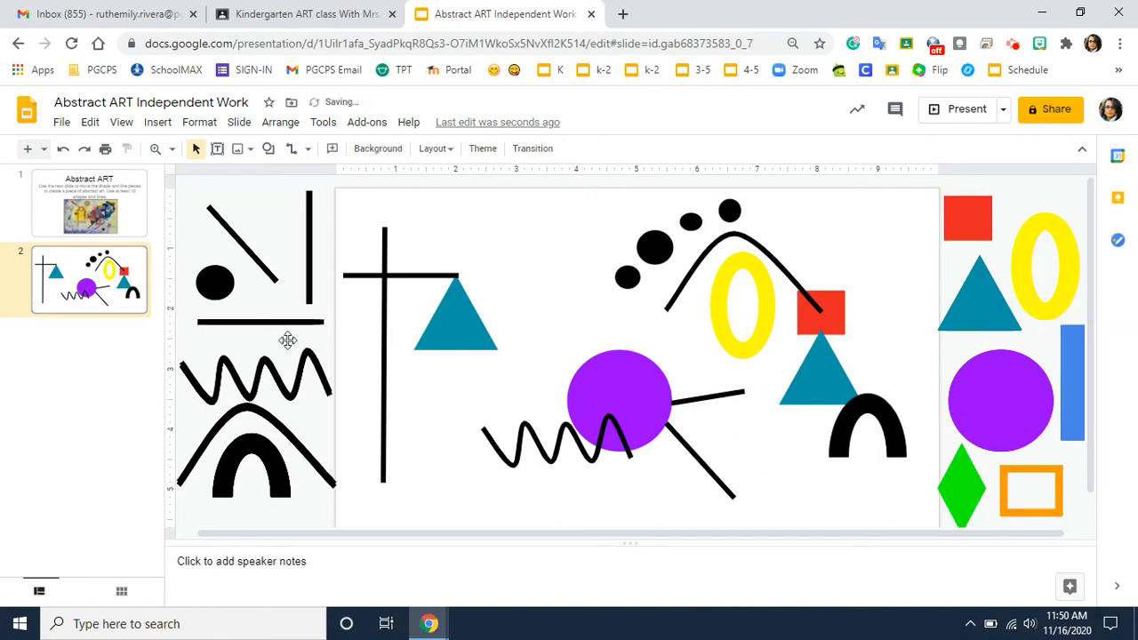
click(258, 249)
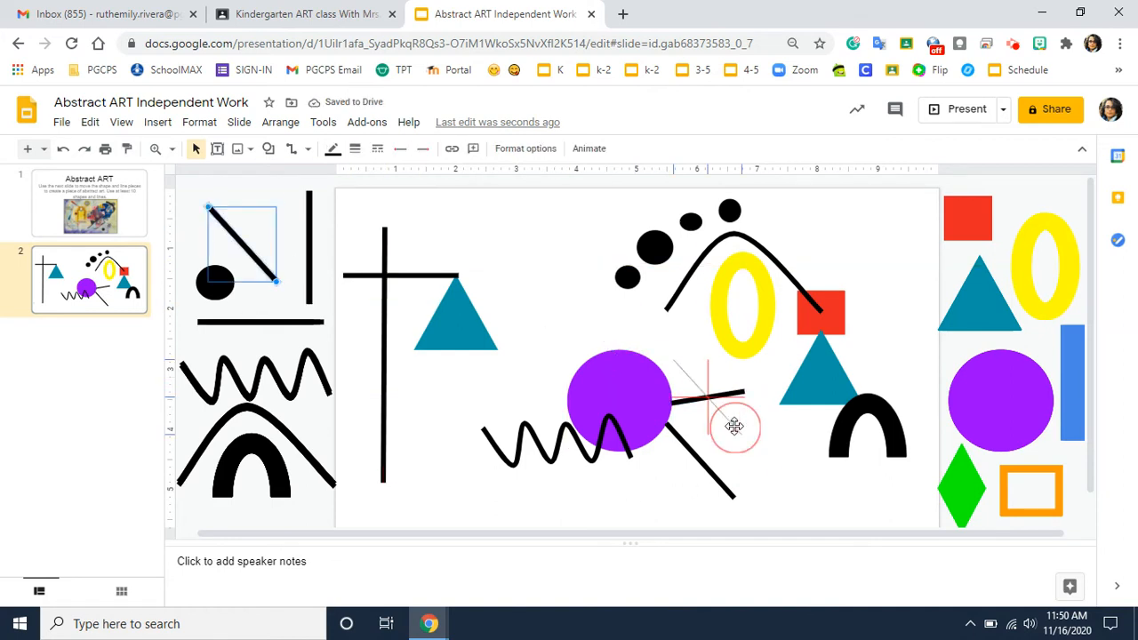
drag(734, 427, 716, 494)
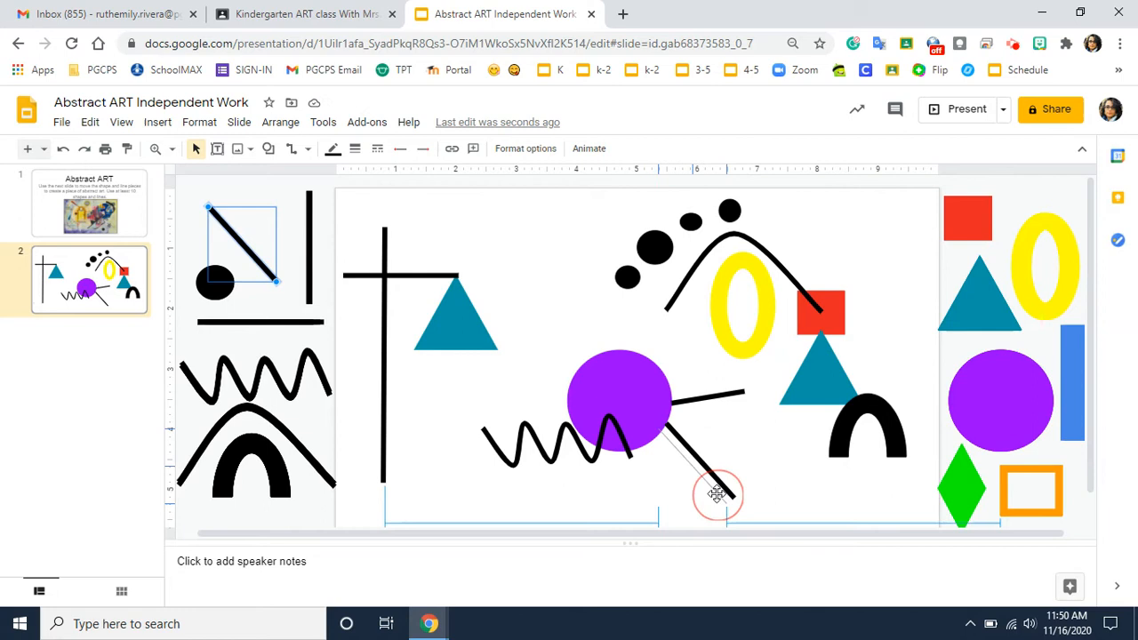
drag(242, 245, 684, 473)
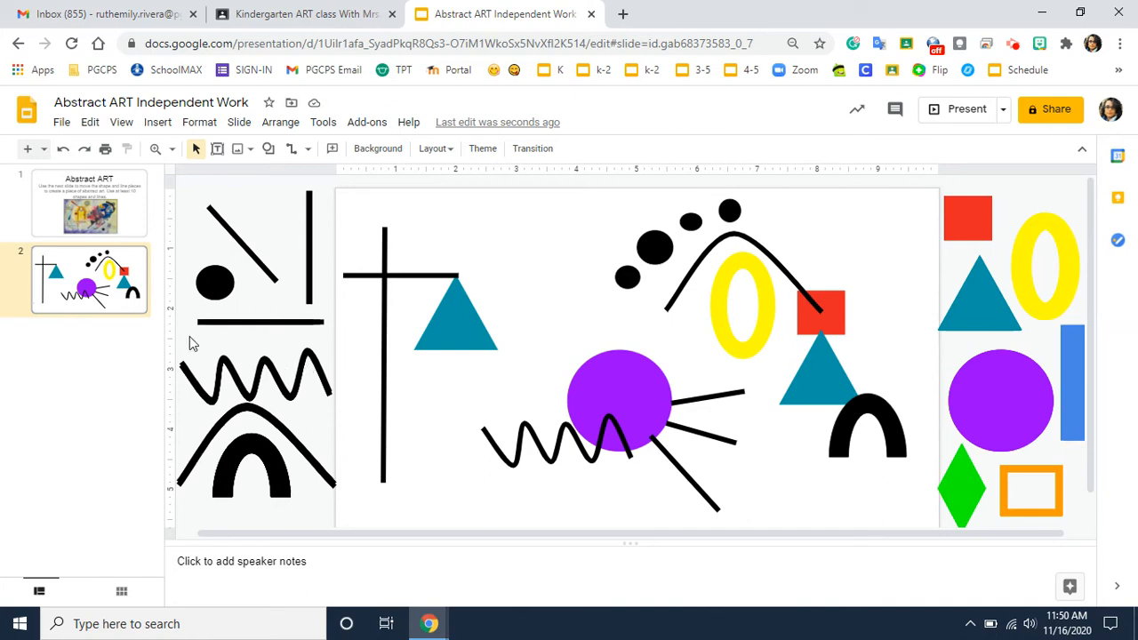
click(89, 203)
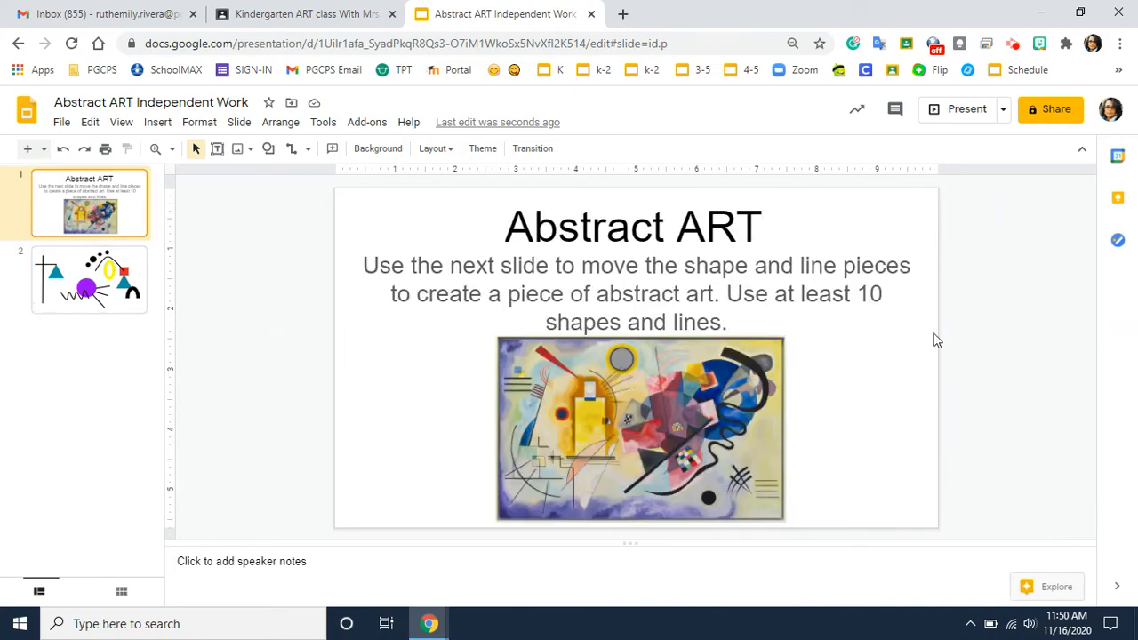
click(89, 277)
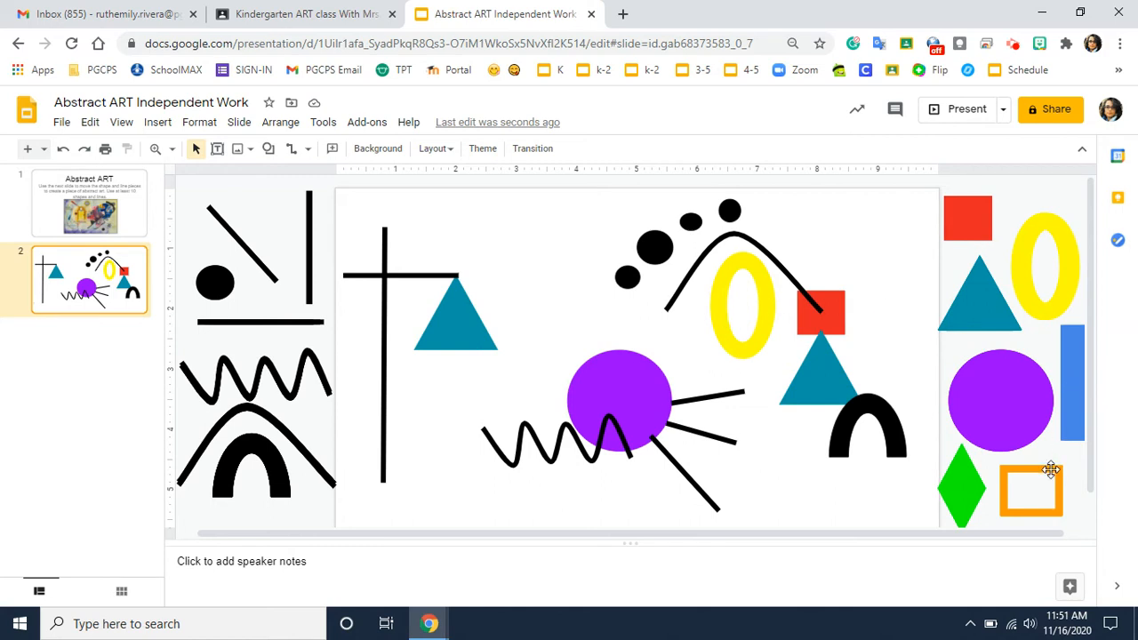
Move the orange rectangle outline to the lower left of the artwork
click(1031, 491)
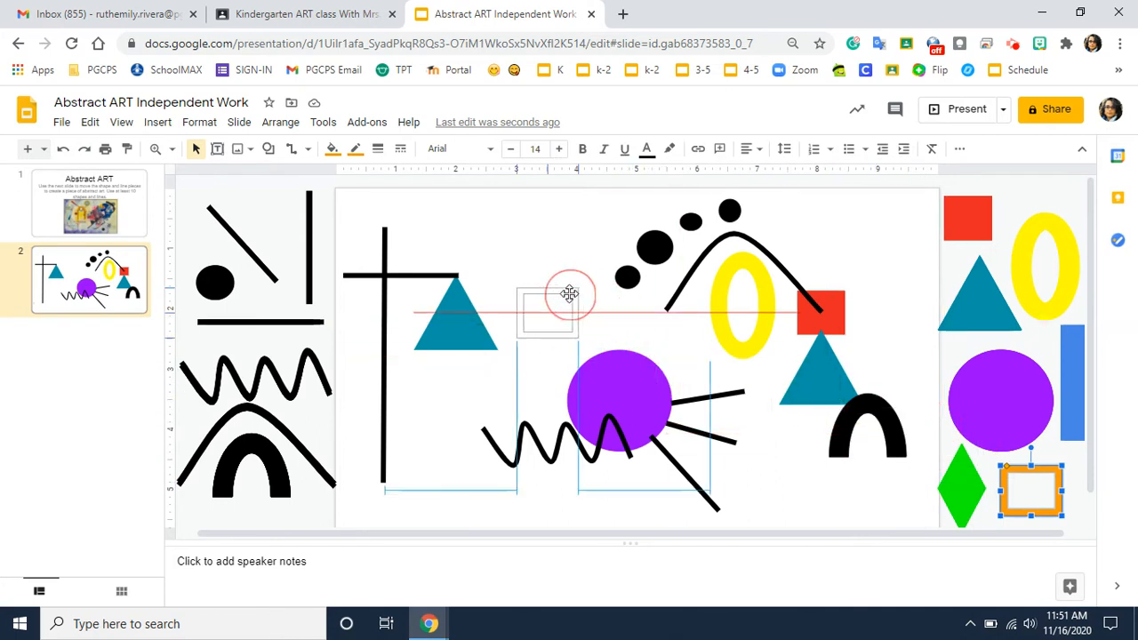
drag(569, 293, 548, 252)
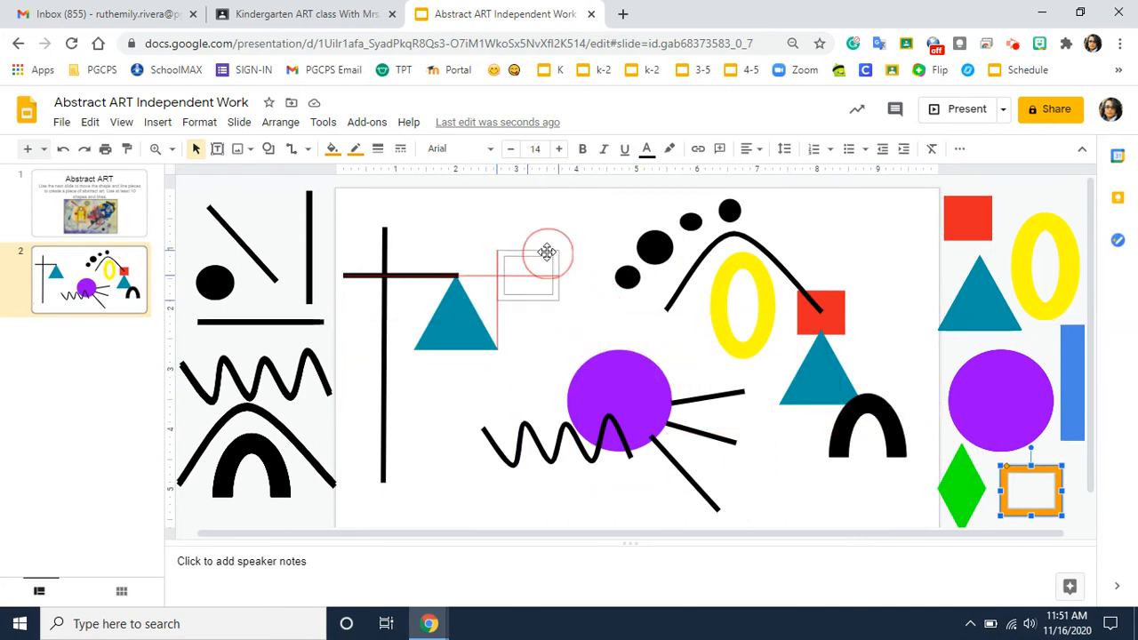
drag(548, 253, 482, 366)
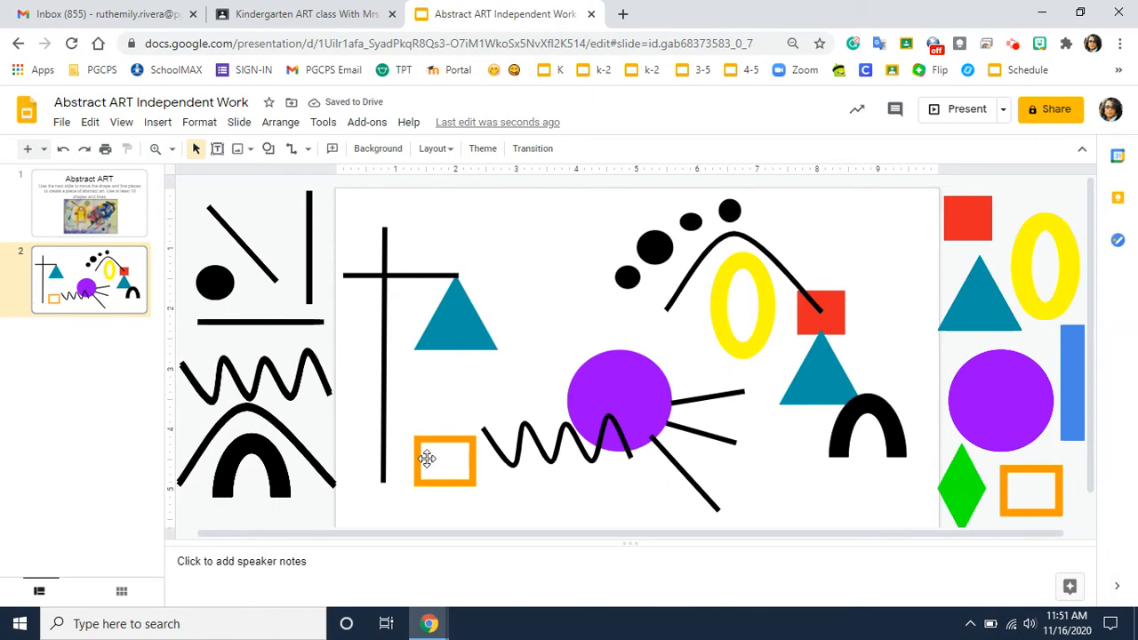
Widen the orange rectangle and deselect it
click(445, 461)
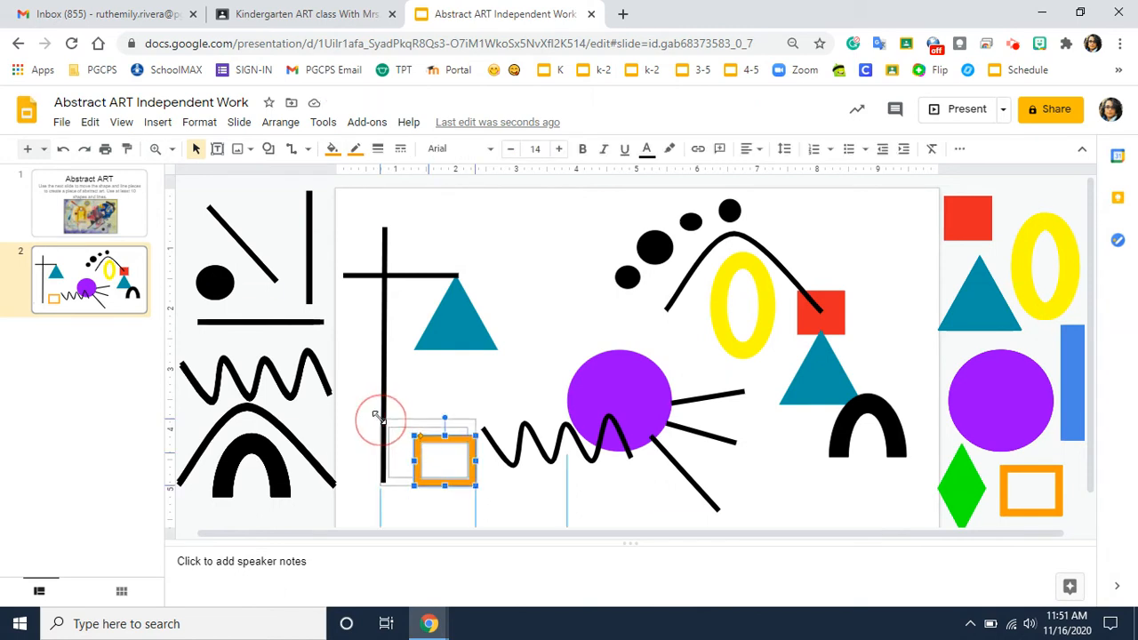
drag(442, 458, 412, 448)
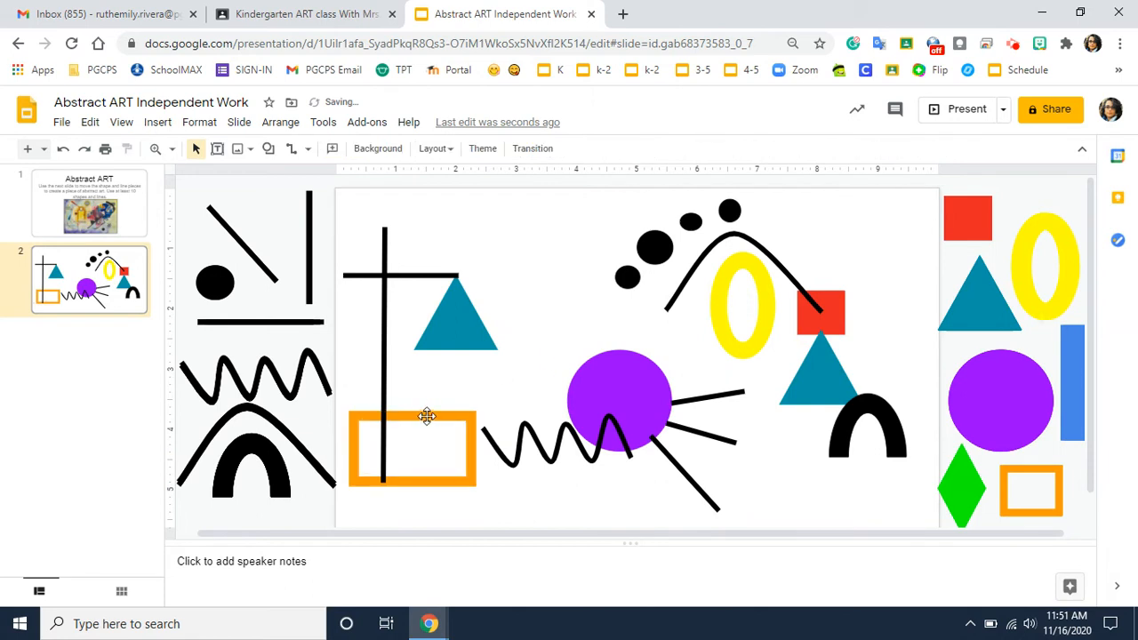
click(412, 448)
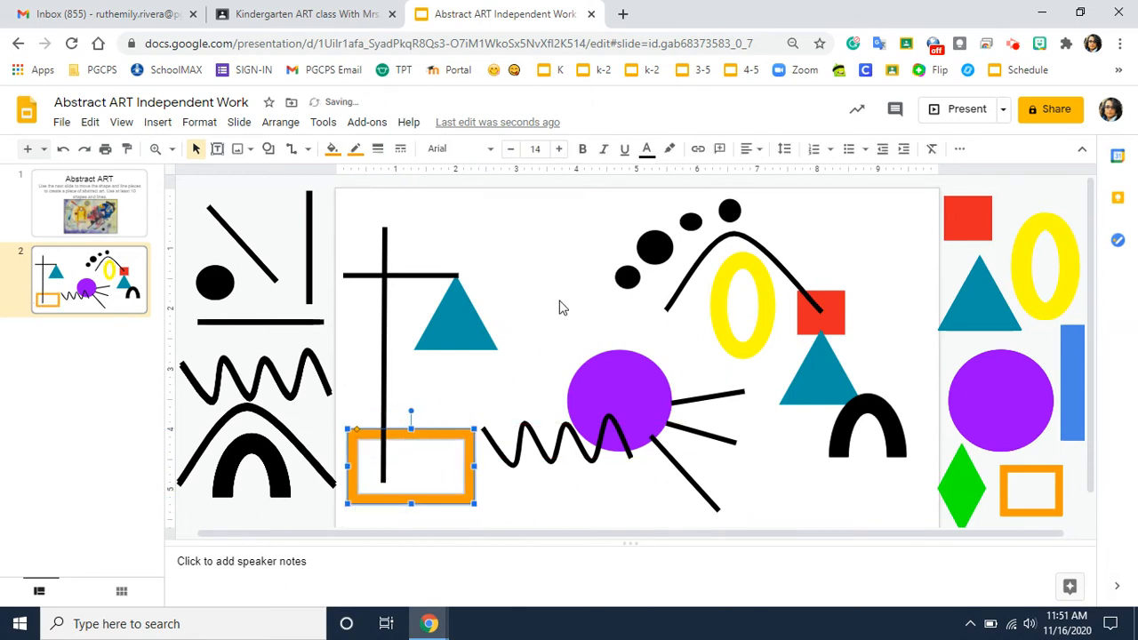
click(907, 290)
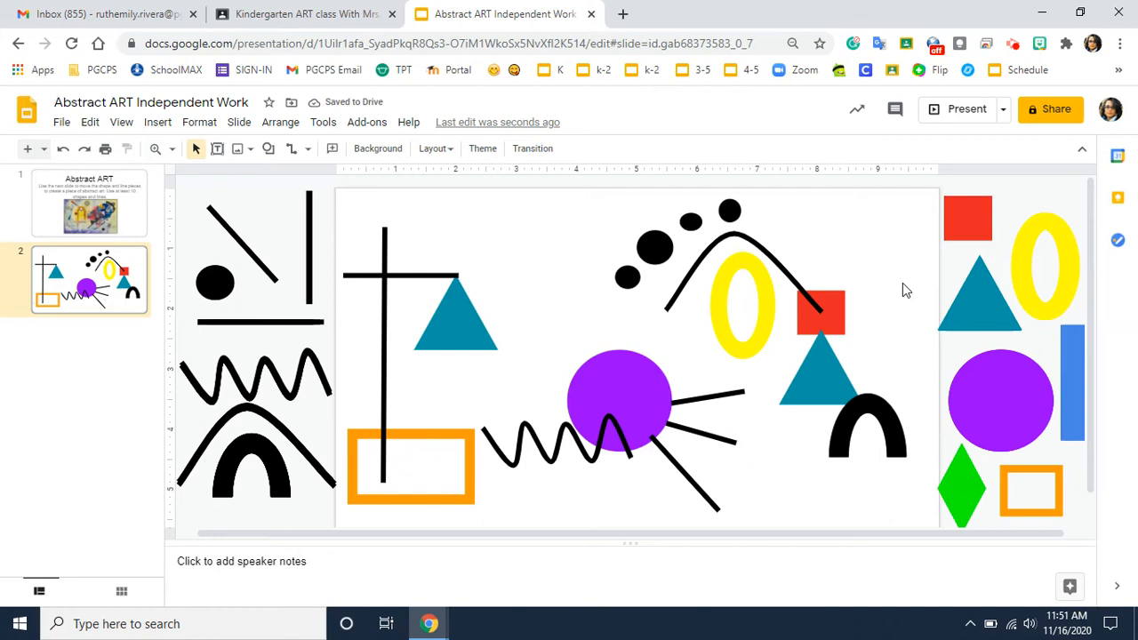
click(999, 400)
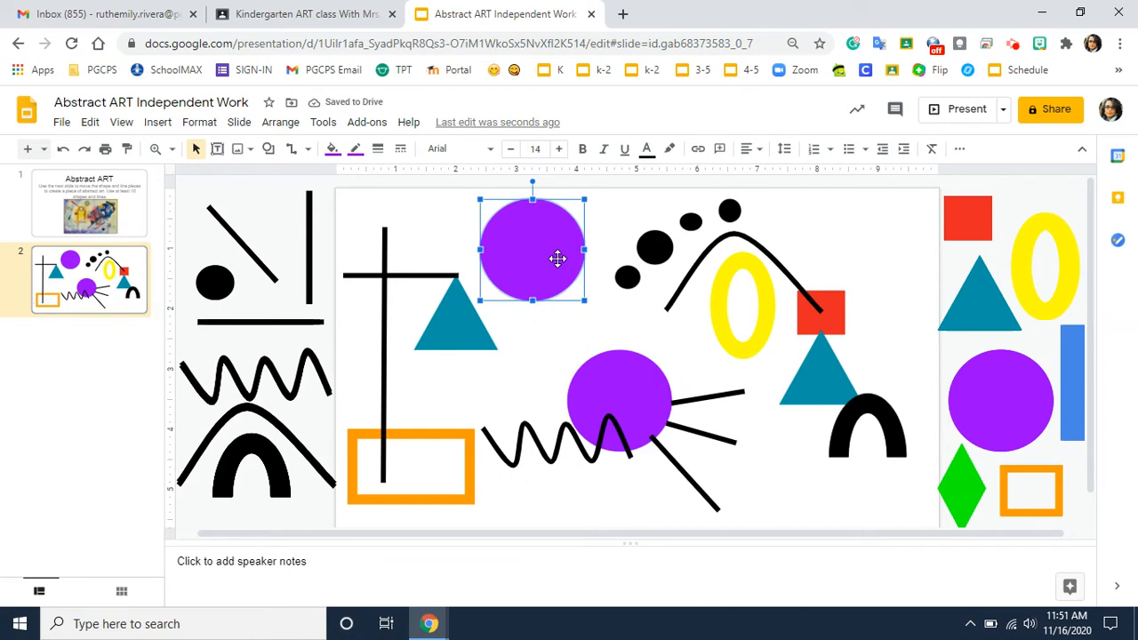
mouse_move(530, 232)
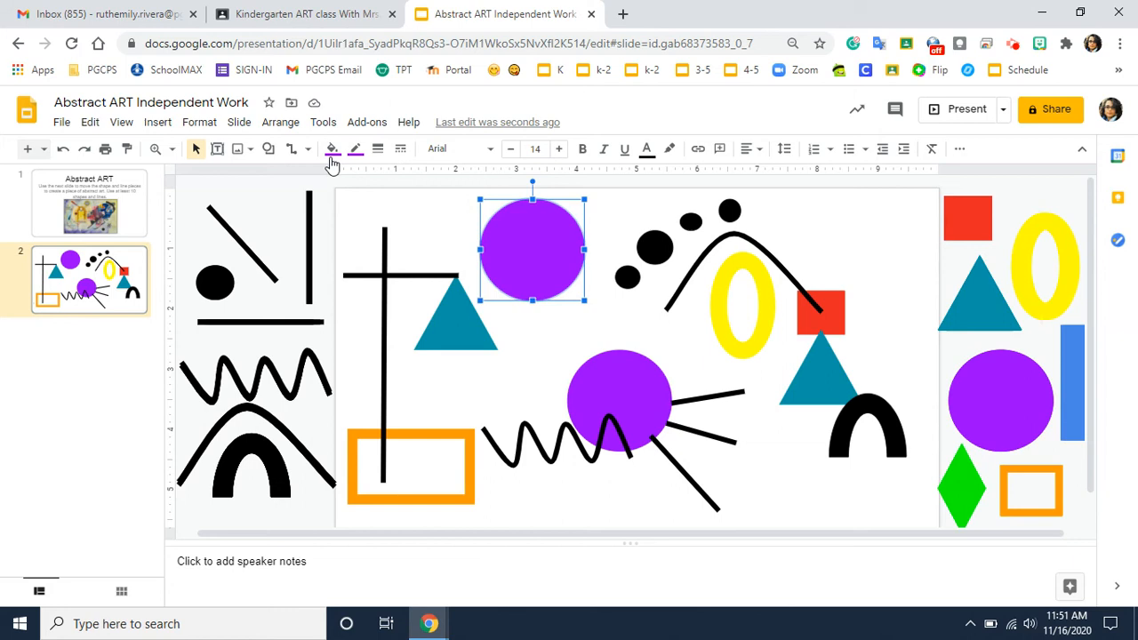
mouse_move(333, 150)
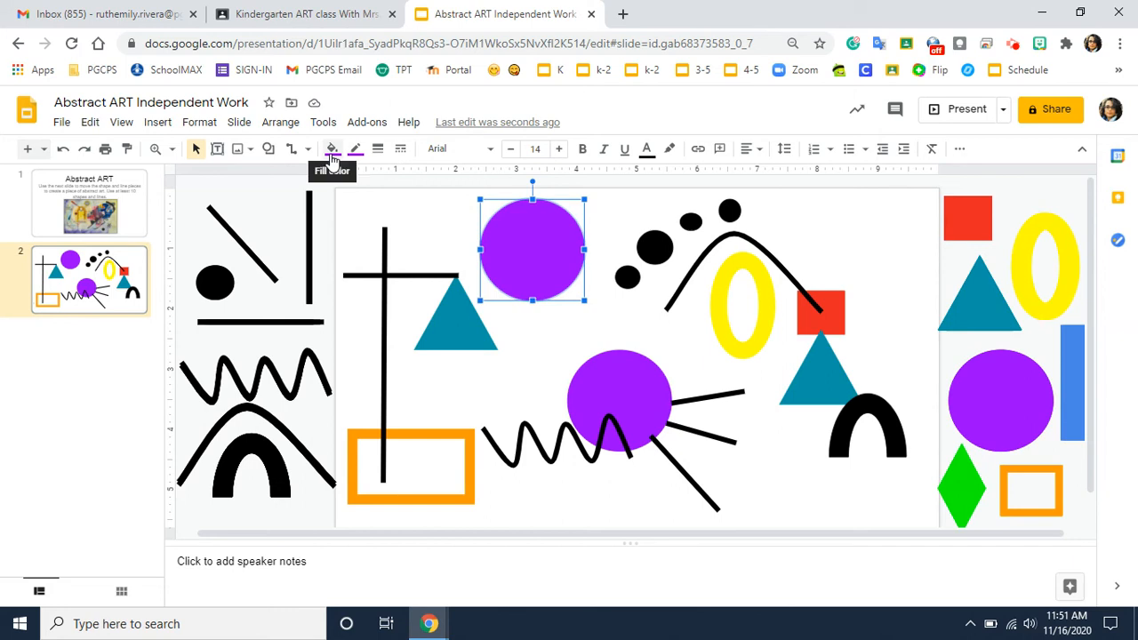
Recolour the top purple circle to red using the Fill color swatch
click(330, 149)
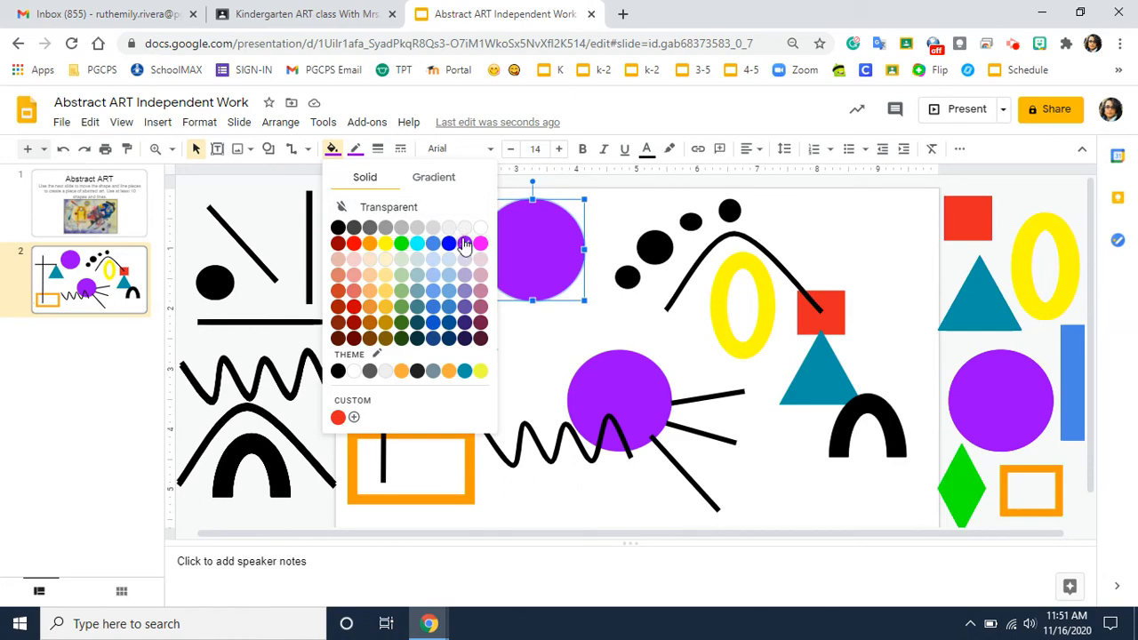
click(338, 241)
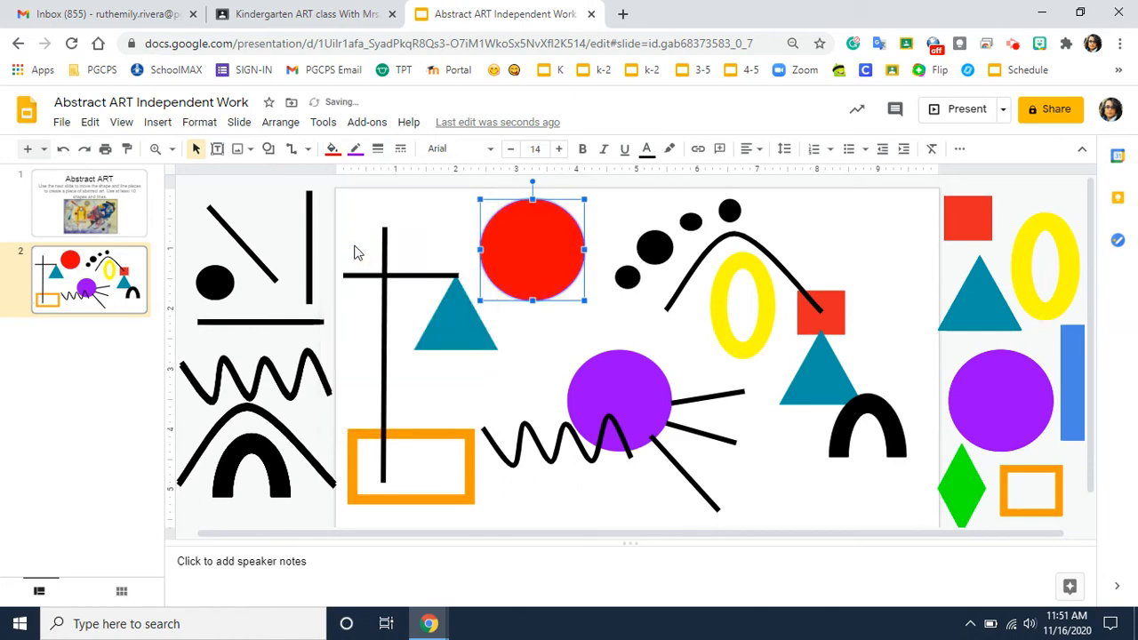
mouse_move(334, 150)
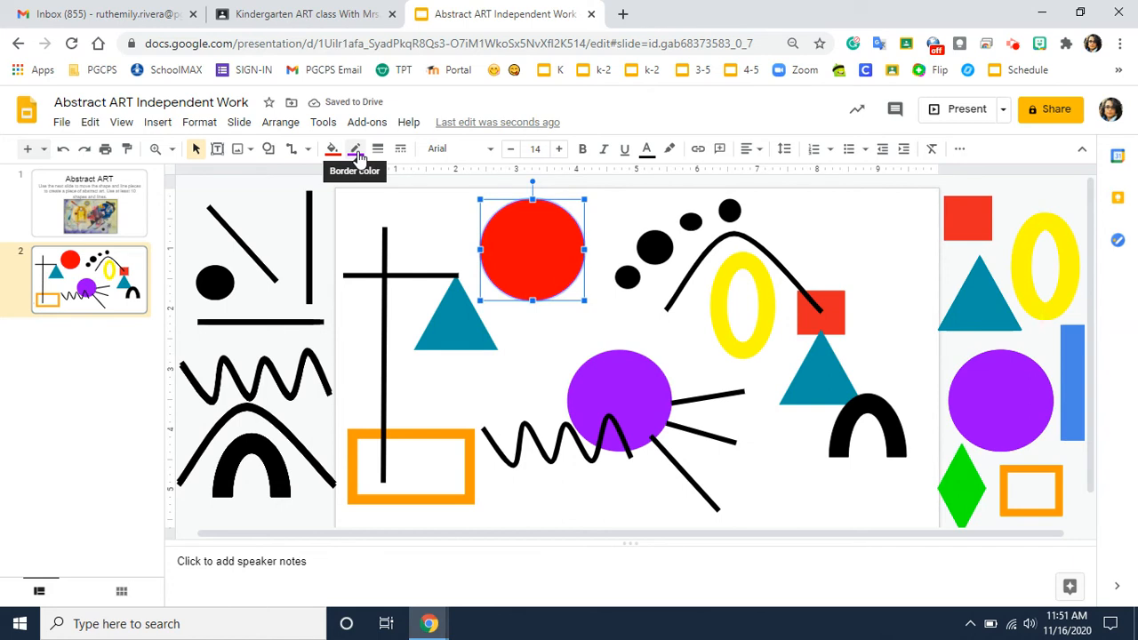
click(356, 149)
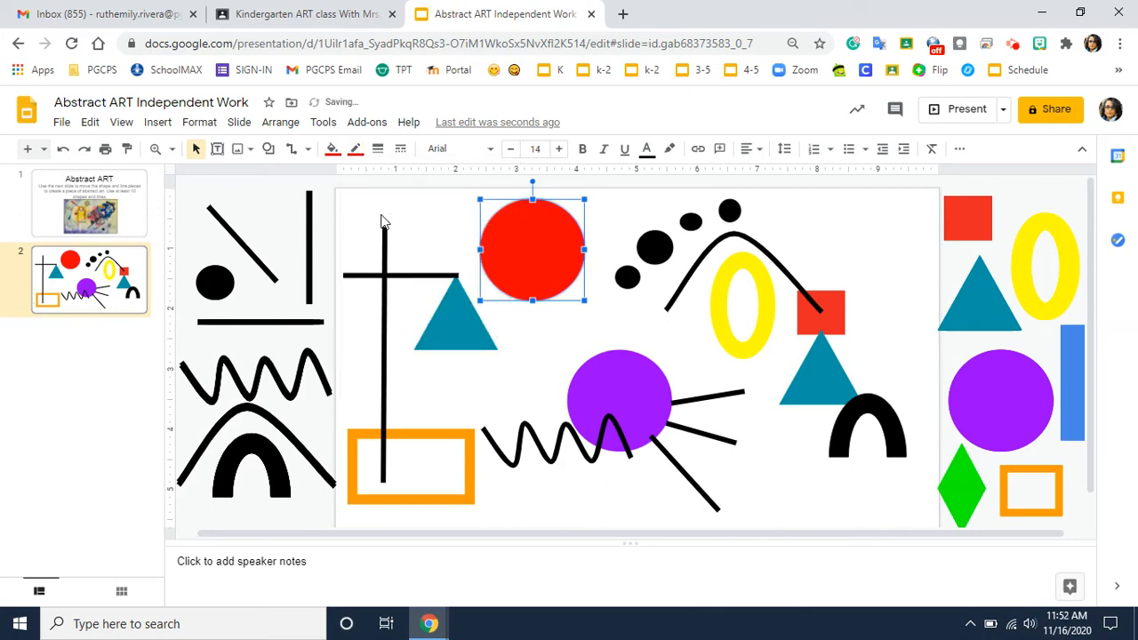
click(384, 221)
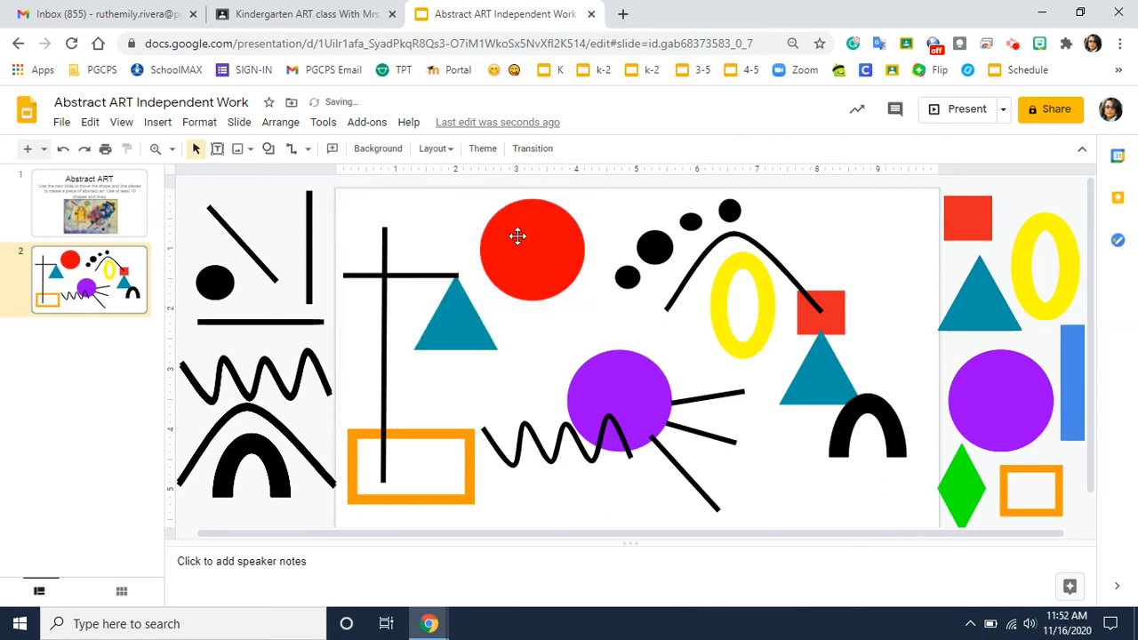
click(532, 249)
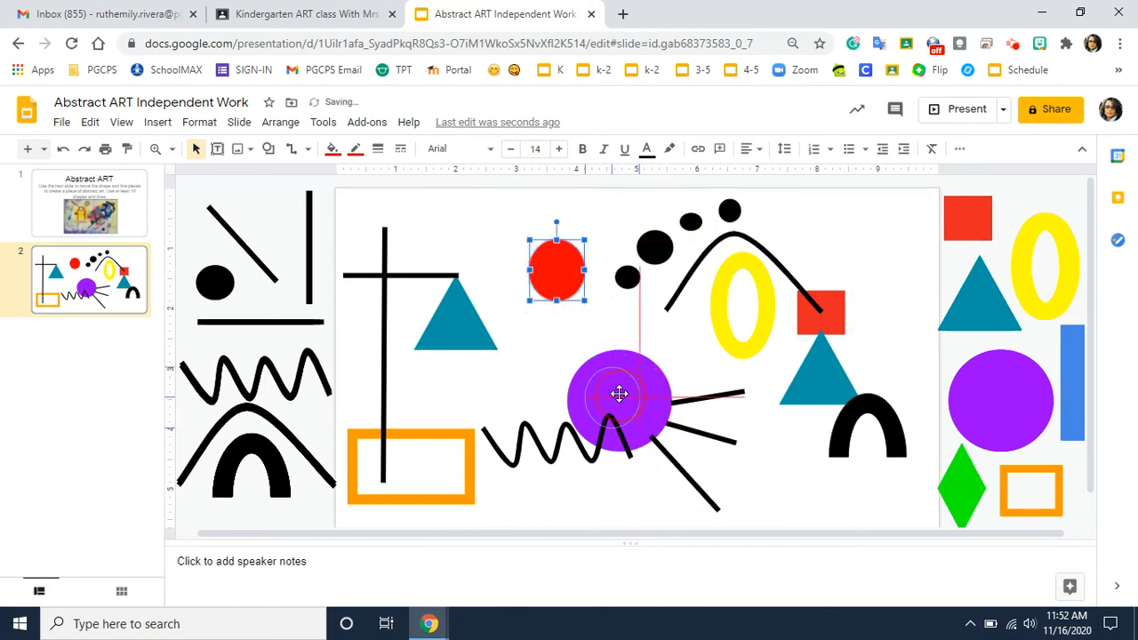
Rearrange the circles so the purple one returns to the centre and the red one sits above the teal triangle
click(619, 400)
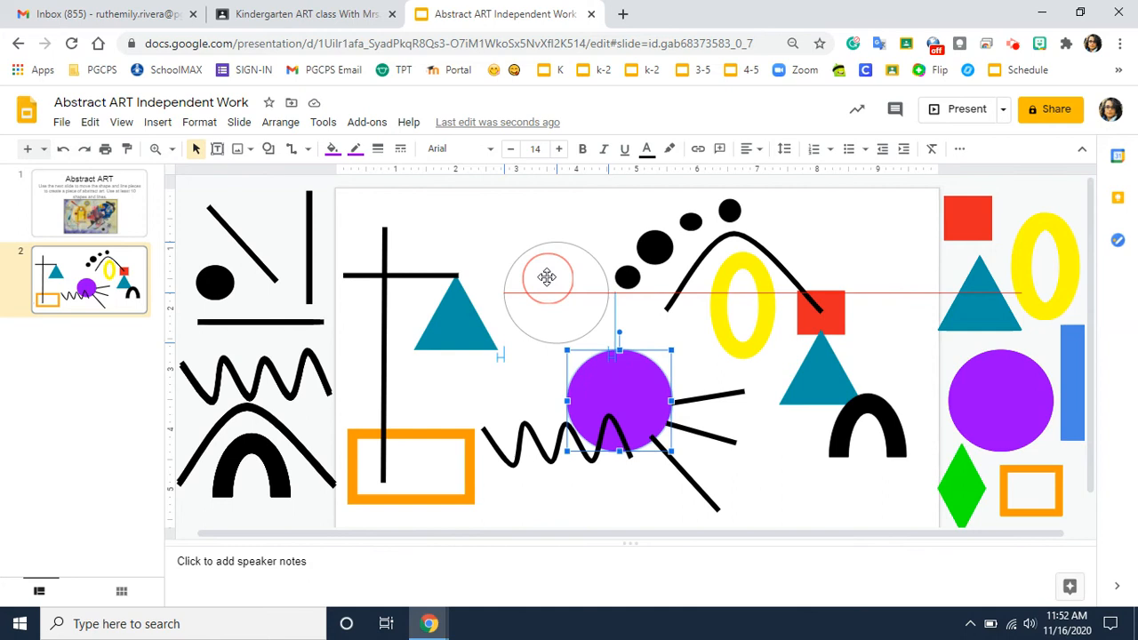
drag(618, 400, 555, 288)
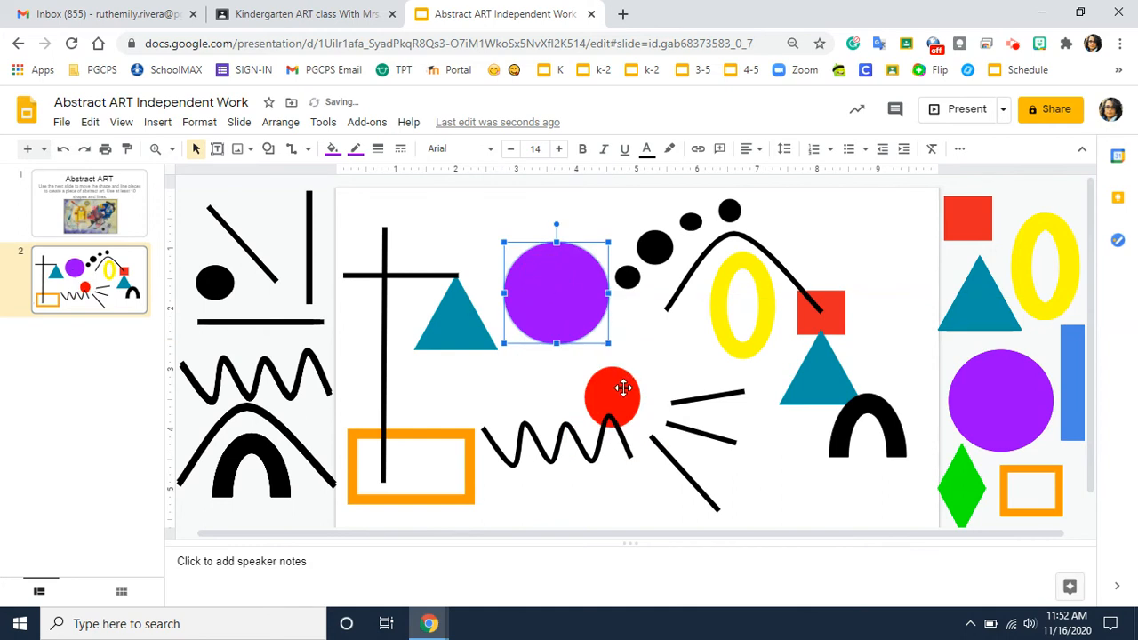
click(611, 396)
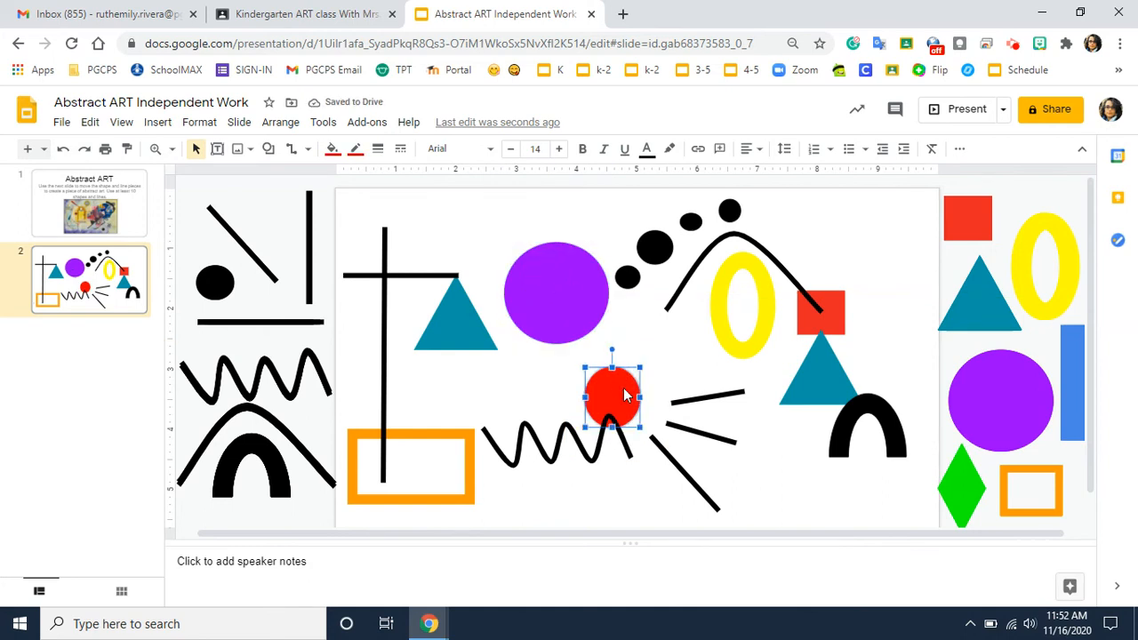
right_click(611, 397)
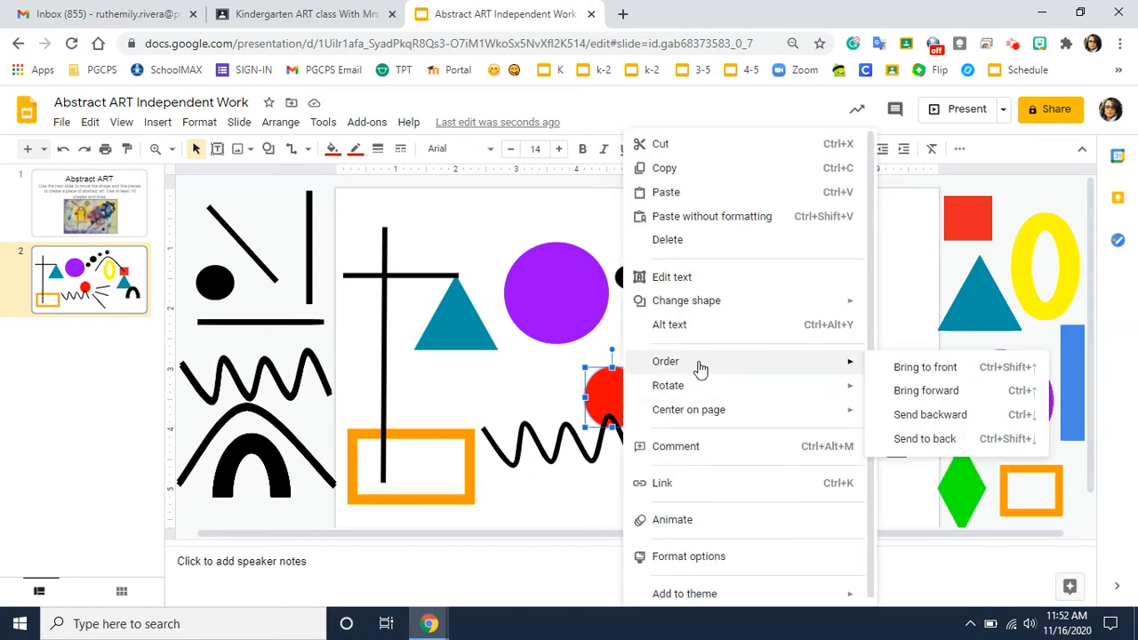
mouse_move(924, 366)
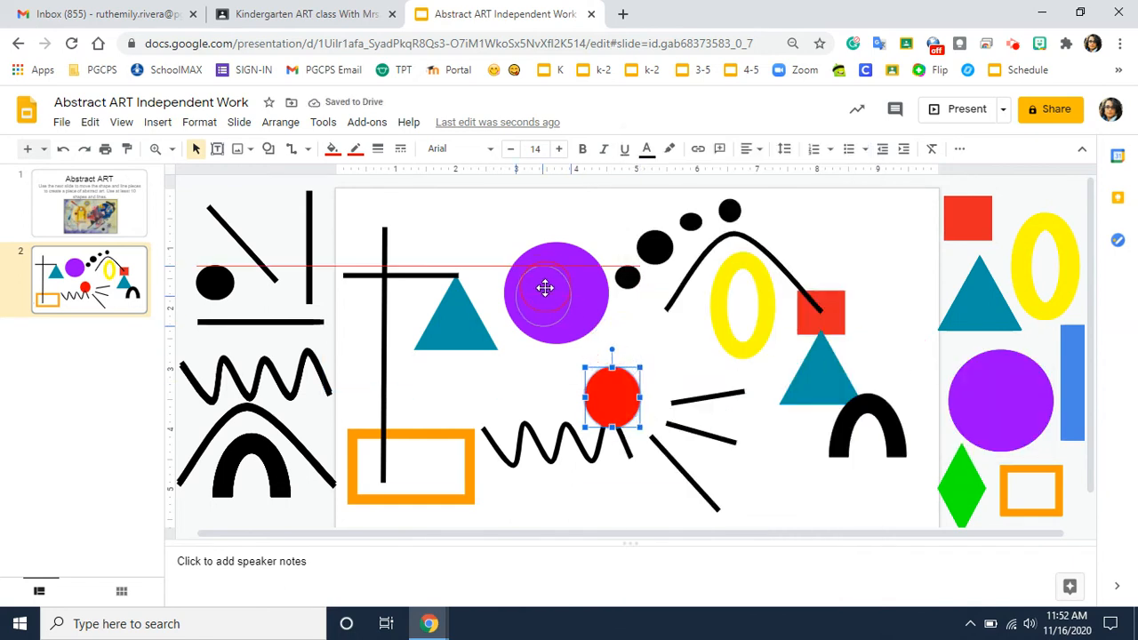
drag(611, 398, 554, 294)
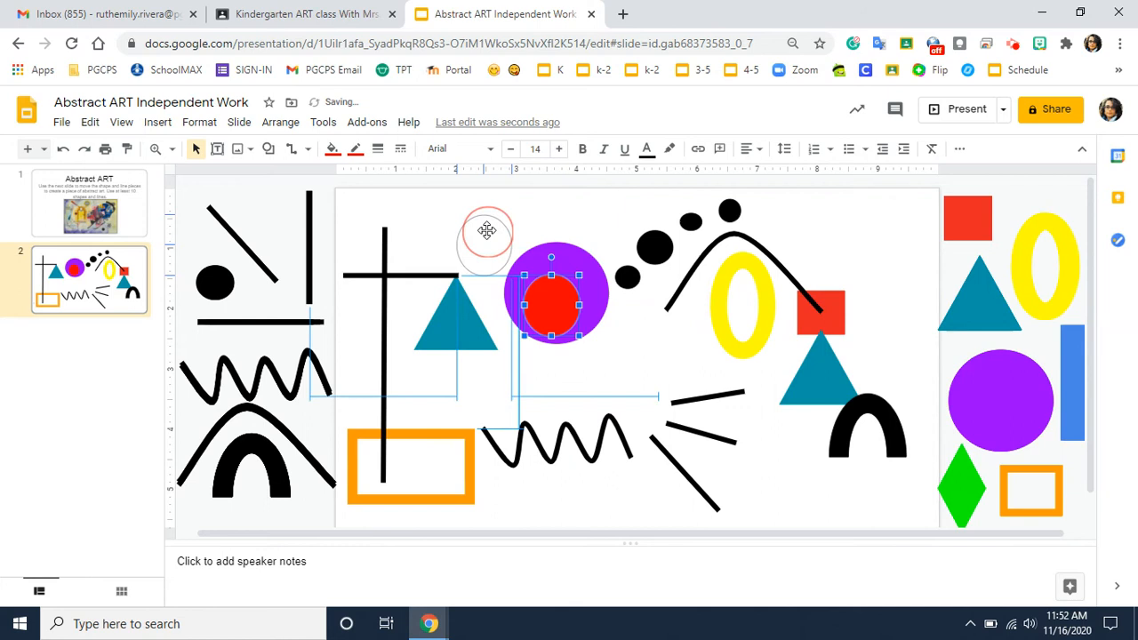
drag(487, 231, 631, 393)
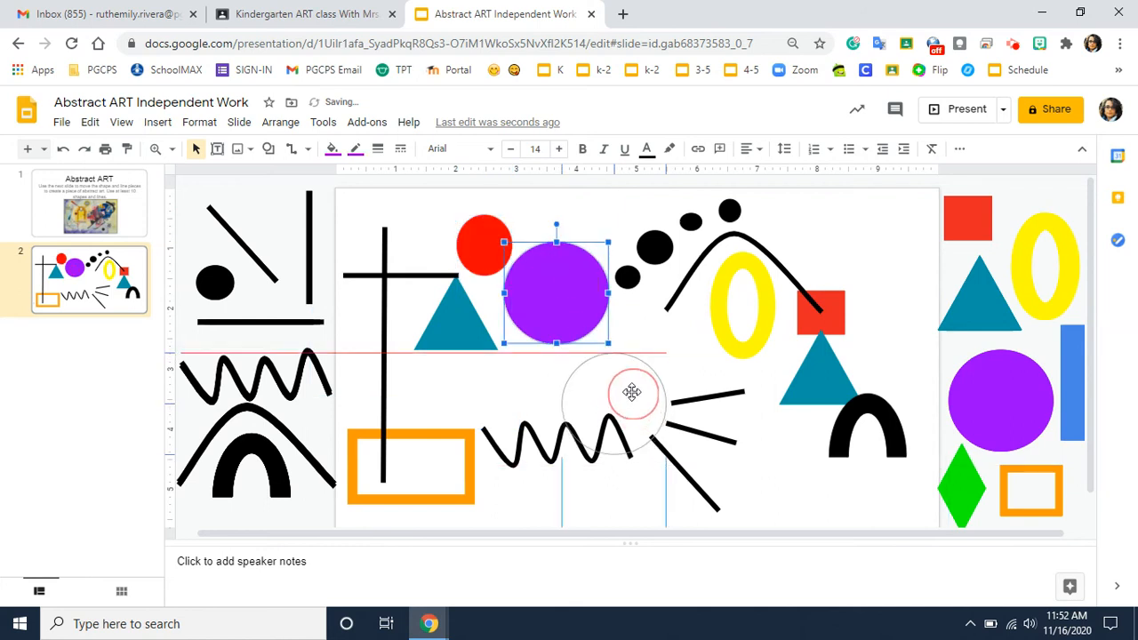
drag(555, 288, 619, 395)
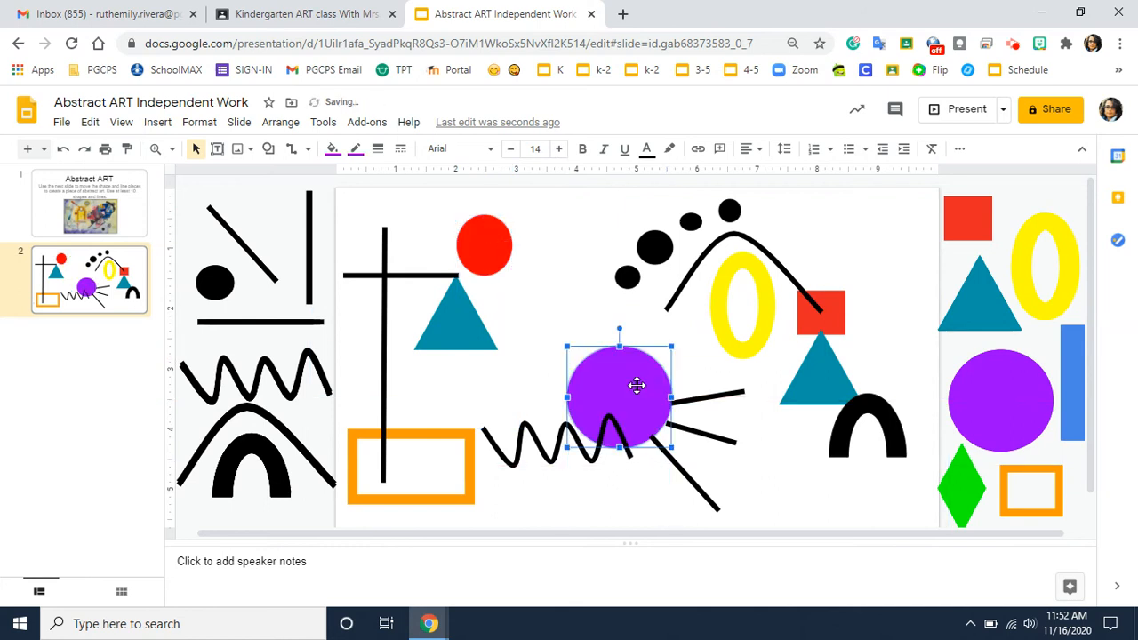
drag(636, 384, 637, 393)
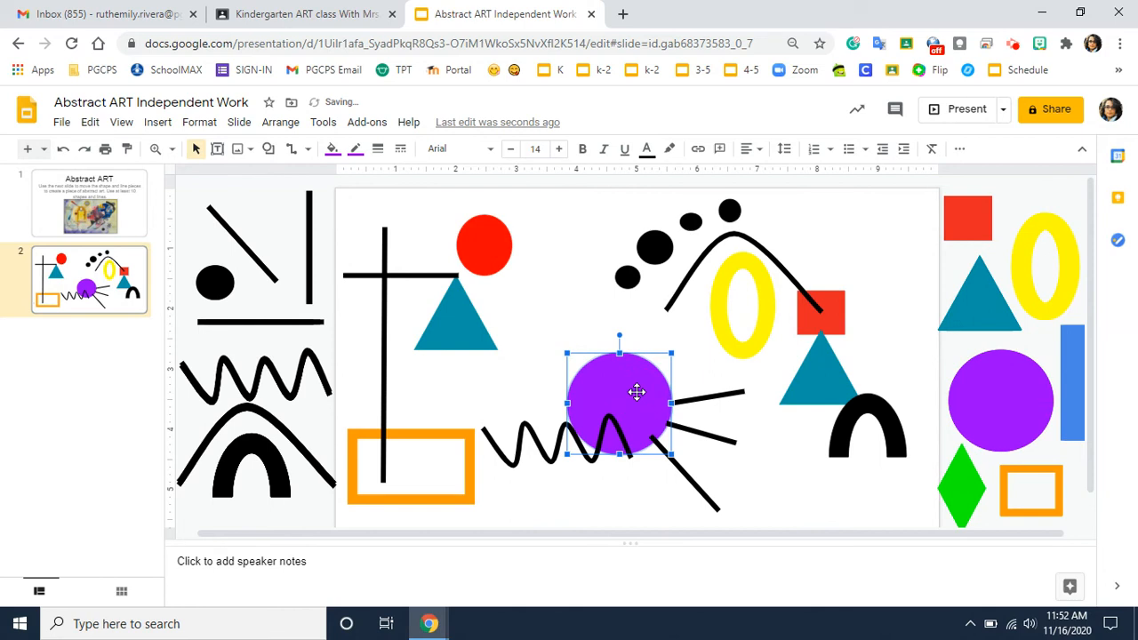
Adjust the red circle's order via its right-click menu and reselect it
click(485, 256)
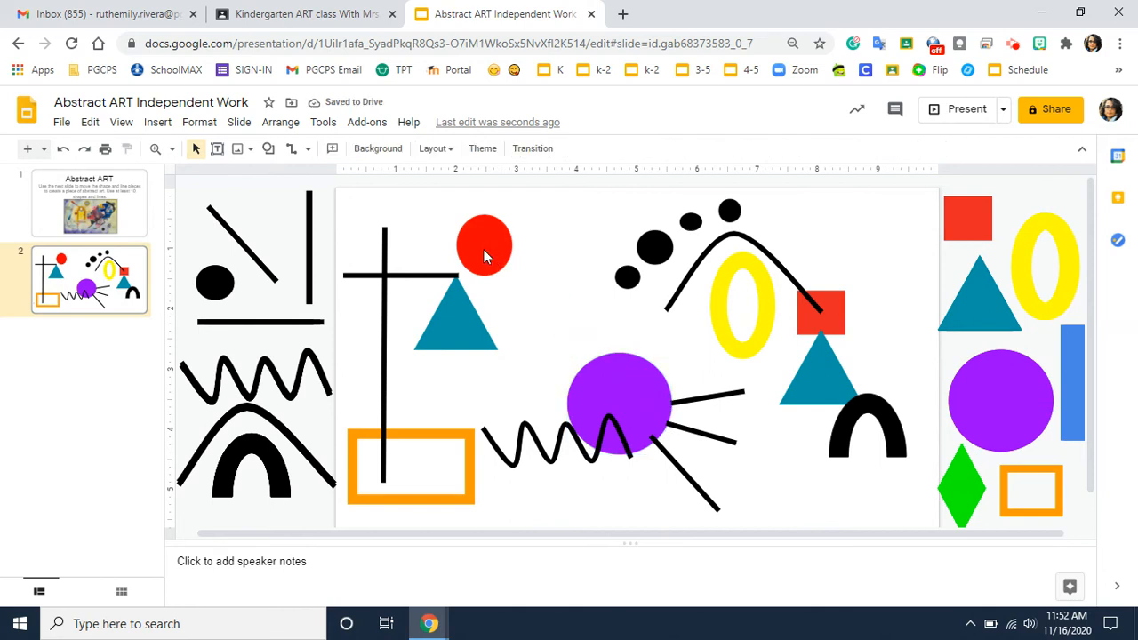
click(483, 245)
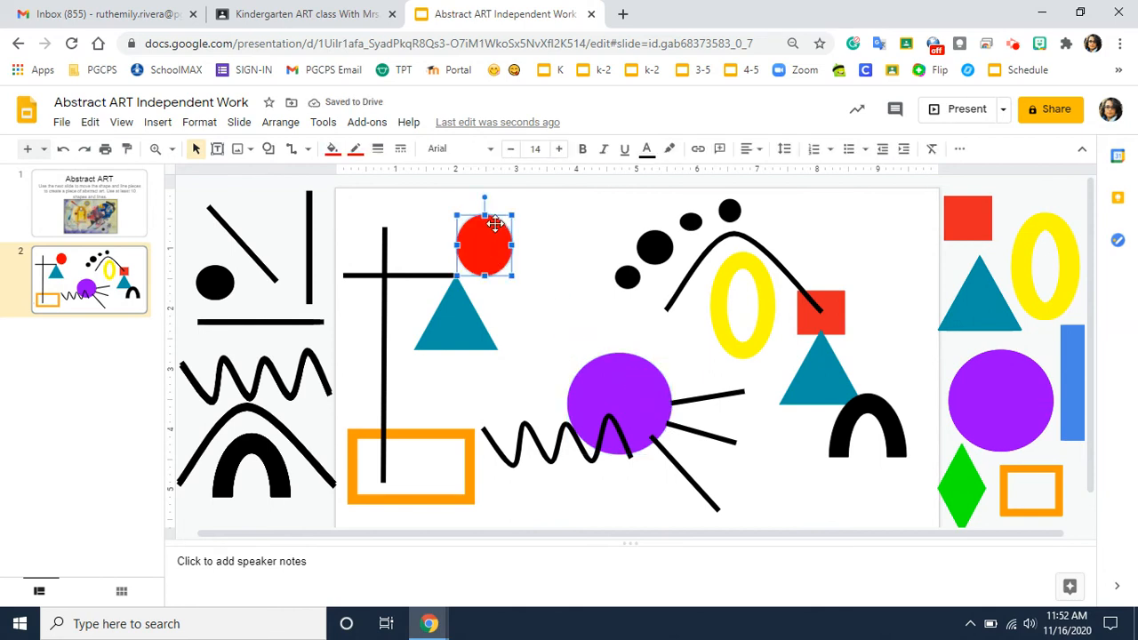
right_click(483, 258)
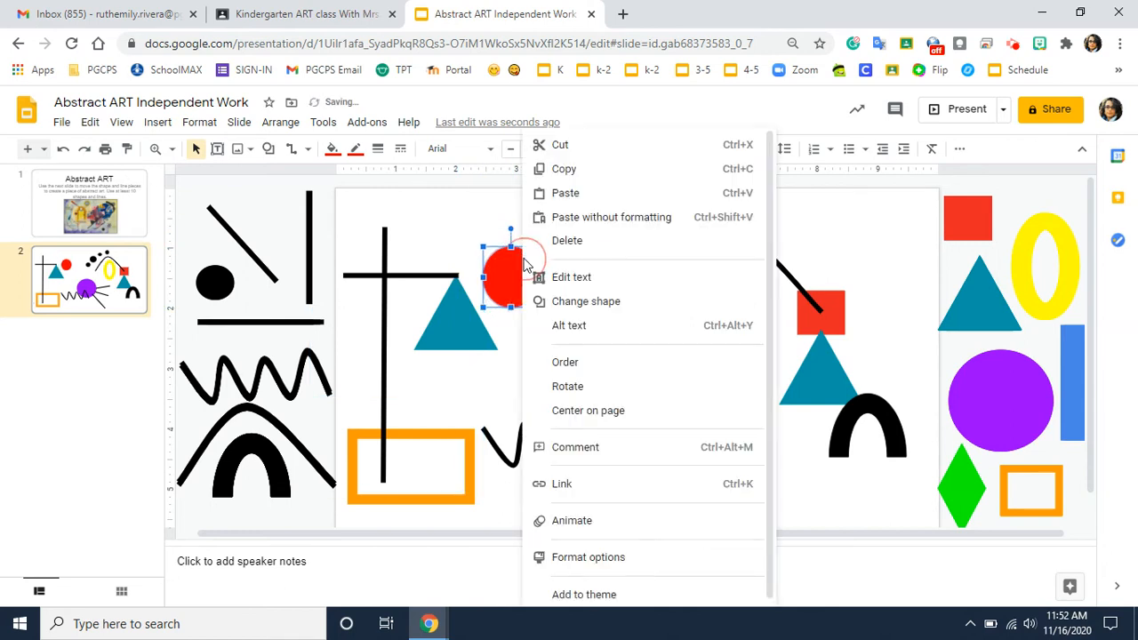
click(566, 362)
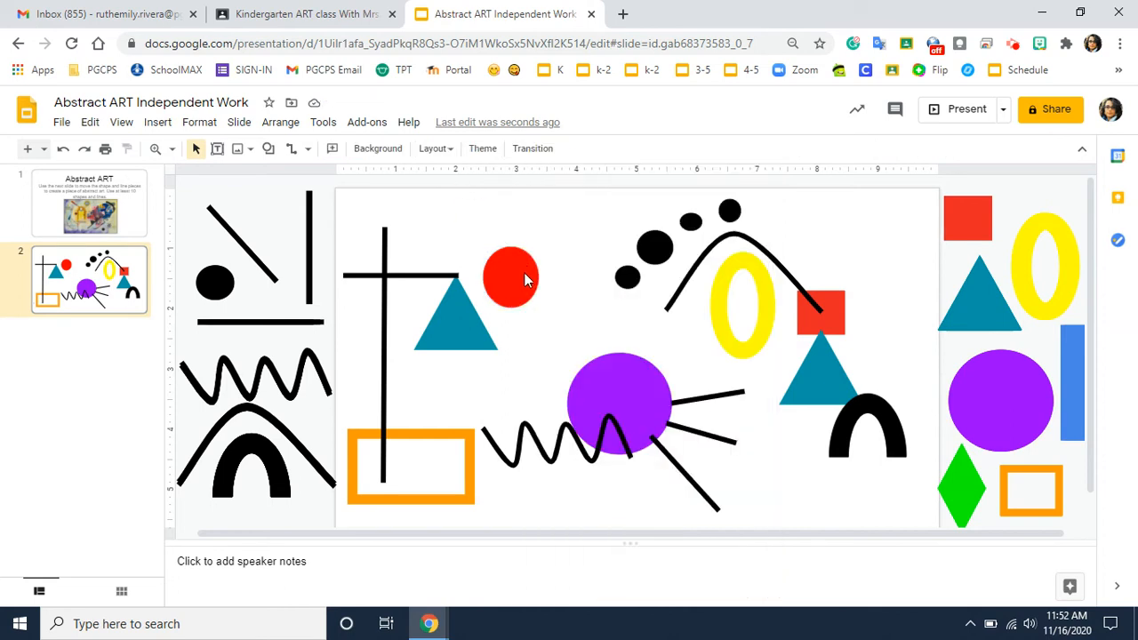
click(510, 276)
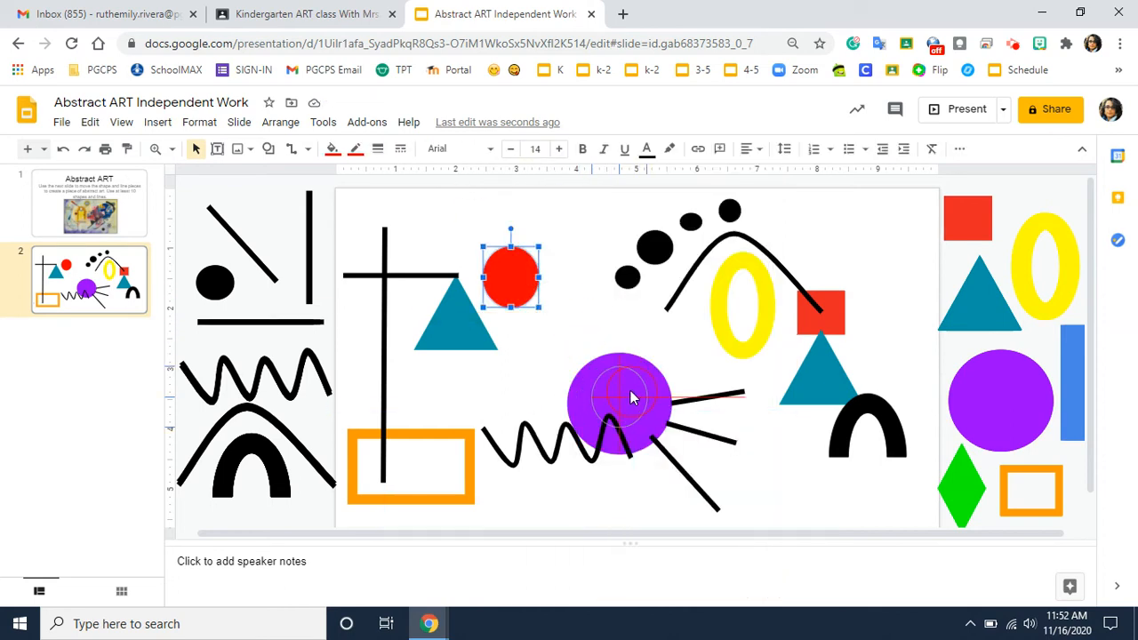
Nest the red circle inside the purple circle and place a tilted green diamond below the teal triangle
drag(512, 276, 619, 401)
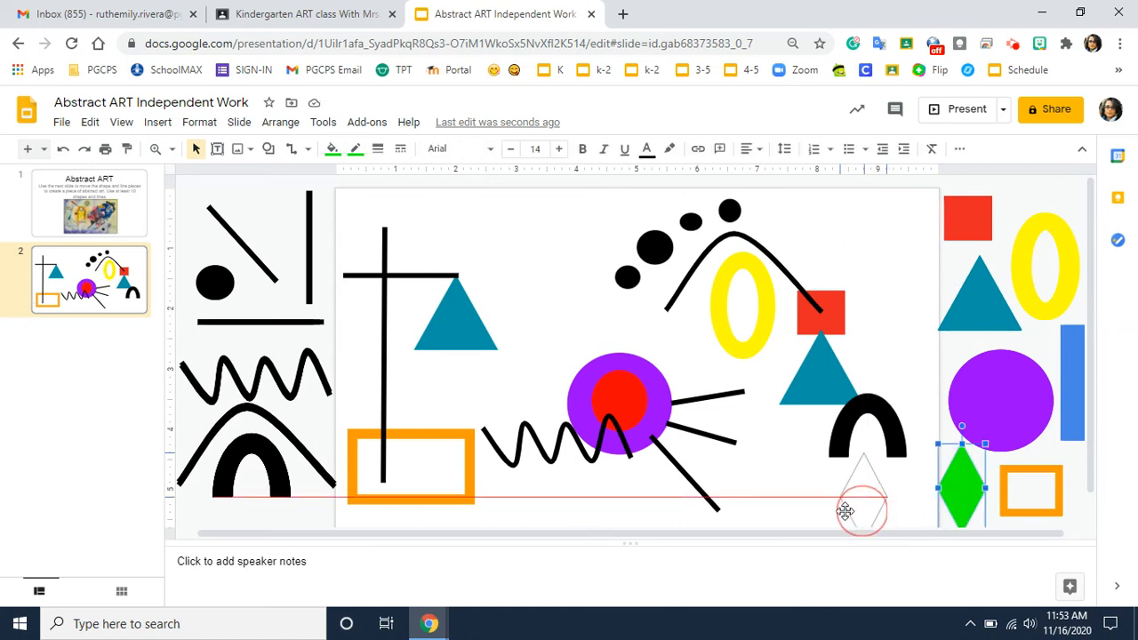
drag(862, 495, 764, 484)
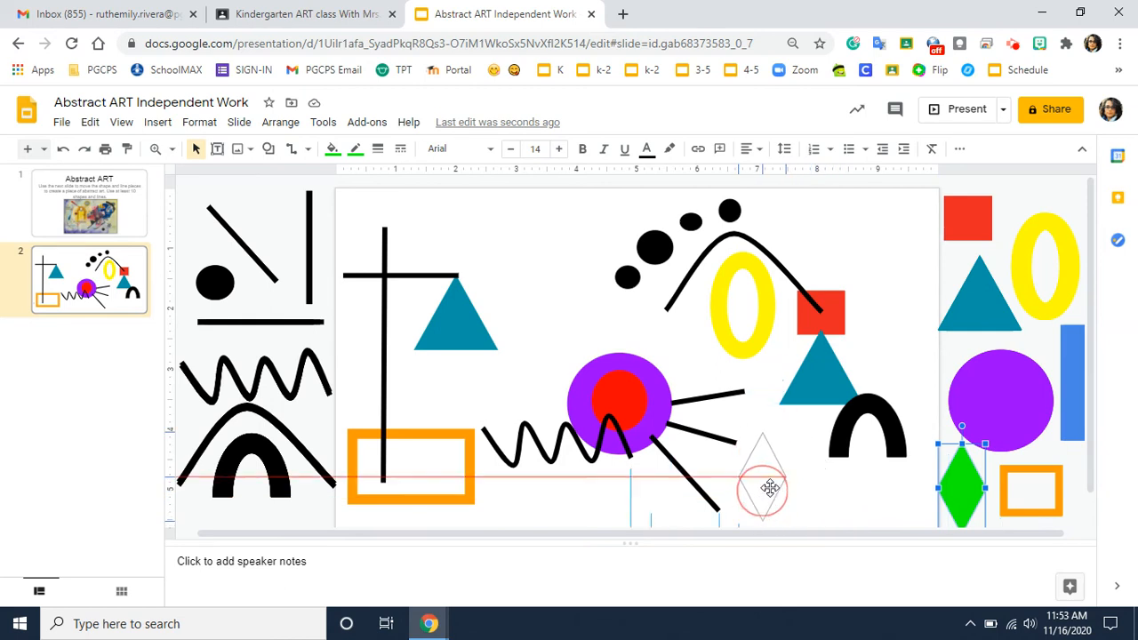
drag(964, 489, 773, 477)
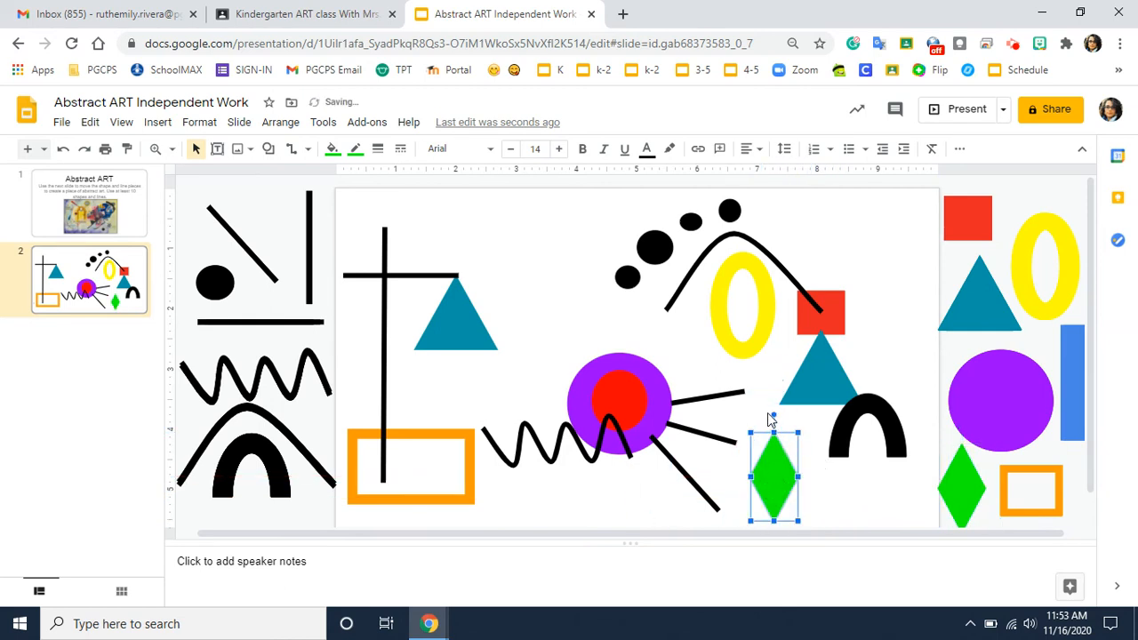
drag(775, 432, 743, 444)
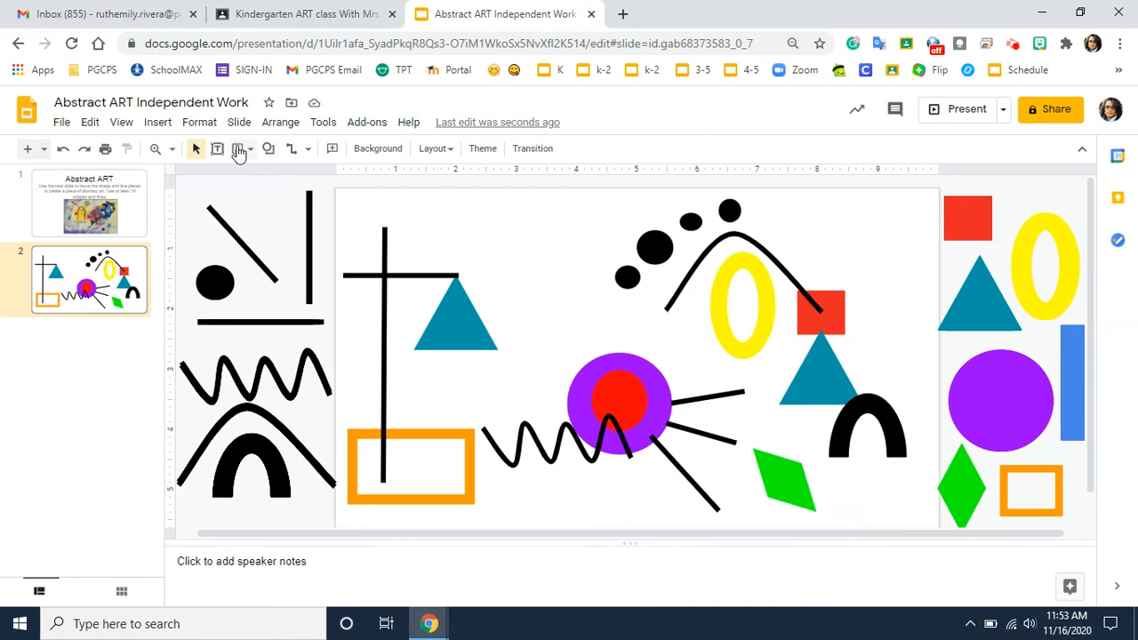
mouse_move(238, 150)
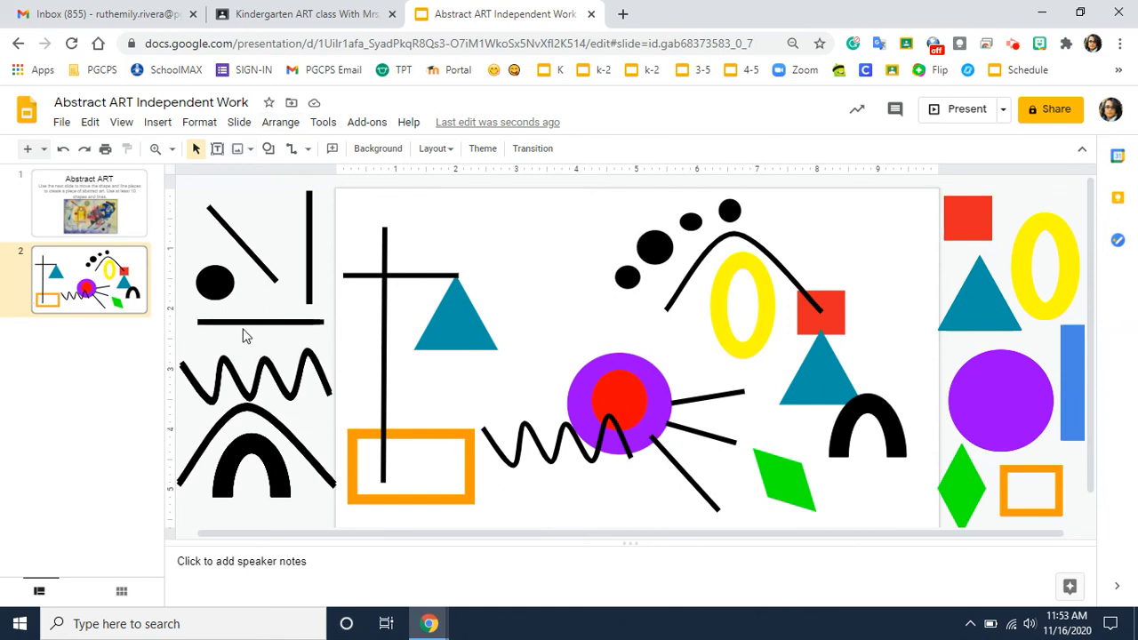
click(260, 322)
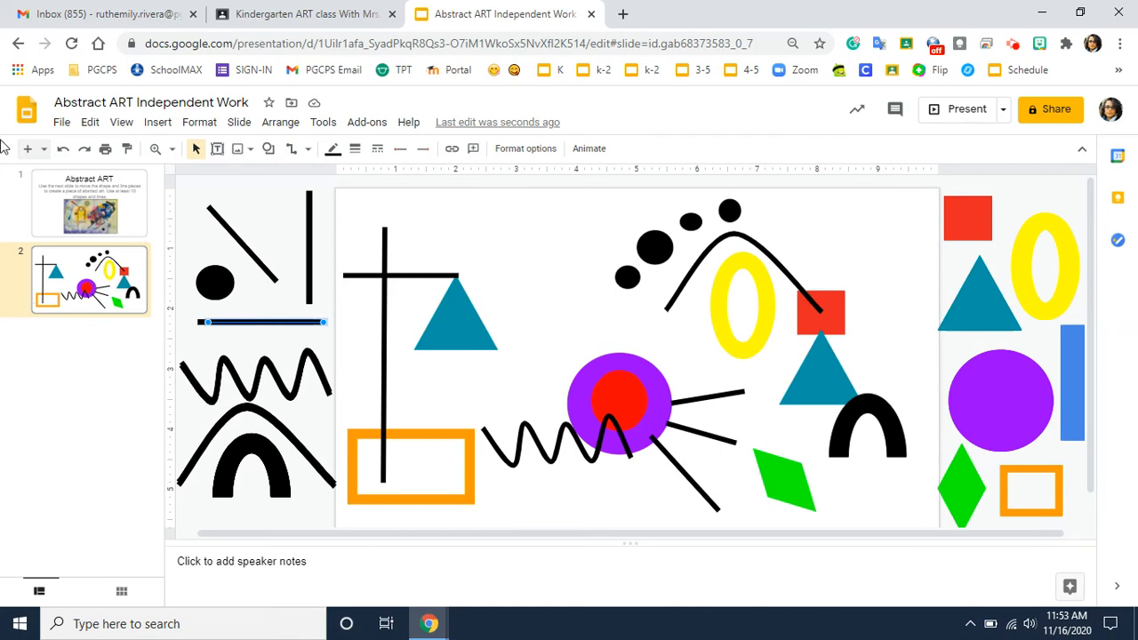
mouse_move(156, 121)
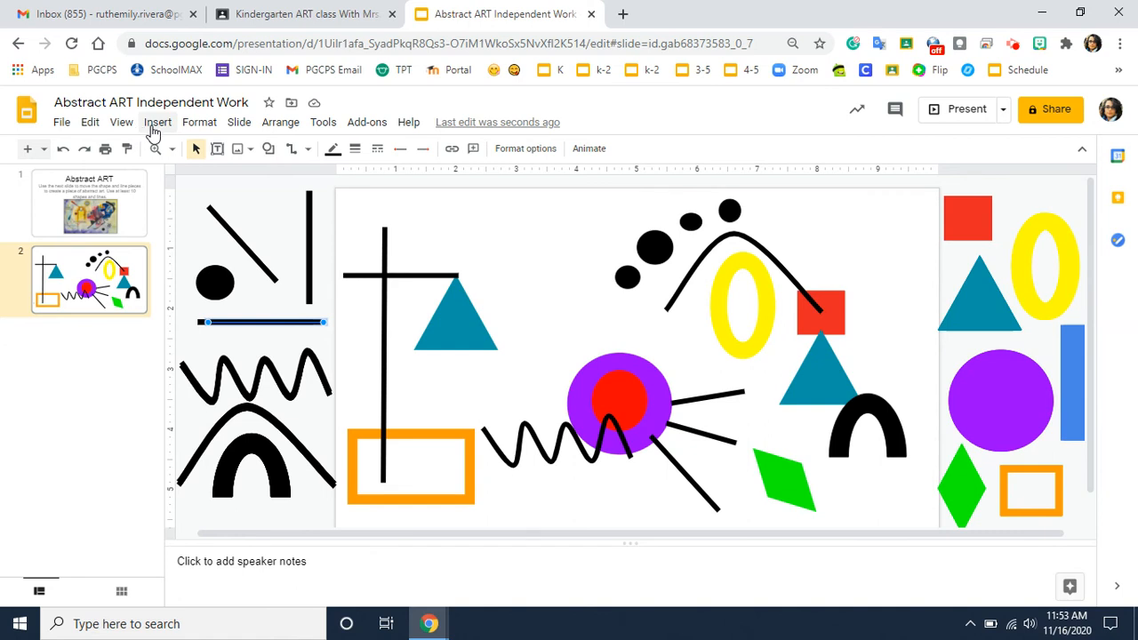
Draw a heart from the basic shapes gallery above the teal triangle
click(156, 121)
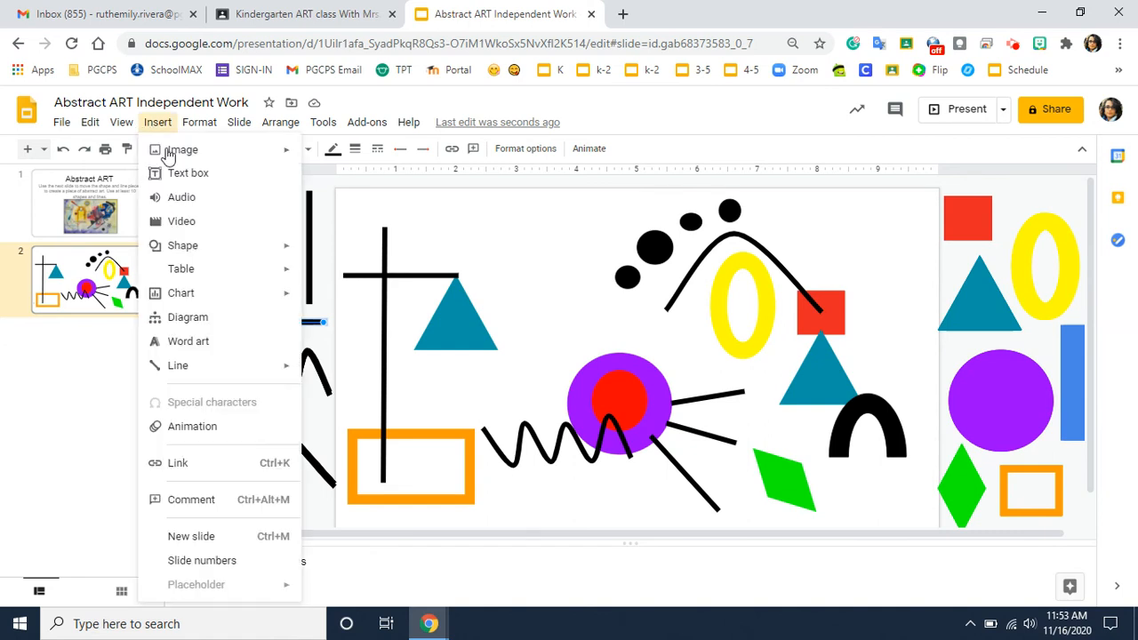
mouse_move(181, 245)
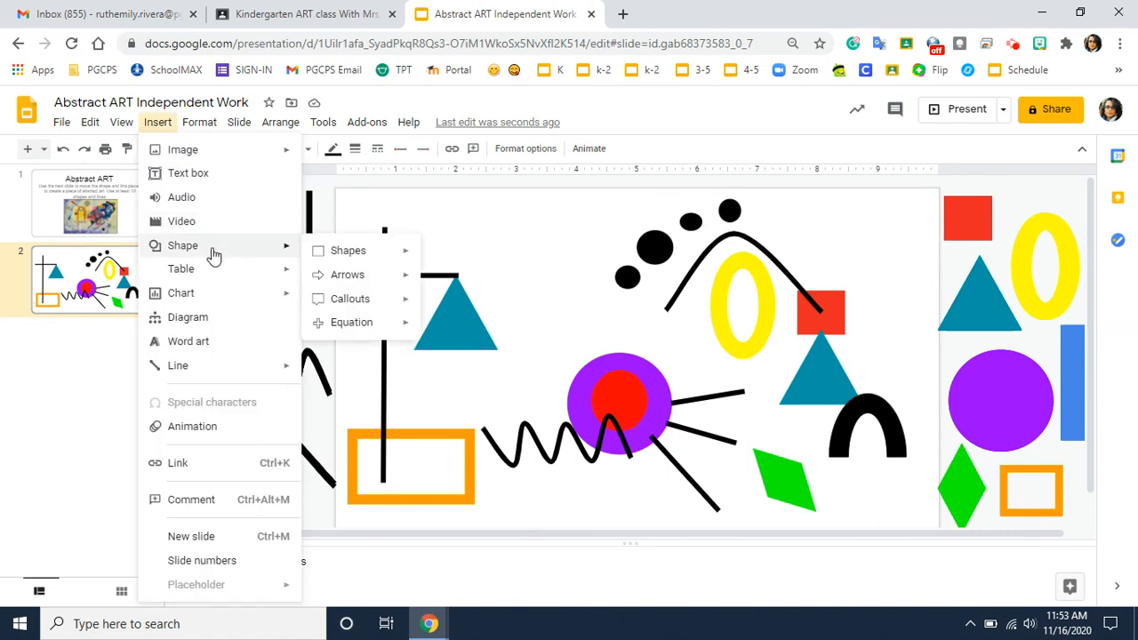
click(349, 249)
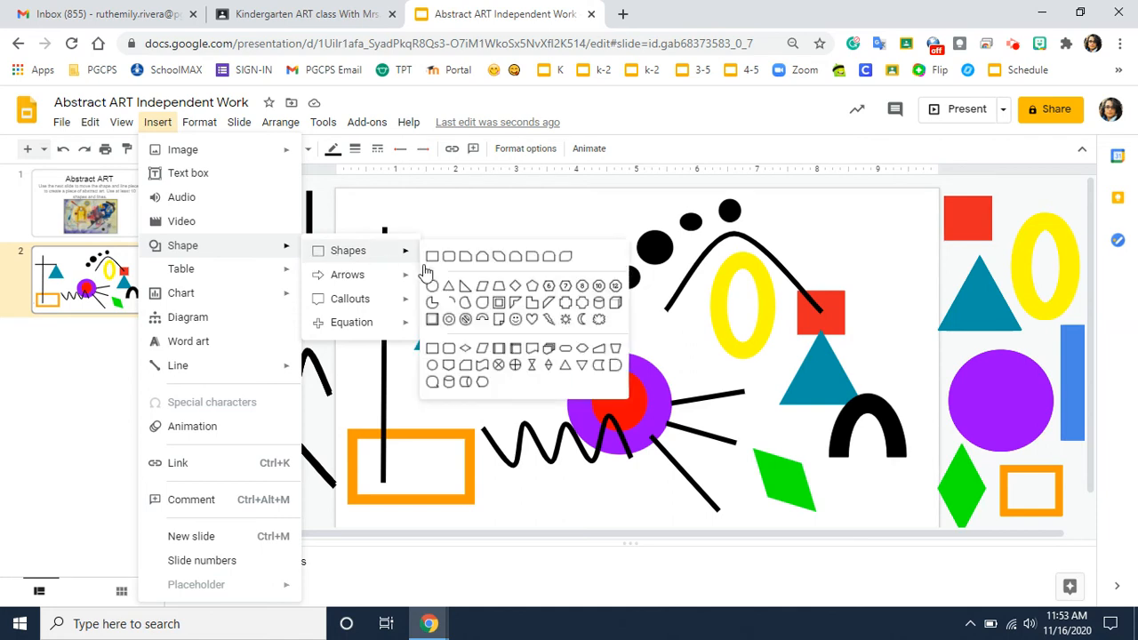
mouse_move(537, 327)
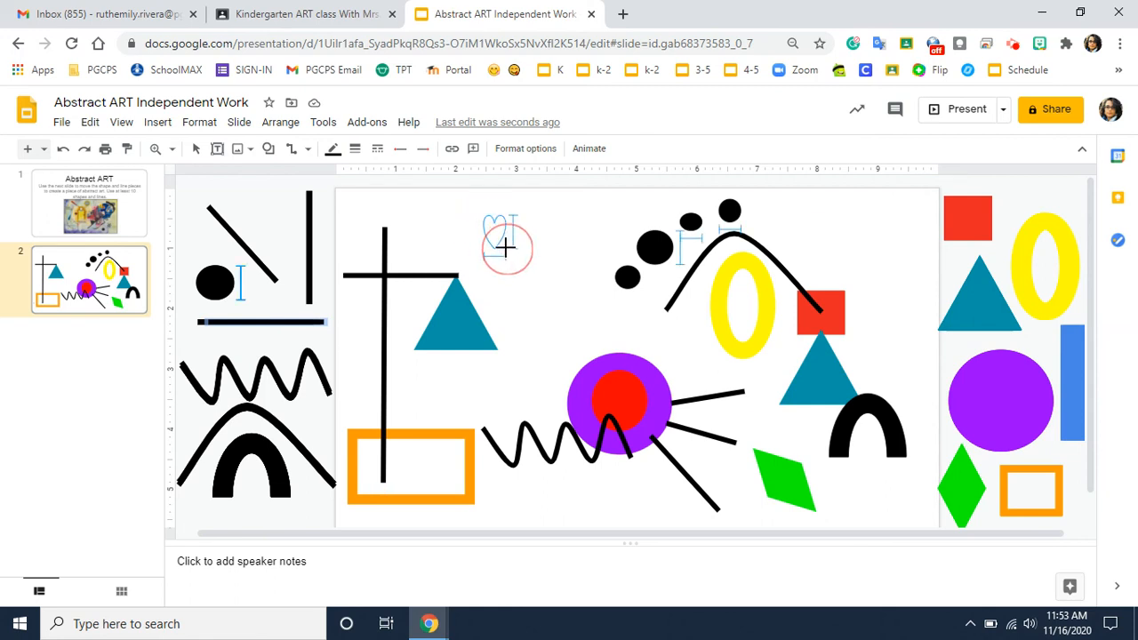
drag(506, 246, 548, 258)
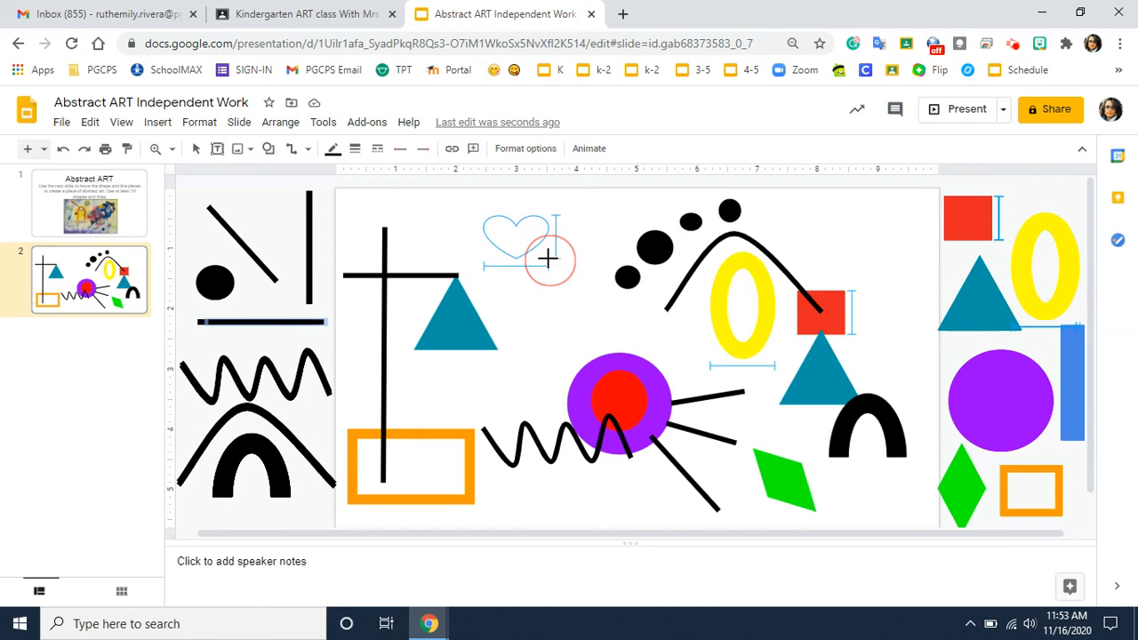
drag(548, 257, 569, 285)
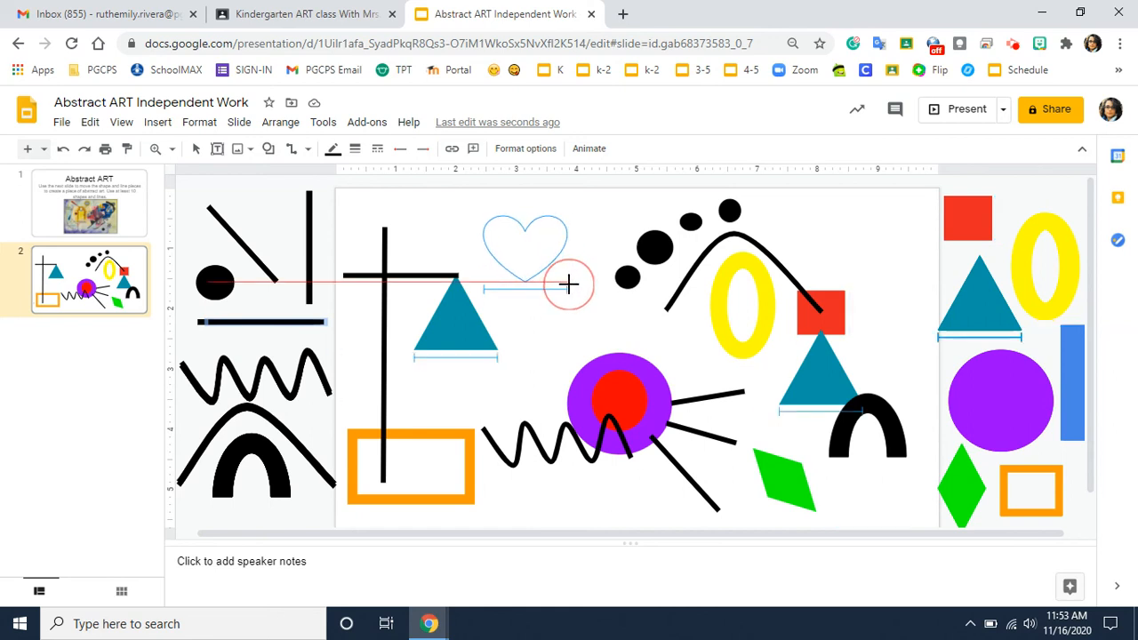
click(527, 249)
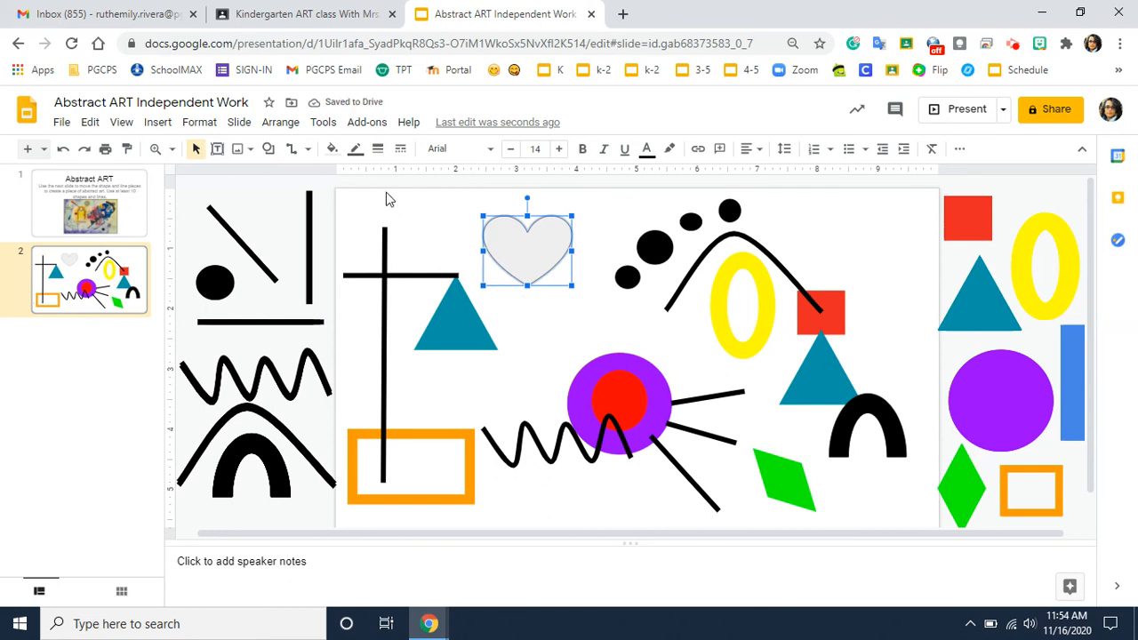
mouse_move(334, 149)
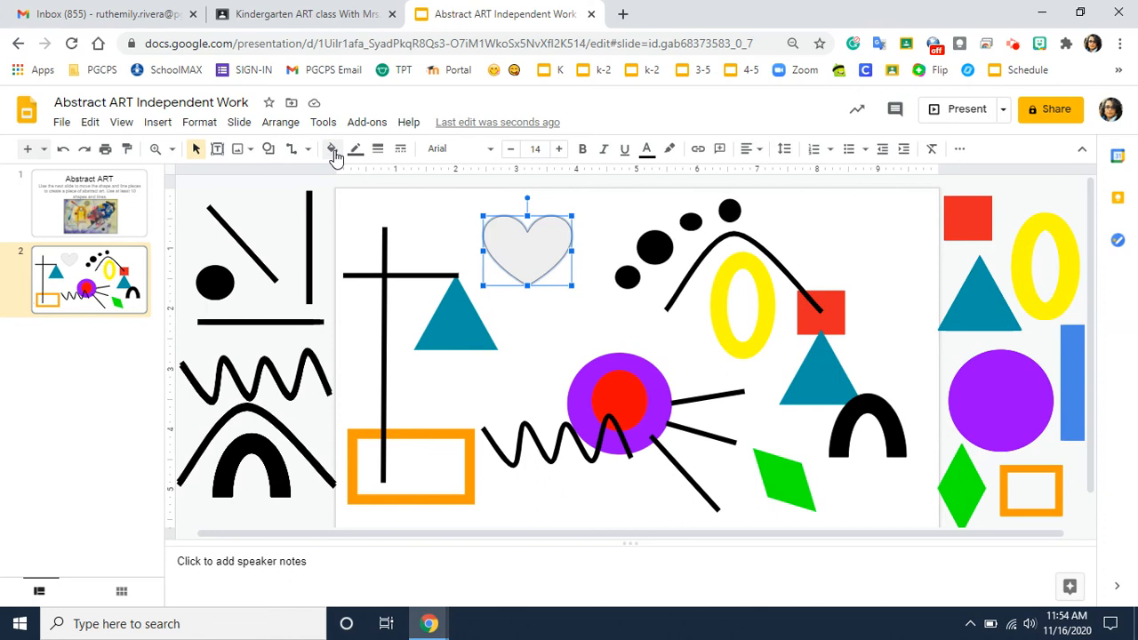
Fill the heart green and give it a matching green border
click(335, 149)
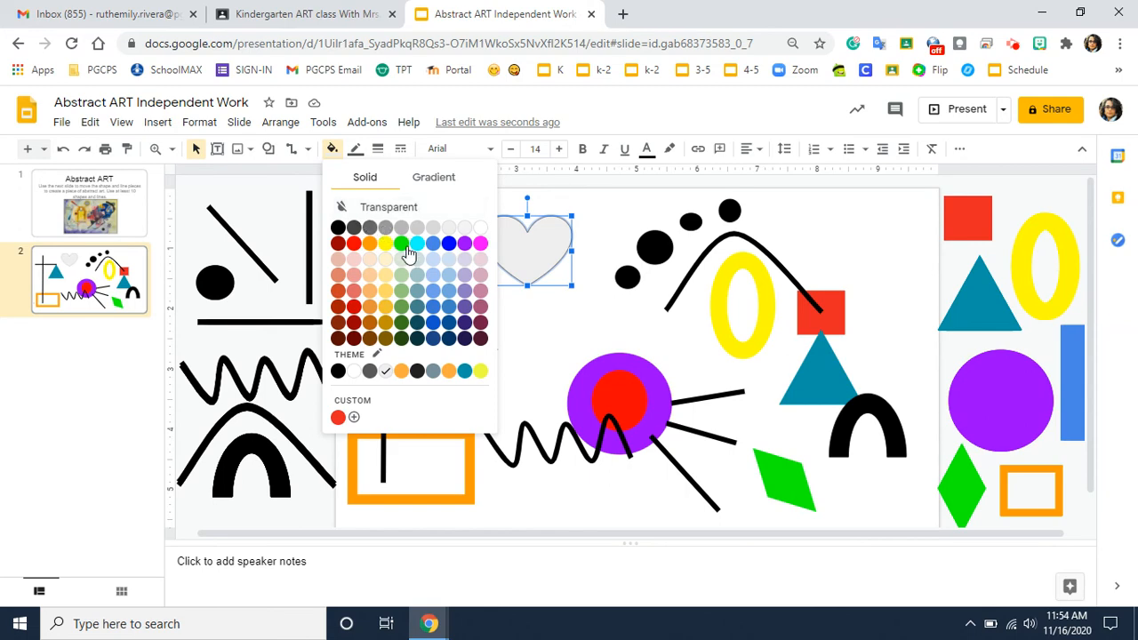
click(398, 244)
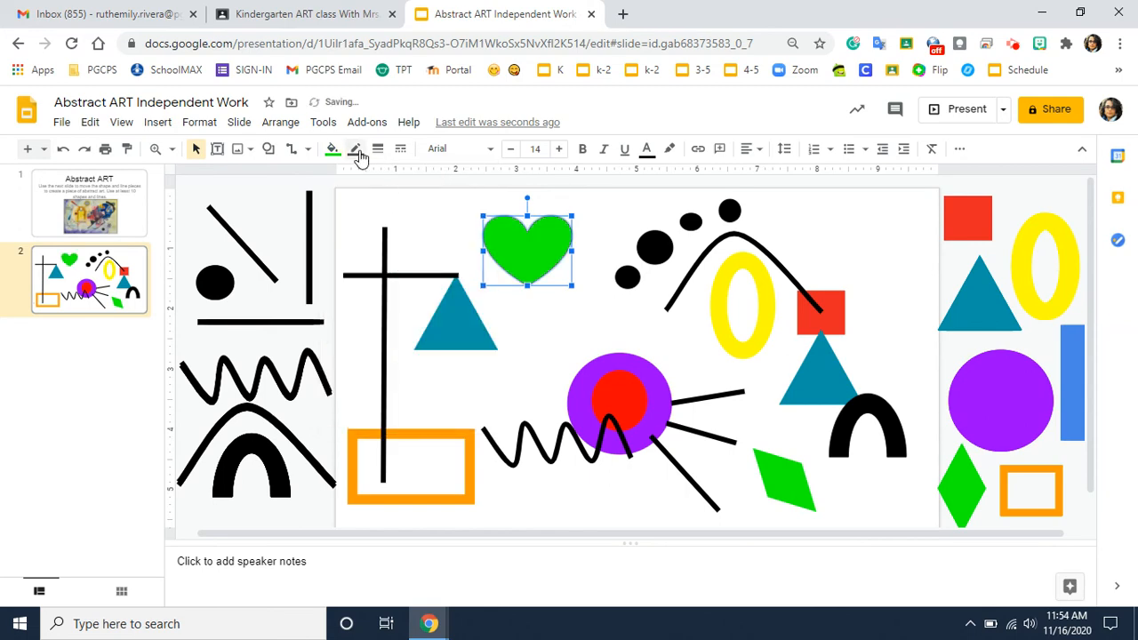
click(356, 150)
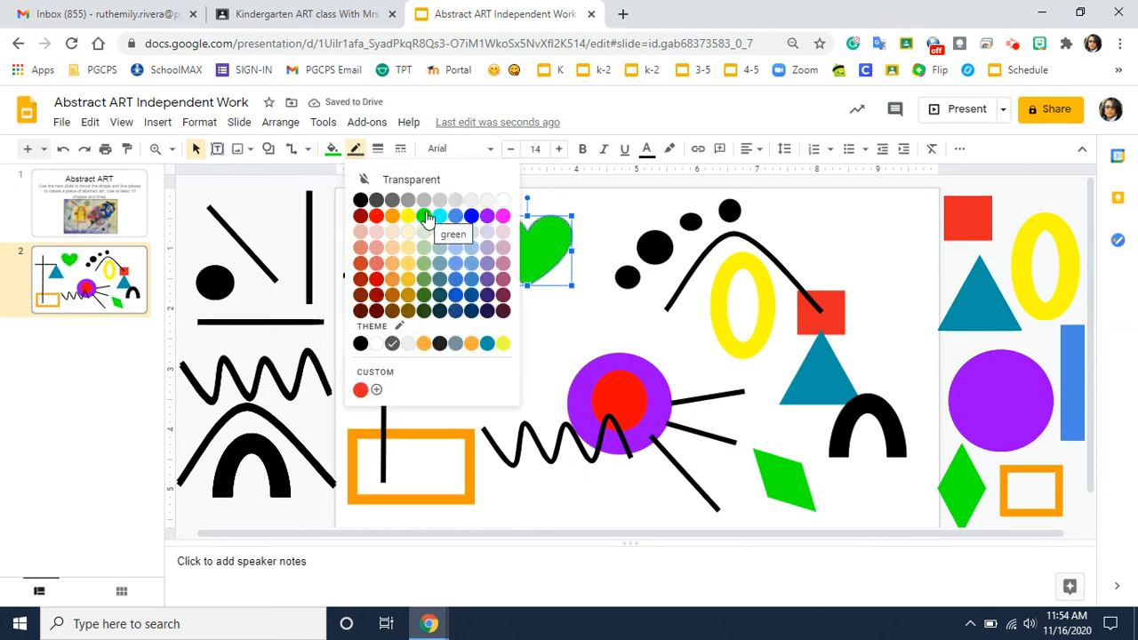
click(428, 217)
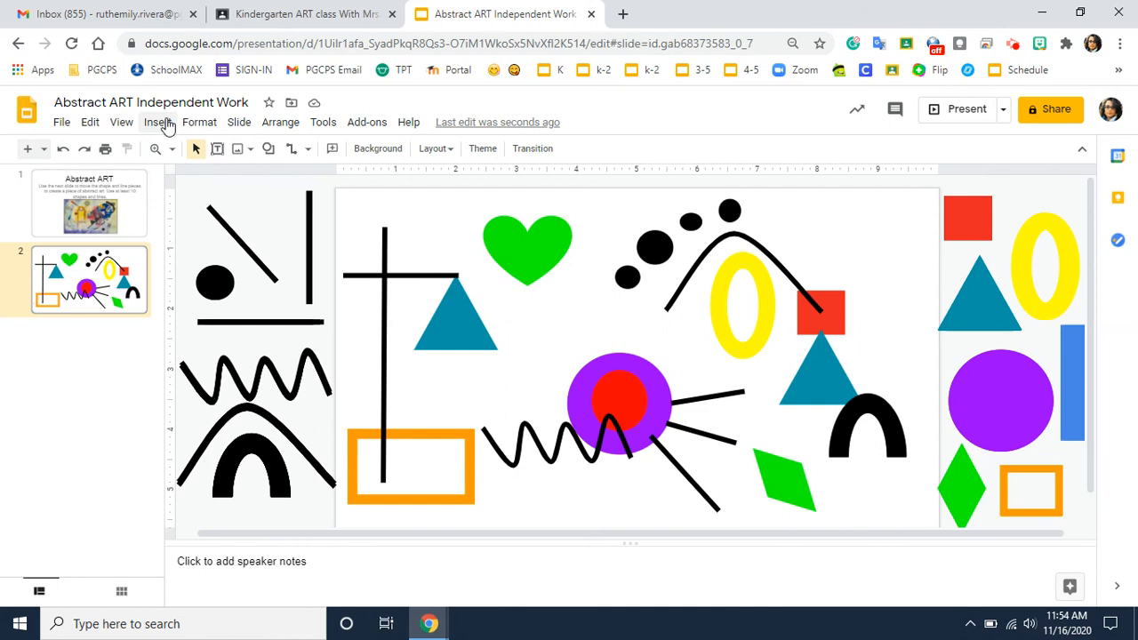
Choose the freehand Scribble tool from the Insert menu
click(158, 121)
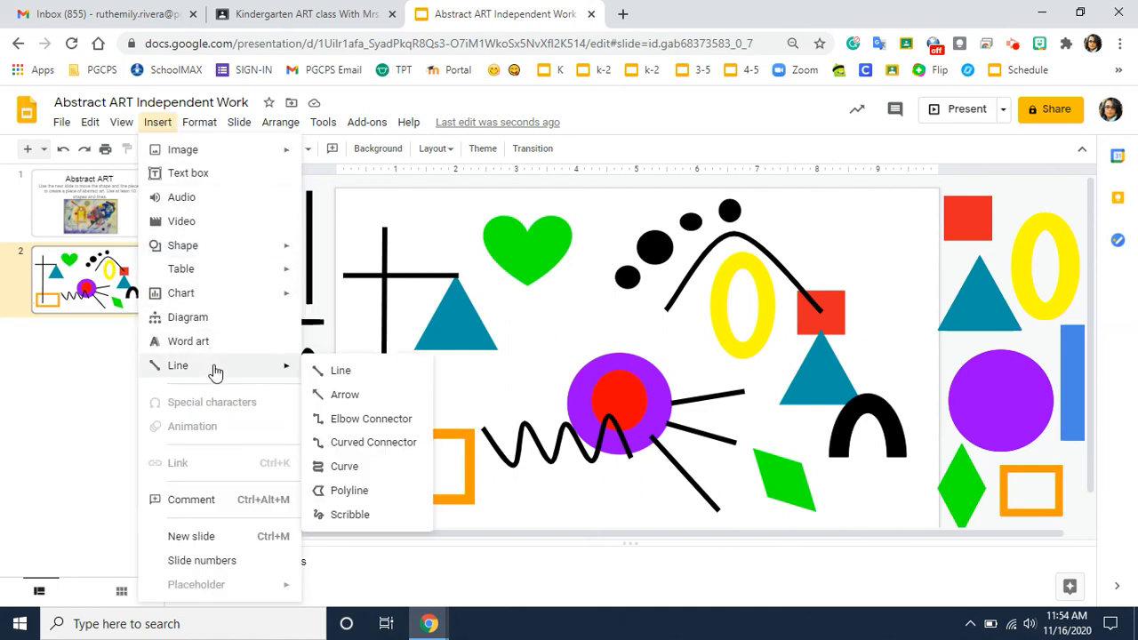
mouse_move(341, 370)
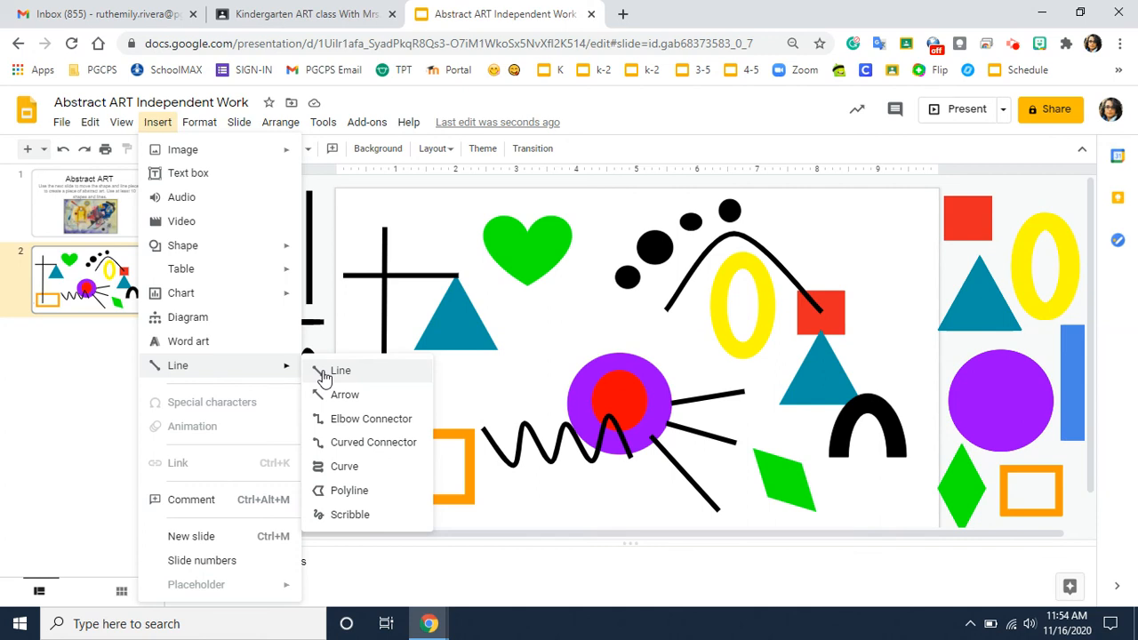
mouse_move(356, 382)
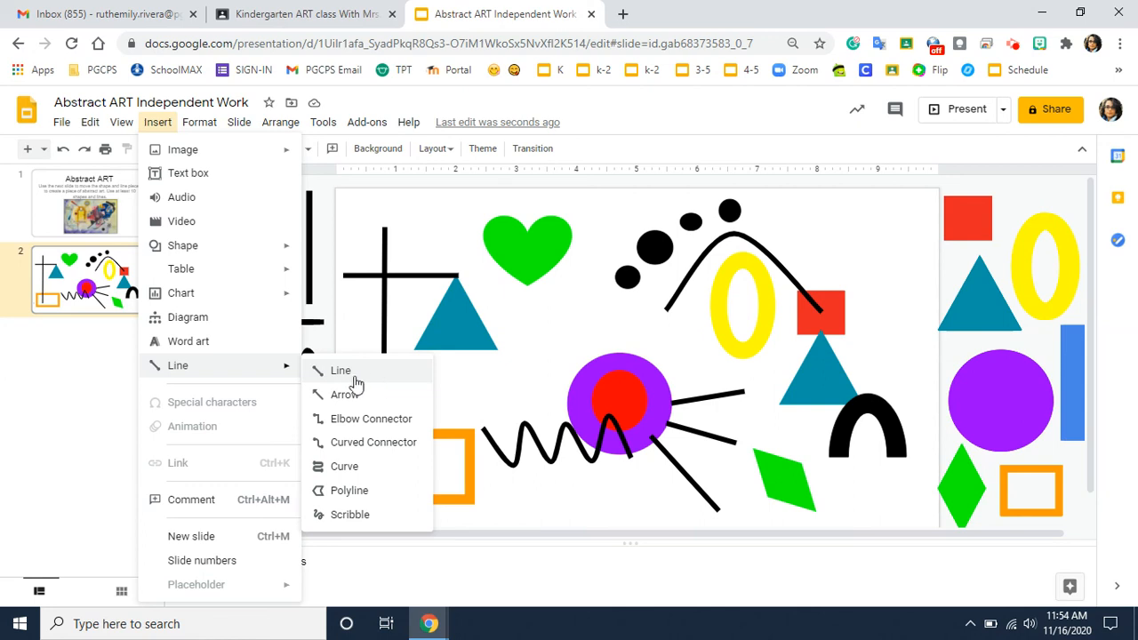
mouse_move(395, 377)
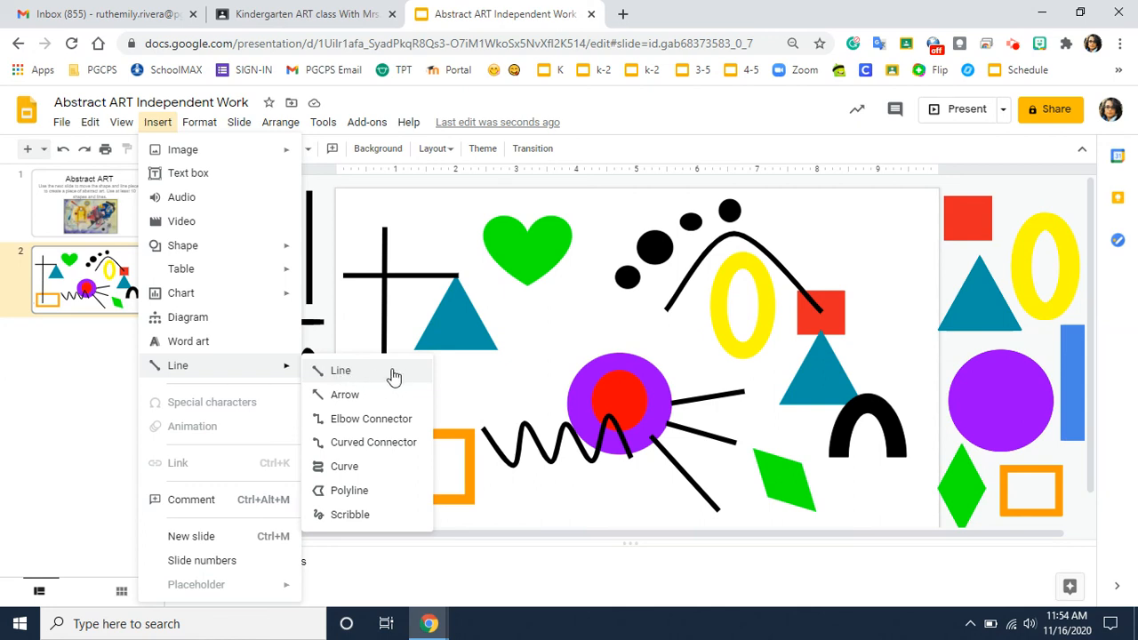
mouse_move(377, 465)
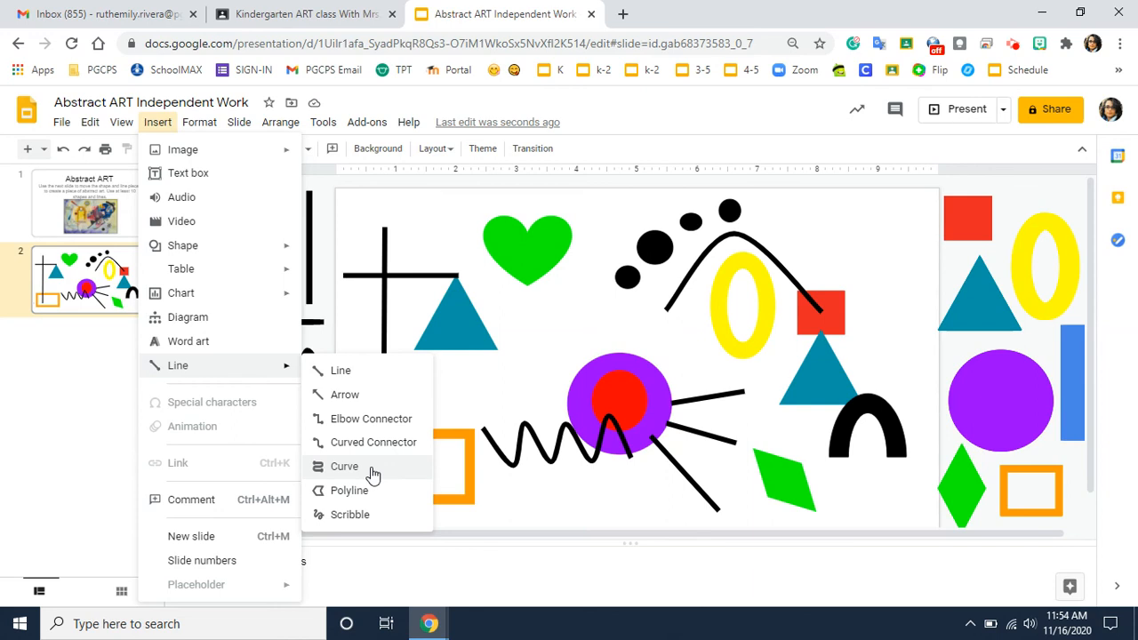
mouse_move(359, 519)
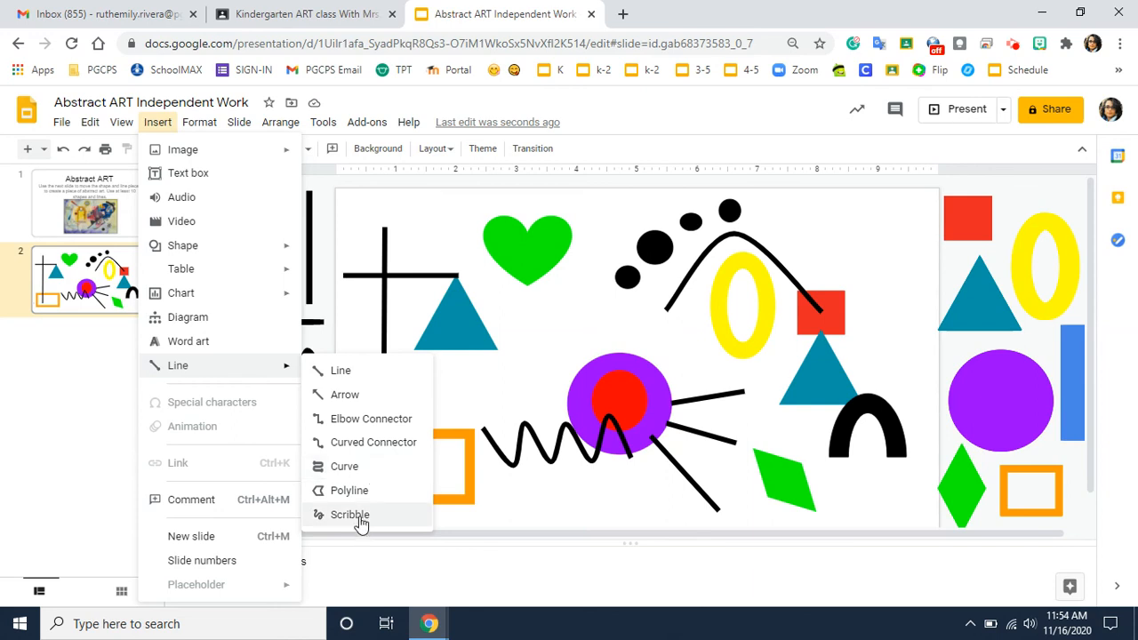
mouse_move(363, 465)
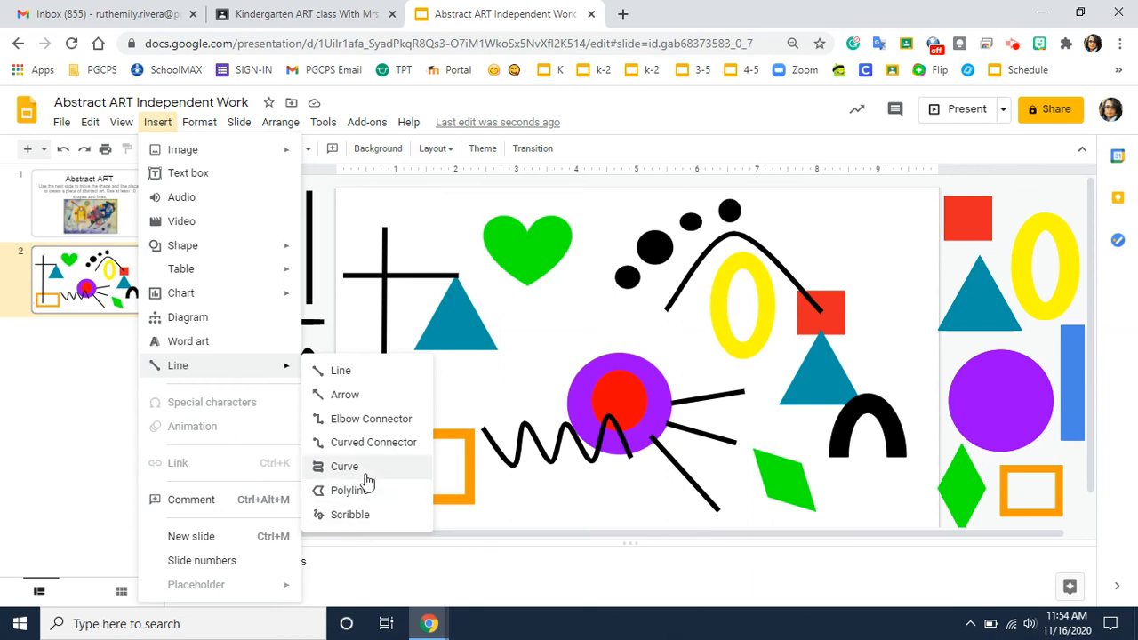
mouse_move(368, 523)
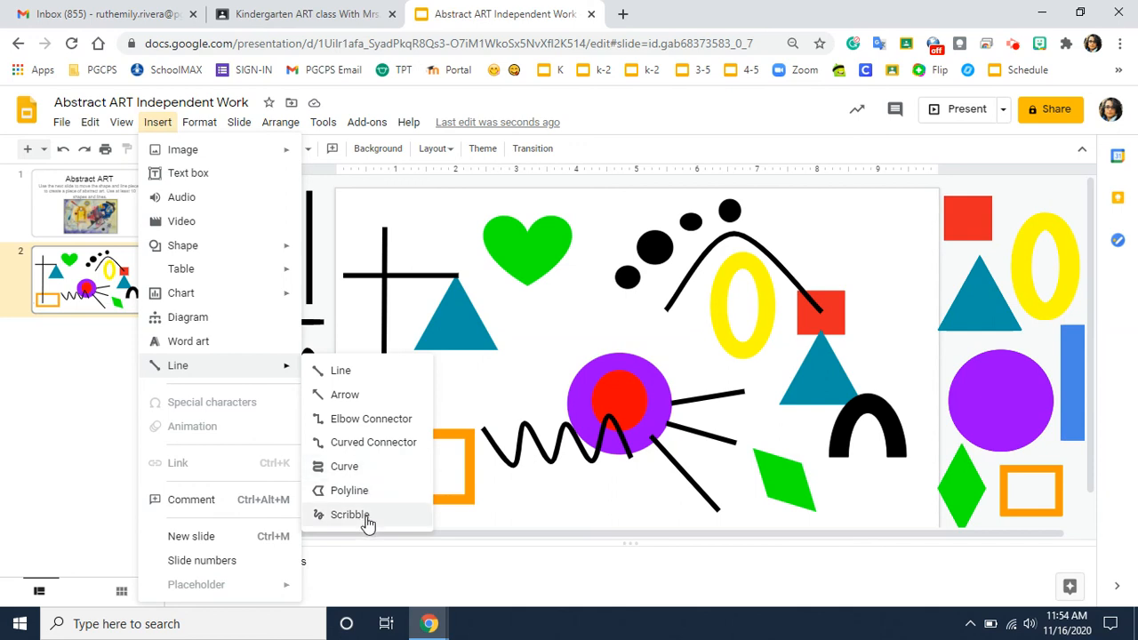
click(348, 514)
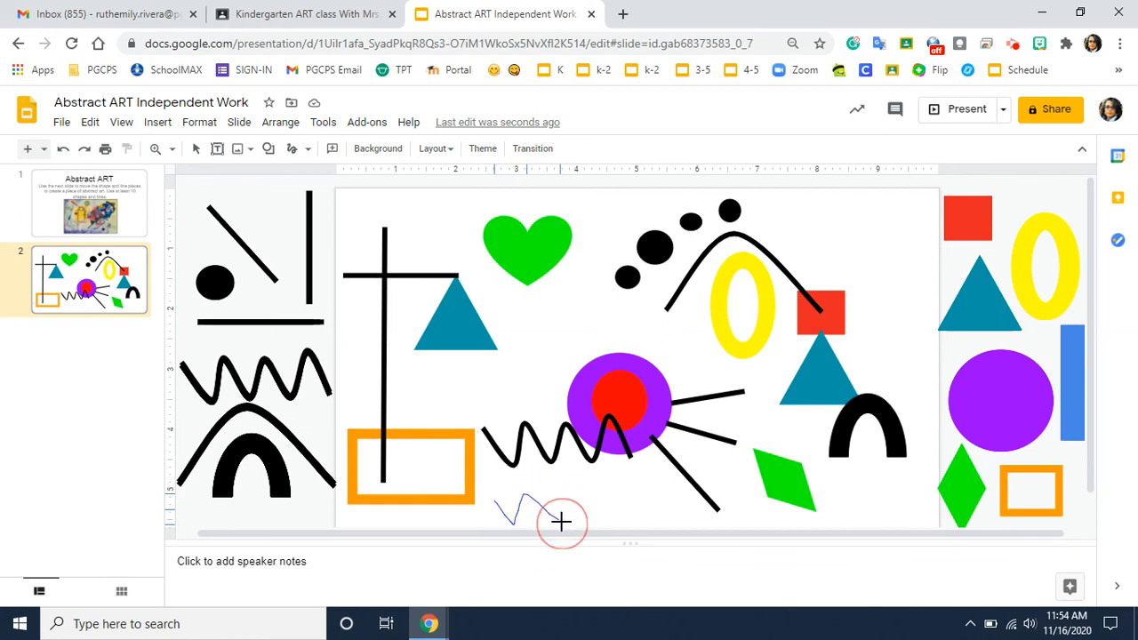
Scribble a zigzag line below the wavy black line at the slide bottom
drag(562, 523, 640, 487)
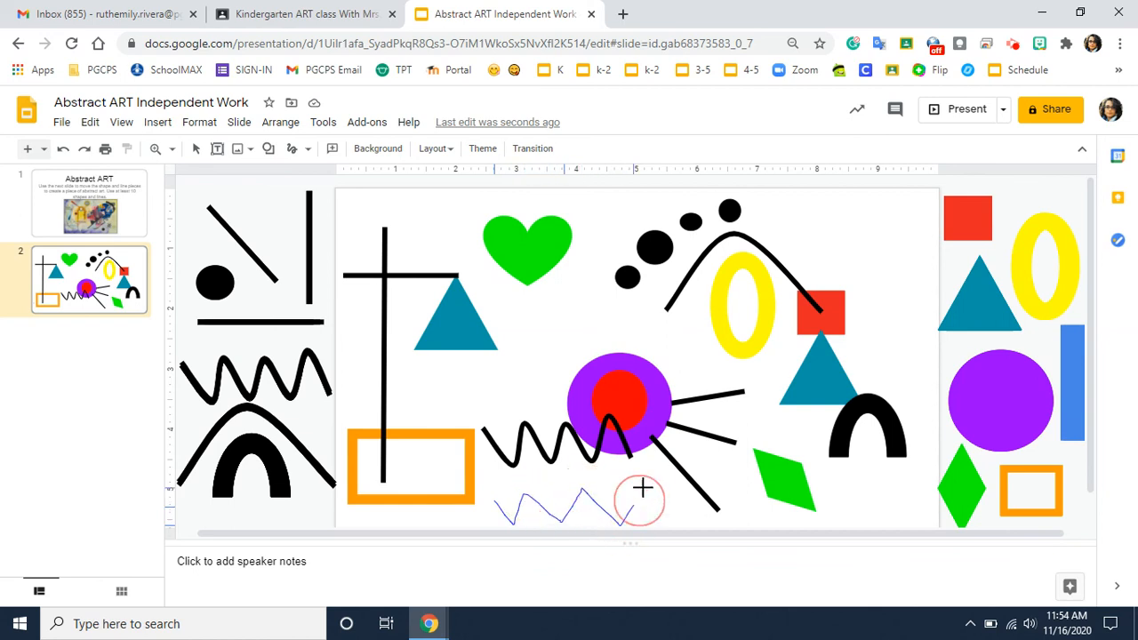
click(583, 499)
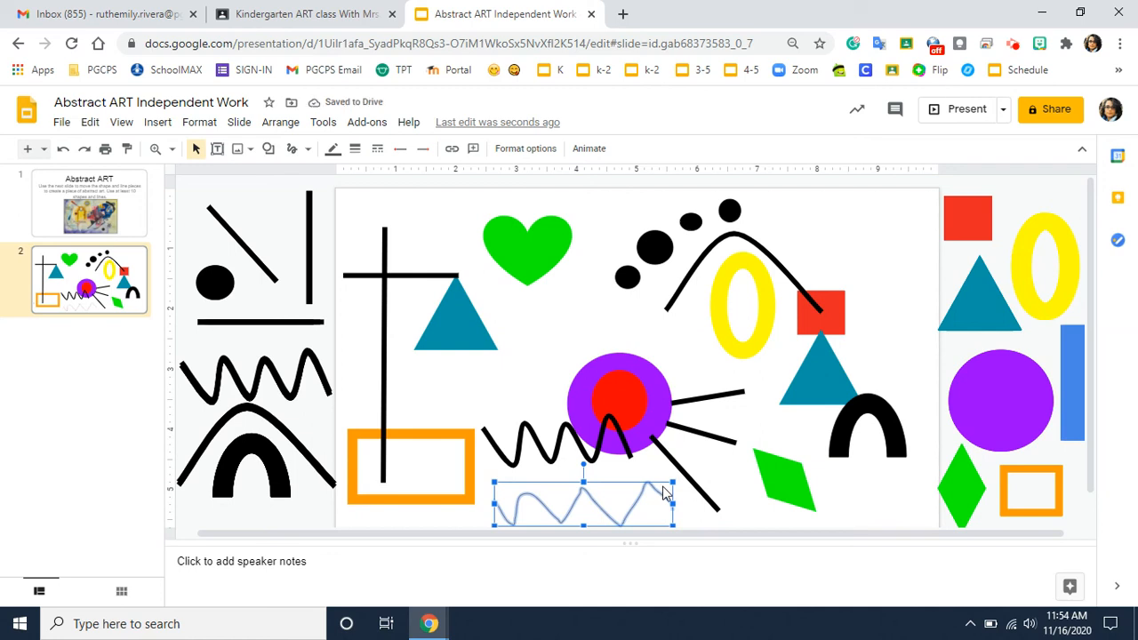
mouse_move(436, 193)
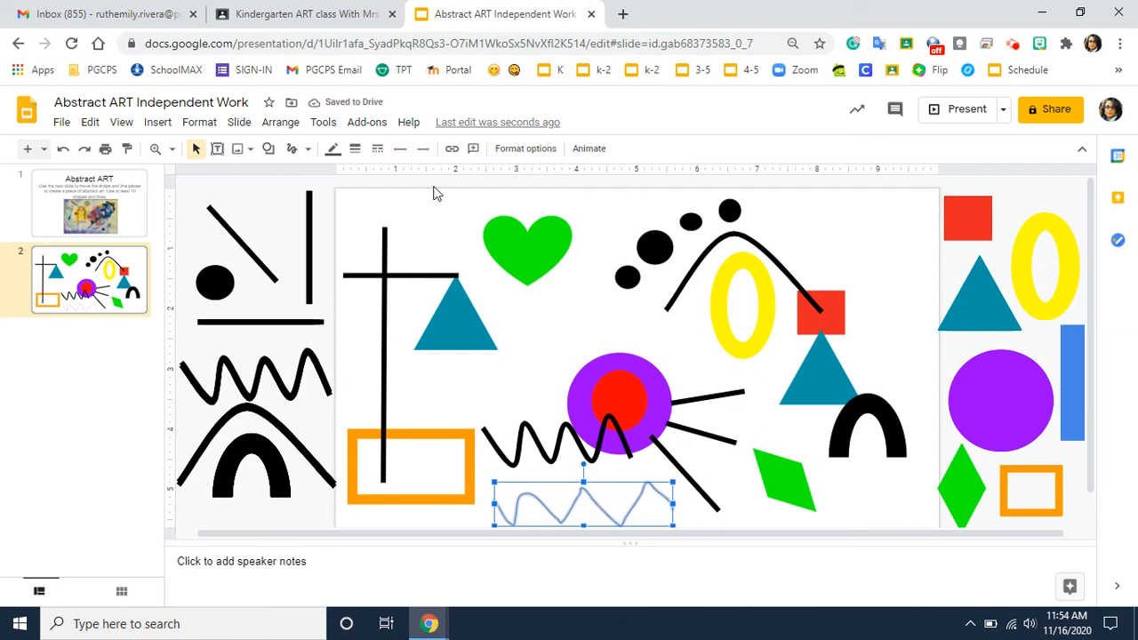
mouse_move(356, 150)
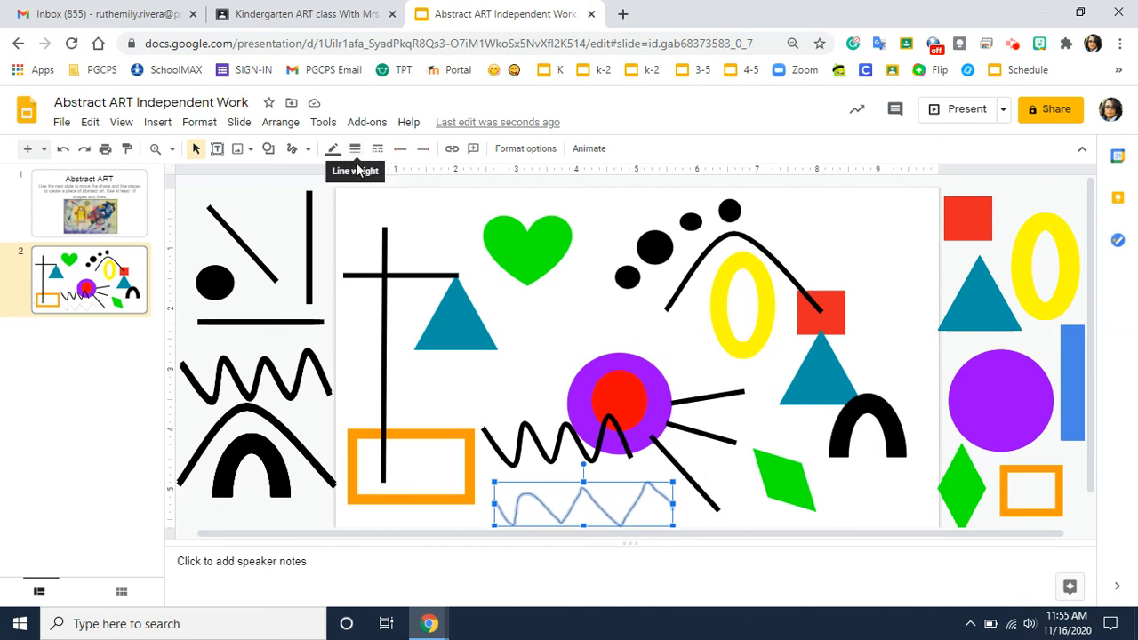
Set the zigzag scribble to 16px weight and black line colour
click(353, 150)
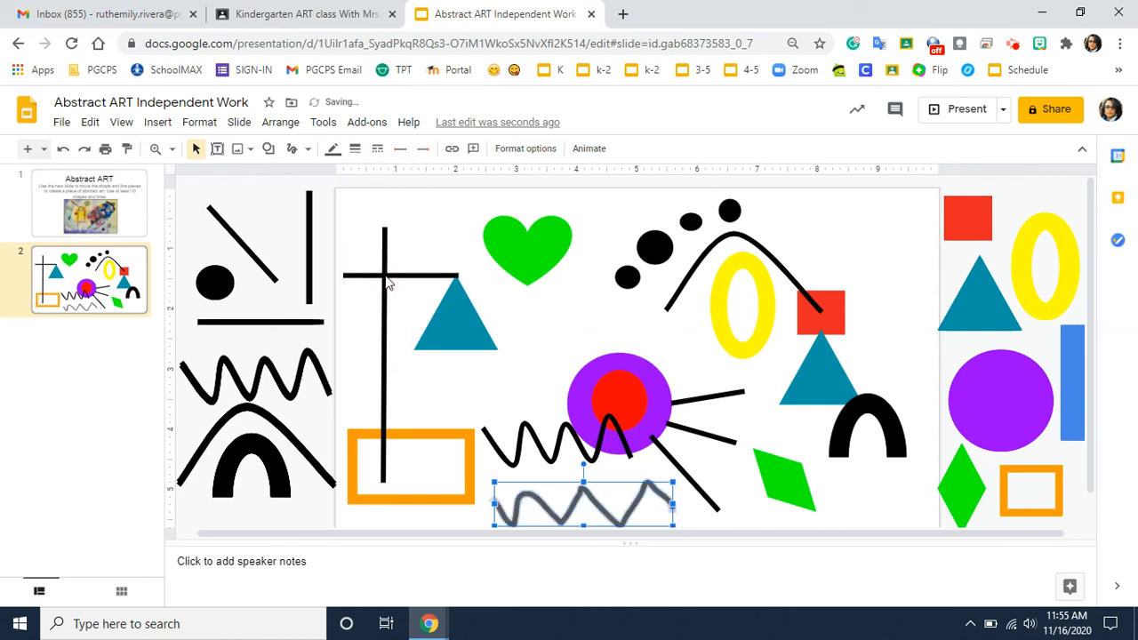
mouse_move(331, 150)
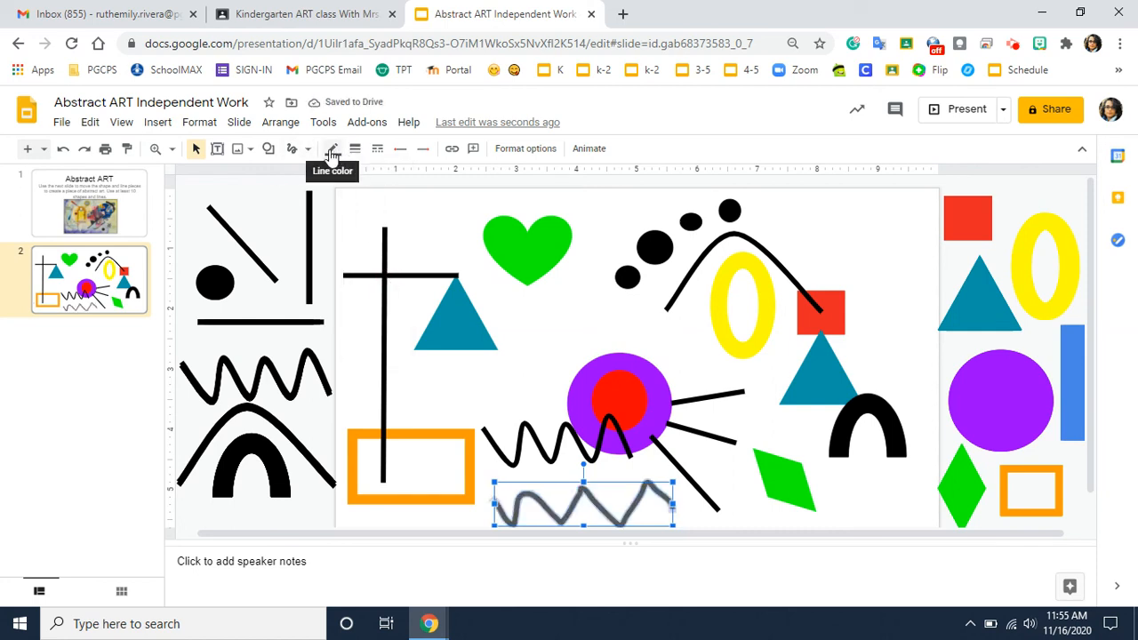
click(356, 149)
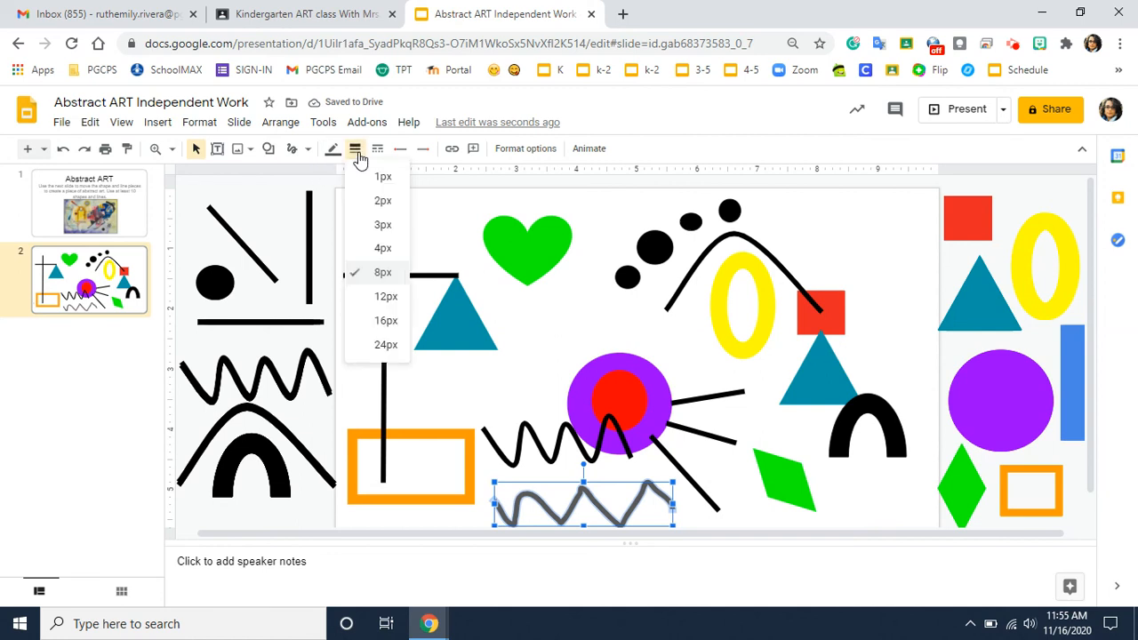
mouse_move(386, 320)
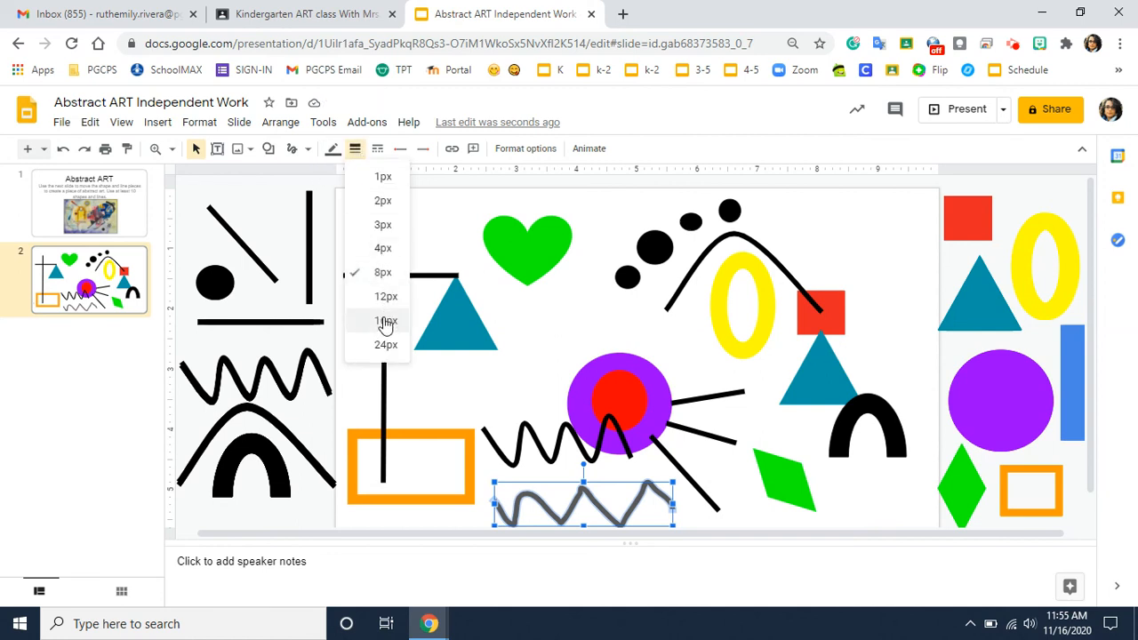
click(386, 320)
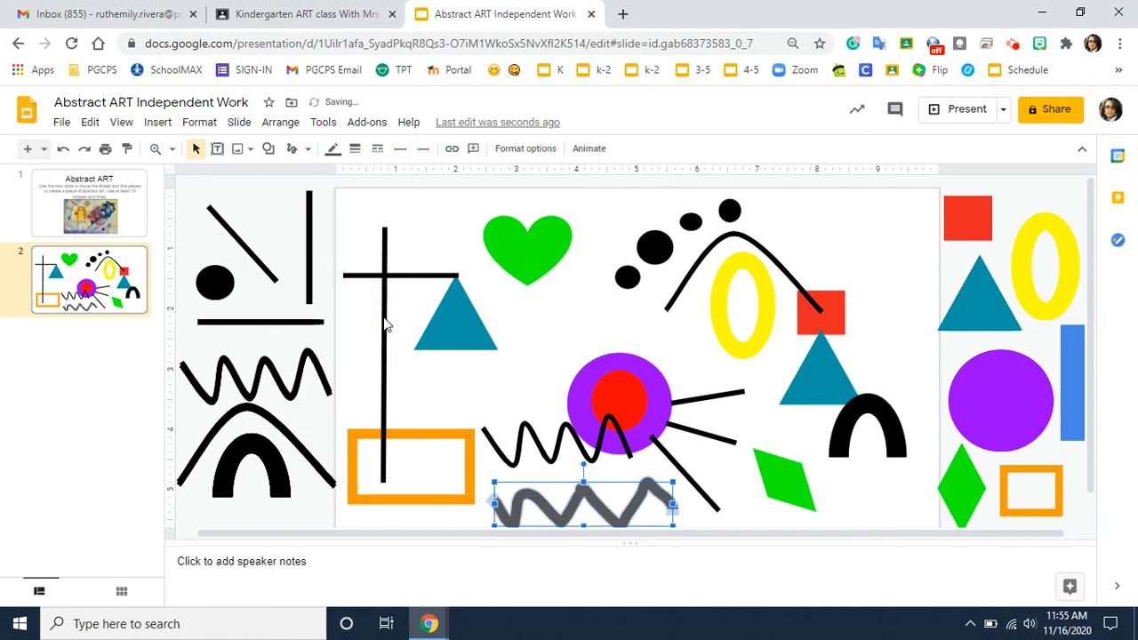
mouse_move(526, 375)
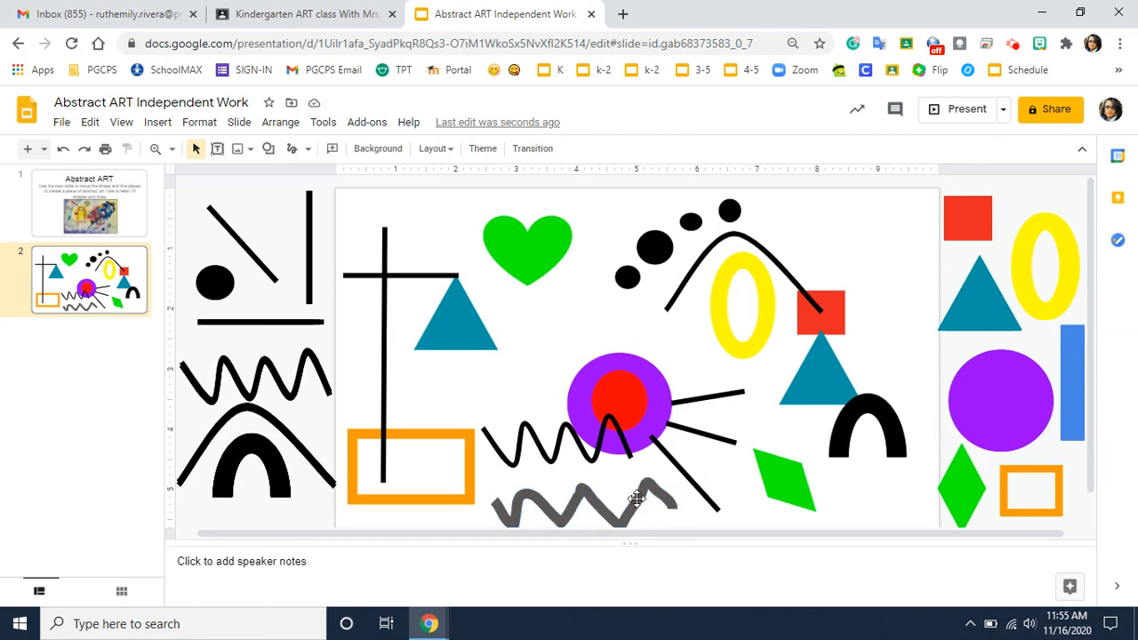
click(336, 149)
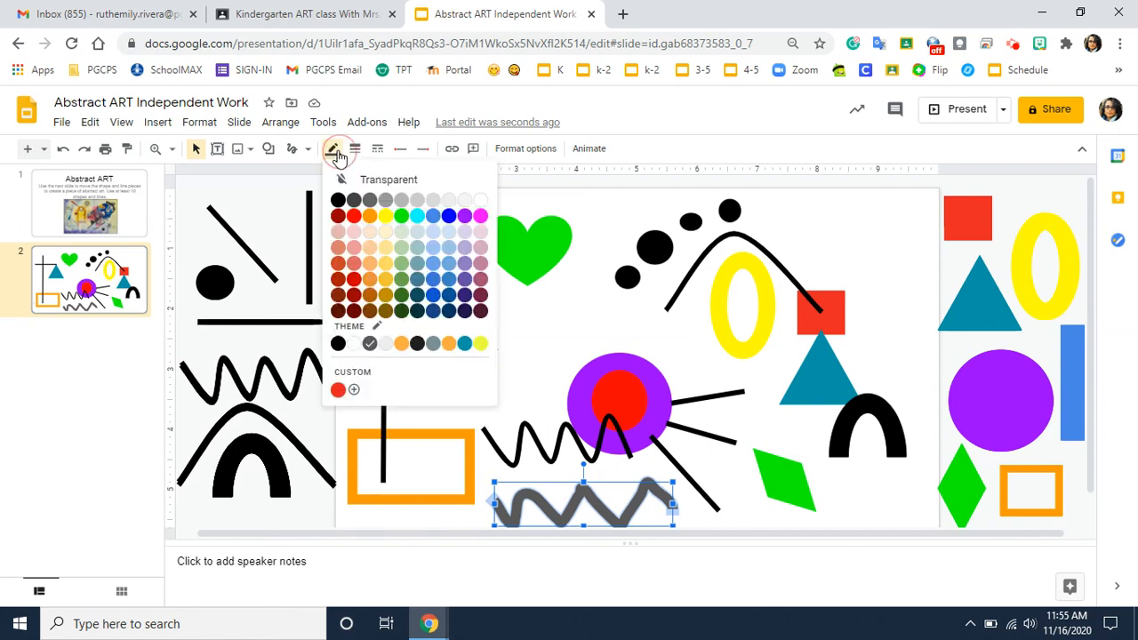
click(338, 199)
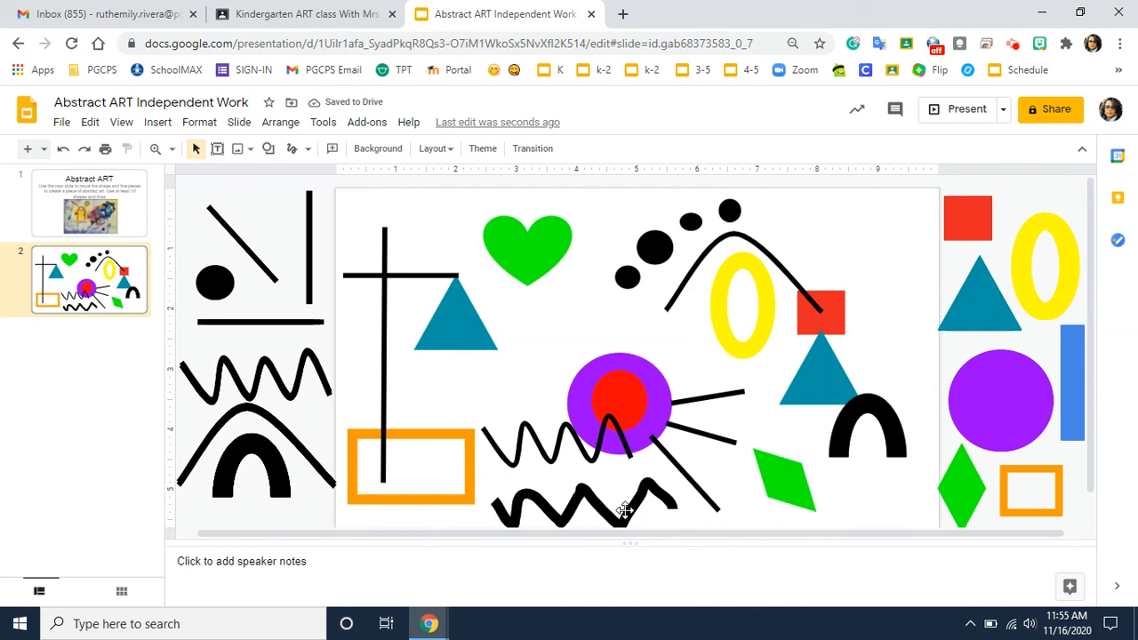
click(605, 501)
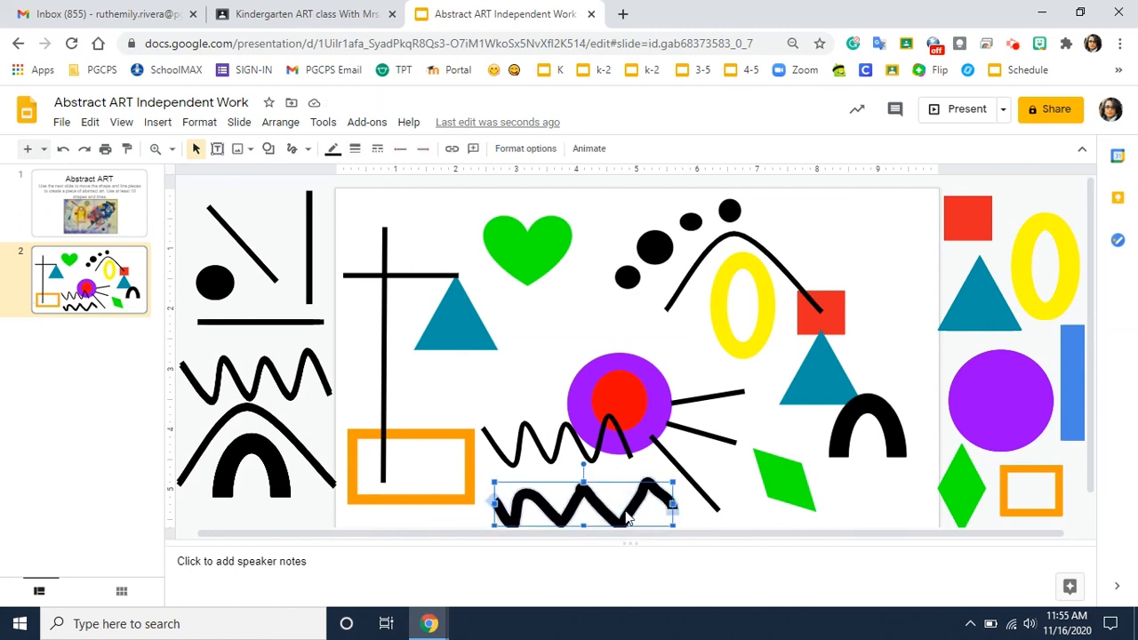